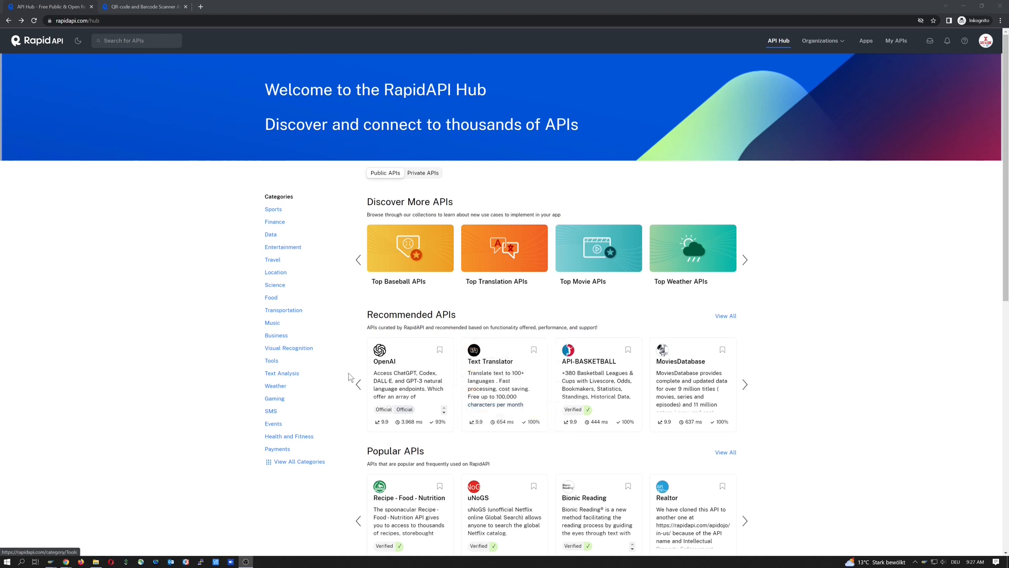
mouse_move(252, 291)
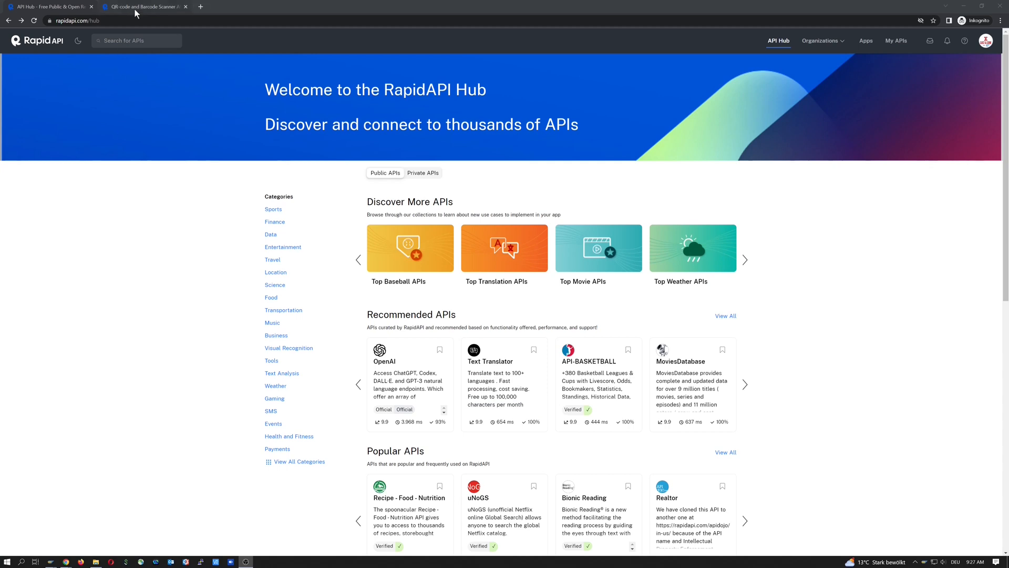
Switch to the RapidAPI QR-code and Barcode Scanner page on the FileUpload endpoint.
click(142, 7)
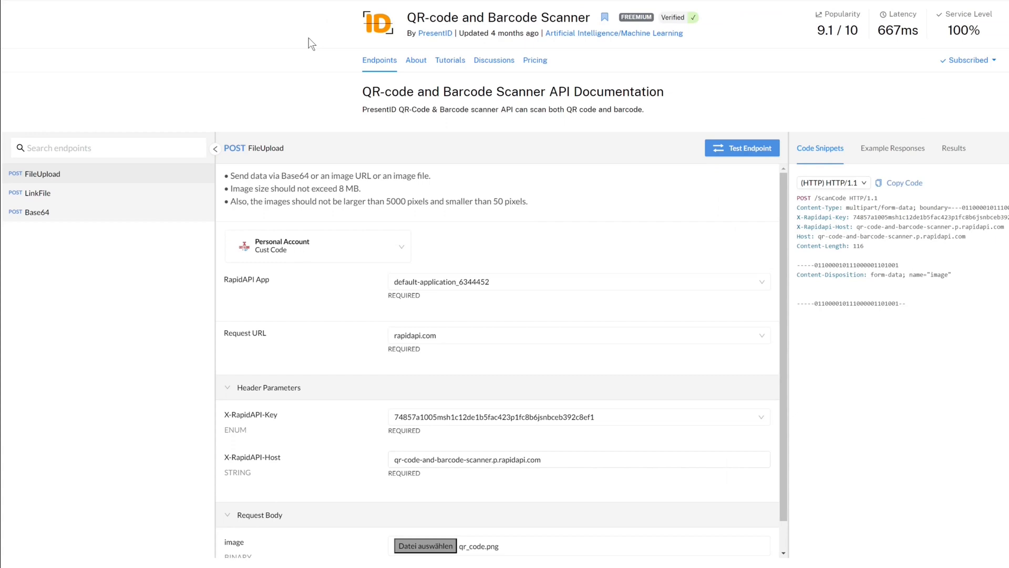
mouse_move(340, 37)
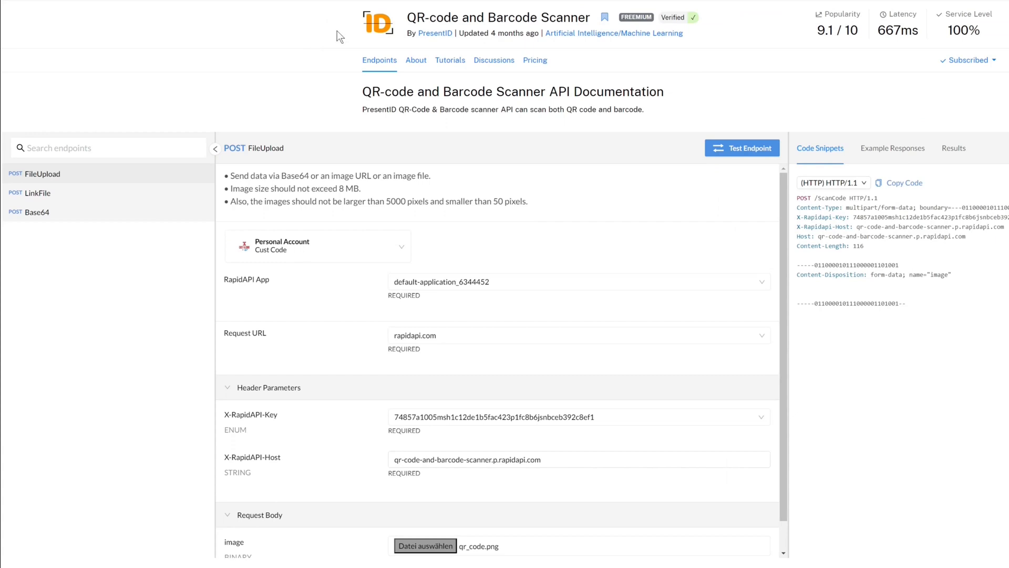
mouse_move(325, 78)
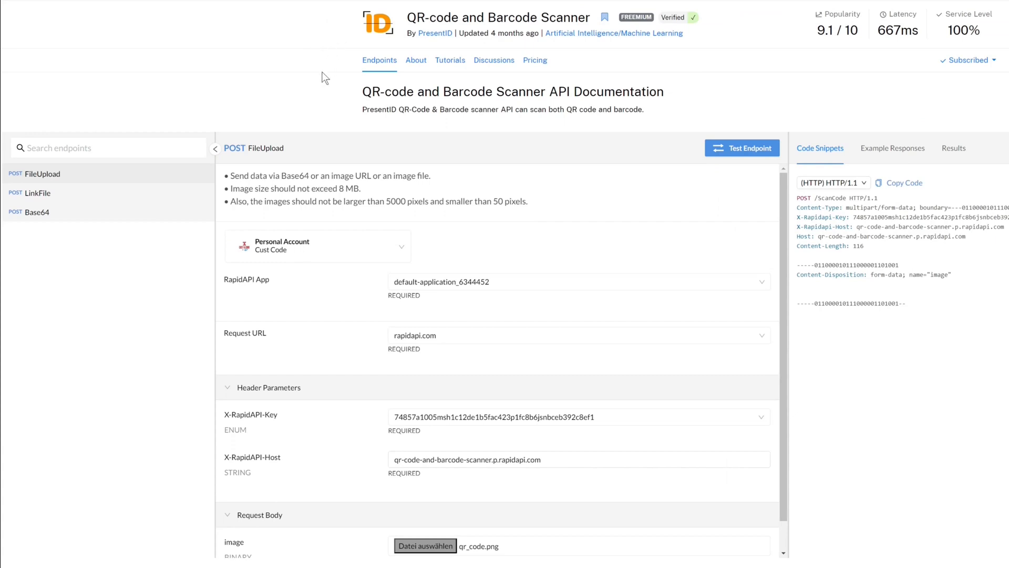
mouse_move(684, 64)
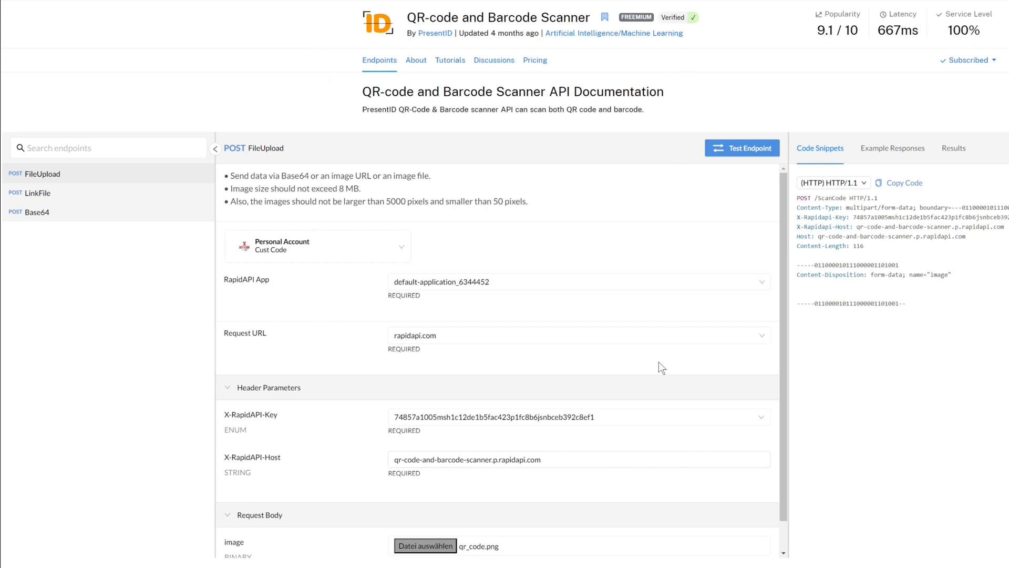
mouse_move(625, 359)
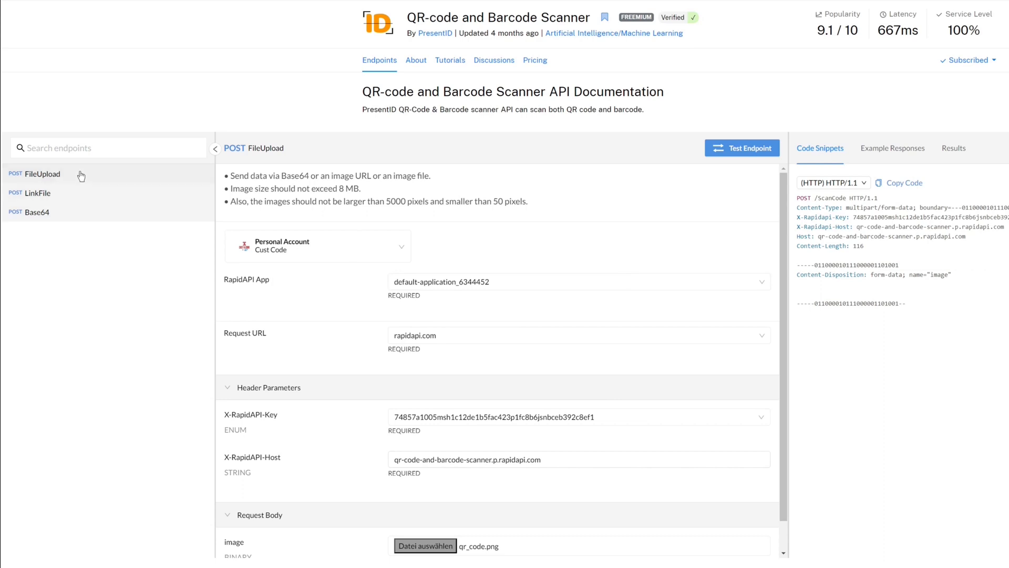
mouse_move(76, 197)
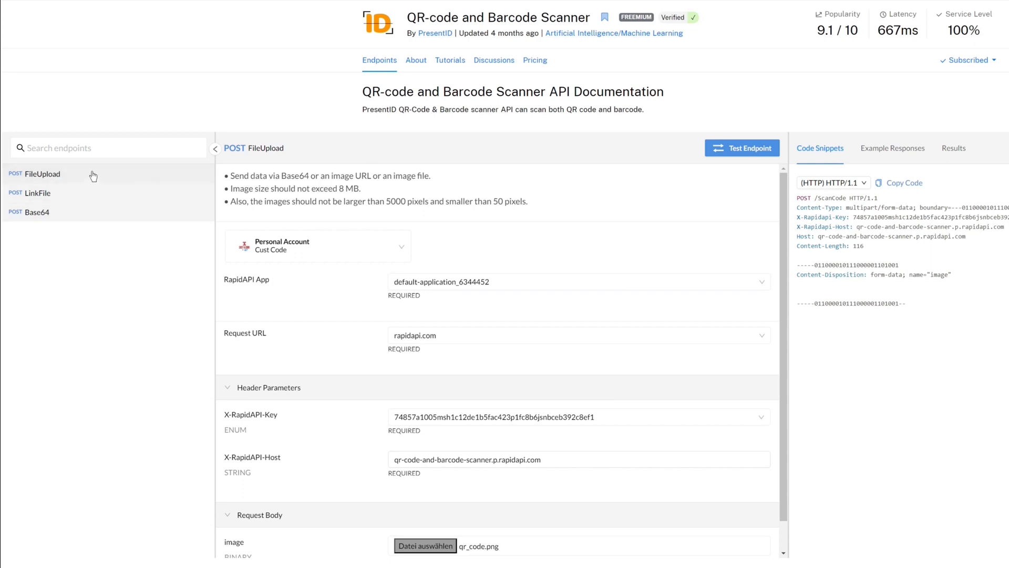
mouse_move(578, 152)
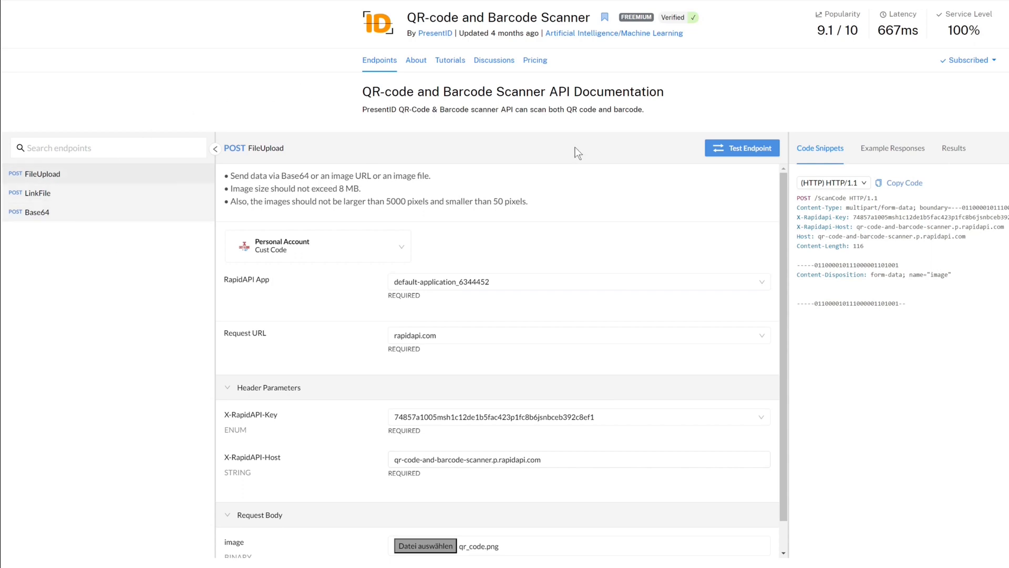
mouse_move(678, 196)
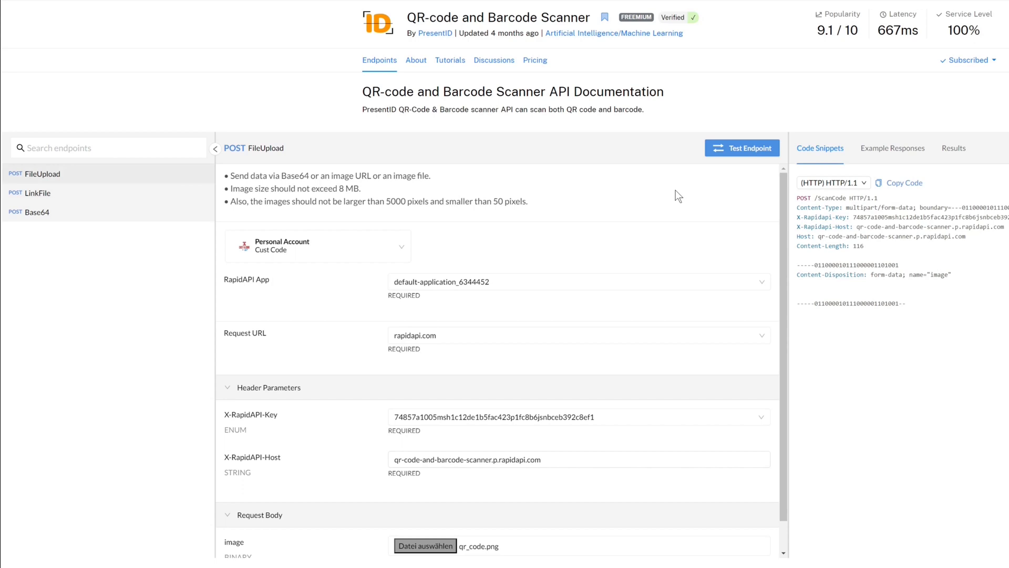
mouse_move(620, 243)
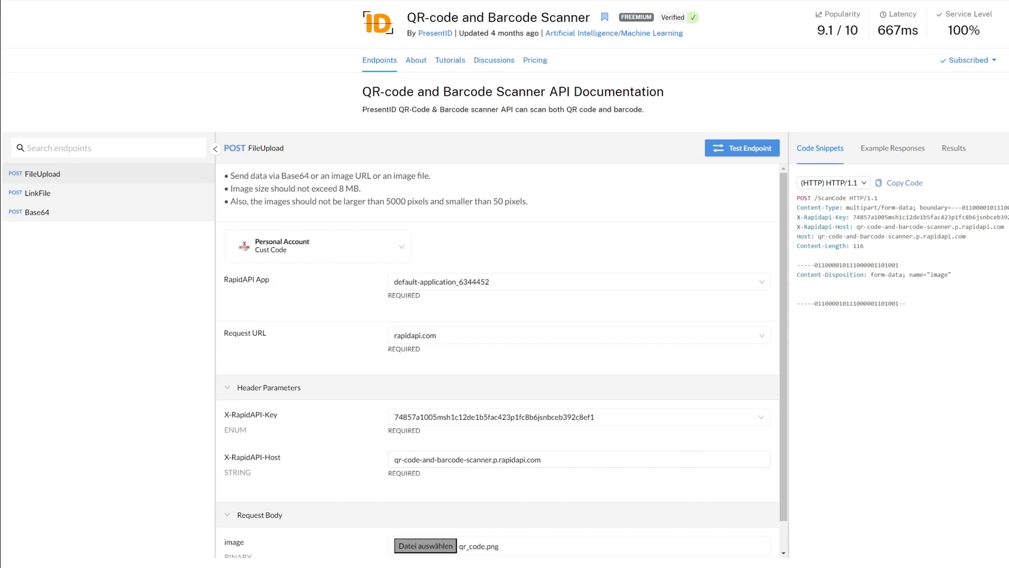
Attach qr_code.png from C:\Temp as the image in the FileUpload request body.
click(423, 545)
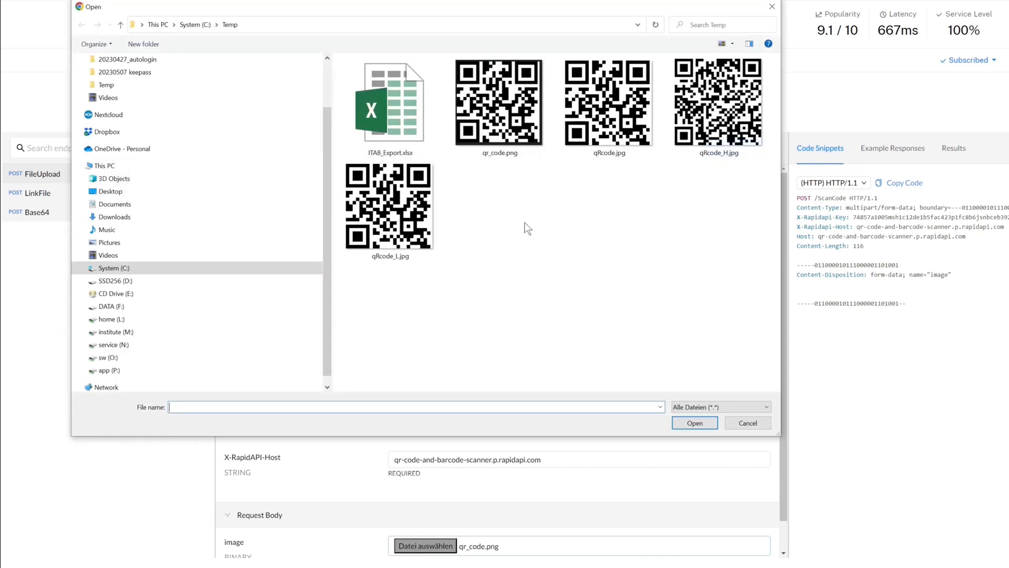
click(498, 102)
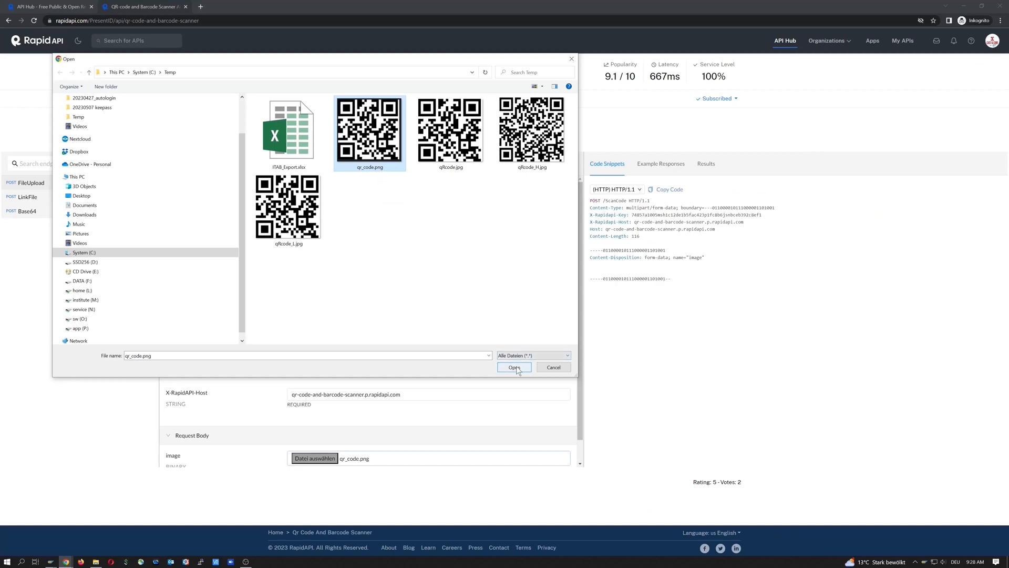
click(514, 367)
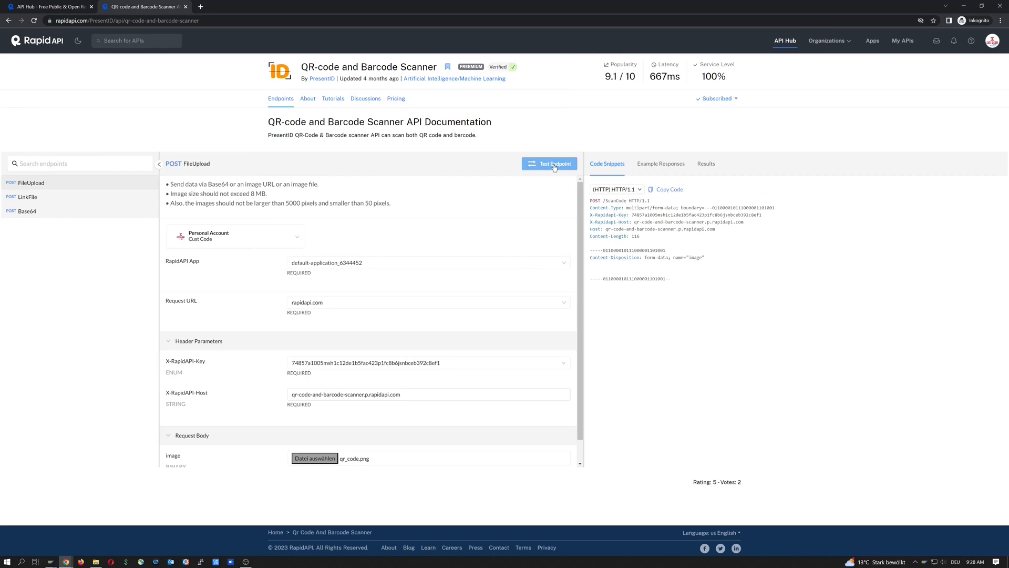
click(549, 163)
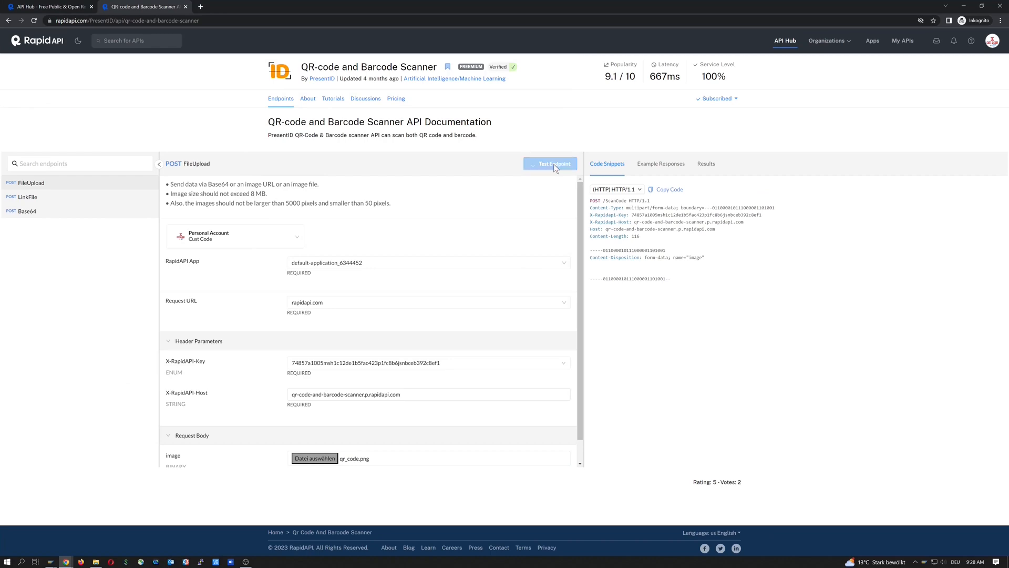
click(550, 162)
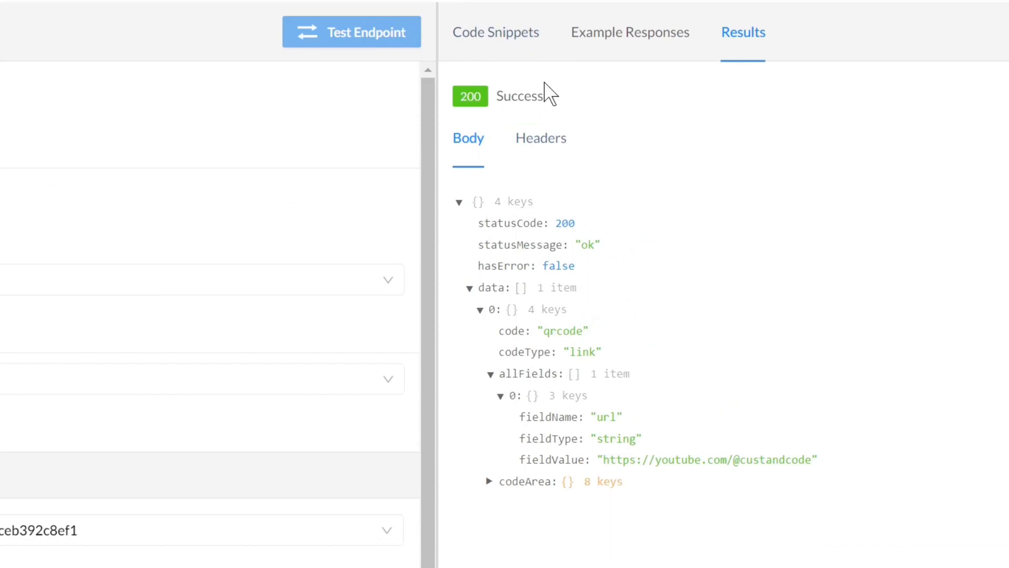
mouse_move(530, 191)
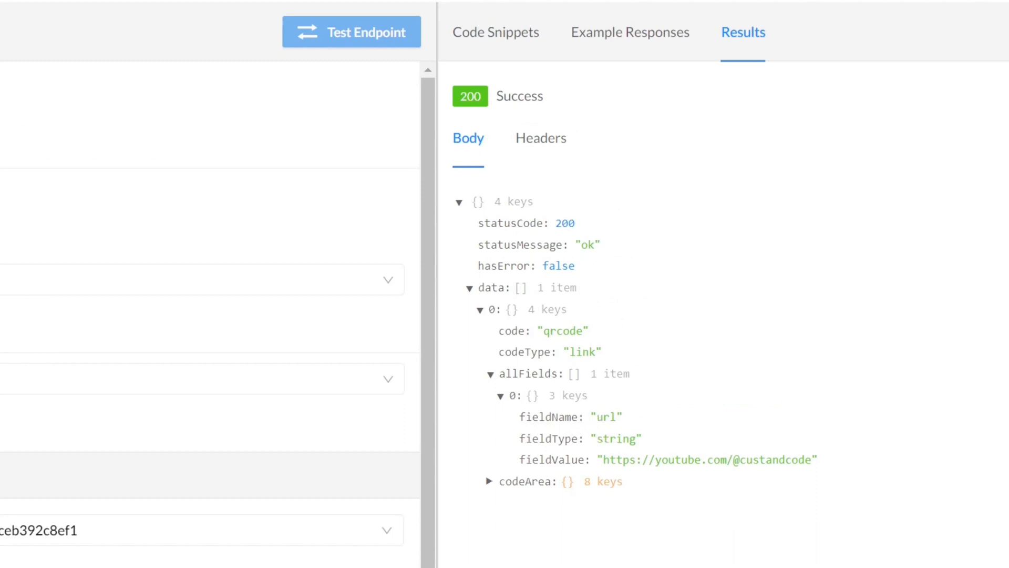
mouse_move(654, 445)
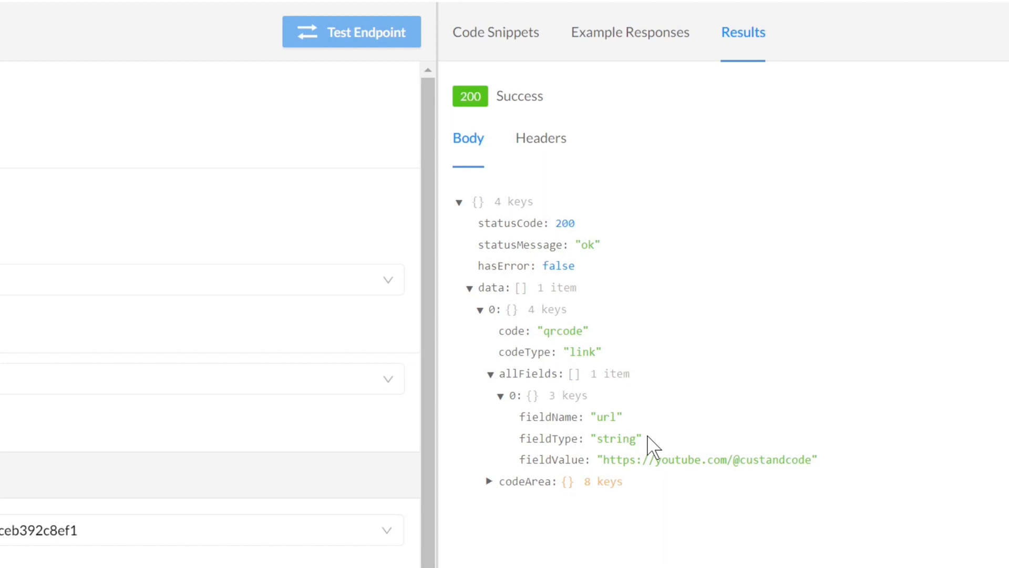
drag(603, 459, 769, 459)
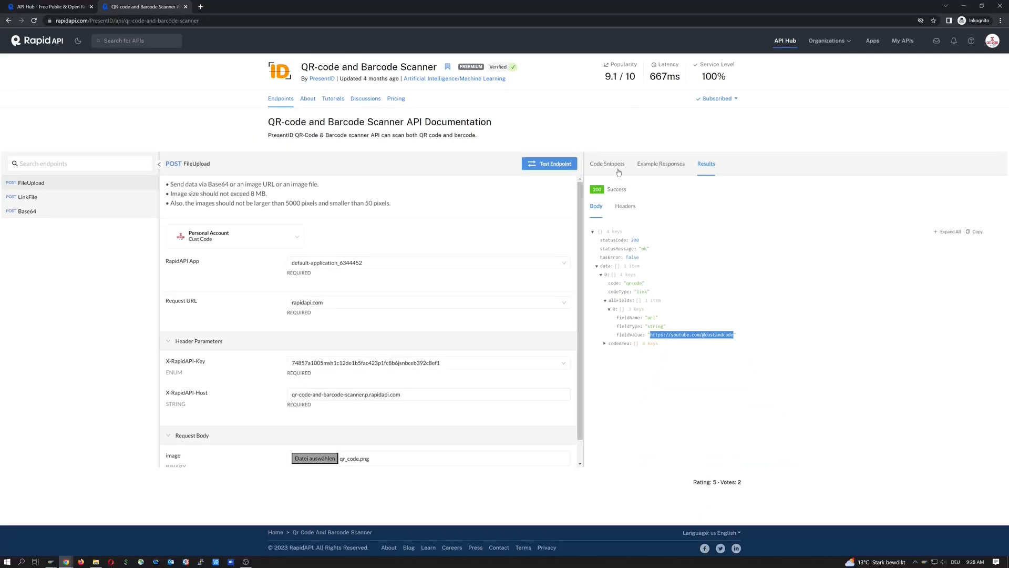
Show the HTTP code snippet for the FileUpload request again instead of the results.
click(605, 163)
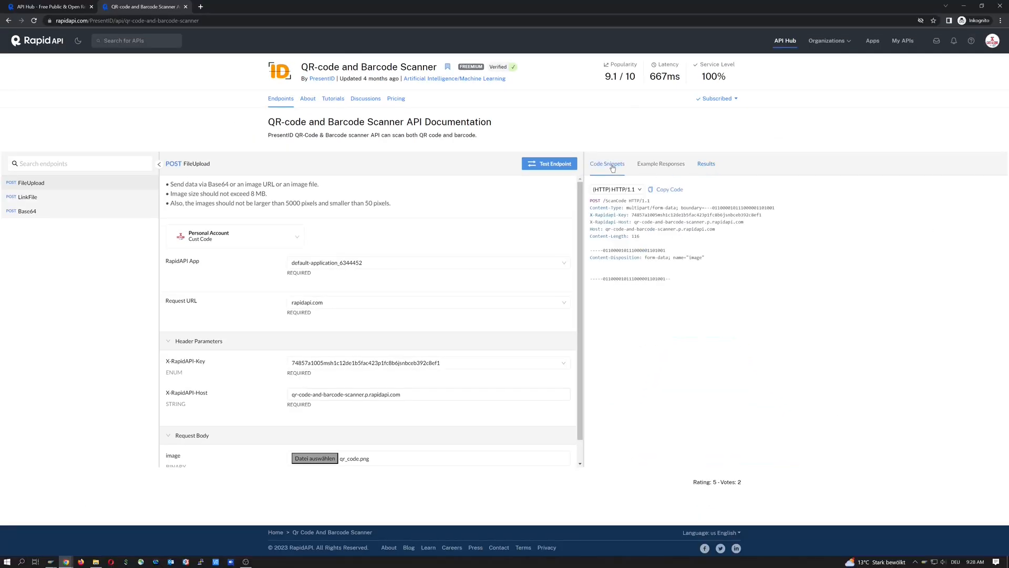
click(615, 188)
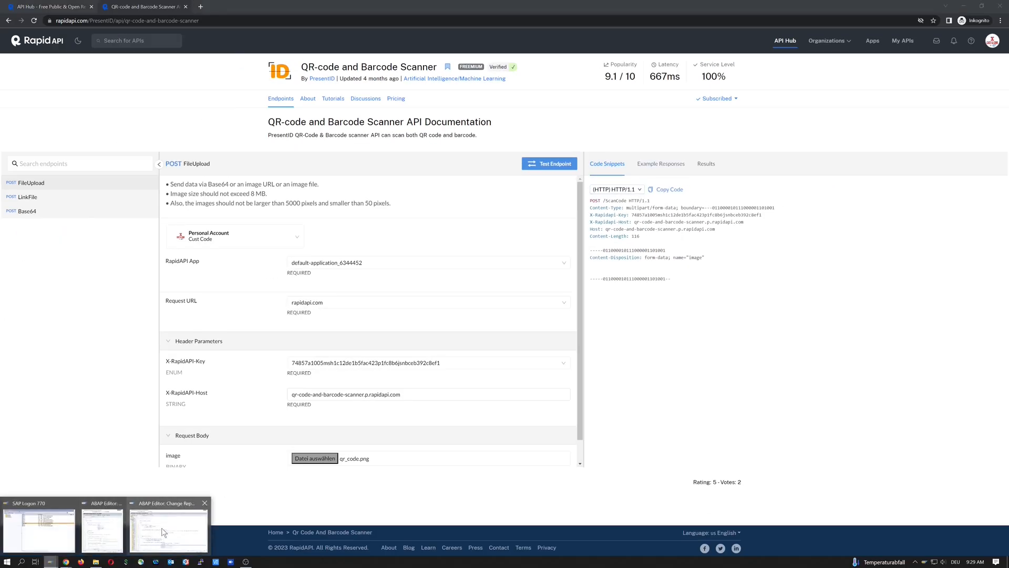
Switch to report Z_HTTP_REQ_FILE in the ABAP Editor and review the file-open dialog code.
click(168, 529)
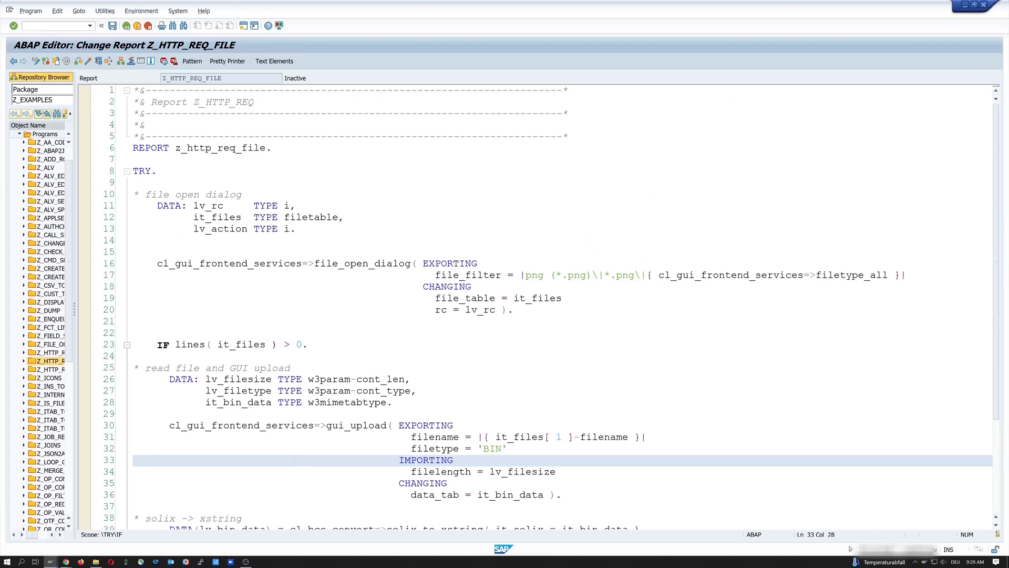
click(294, 459)
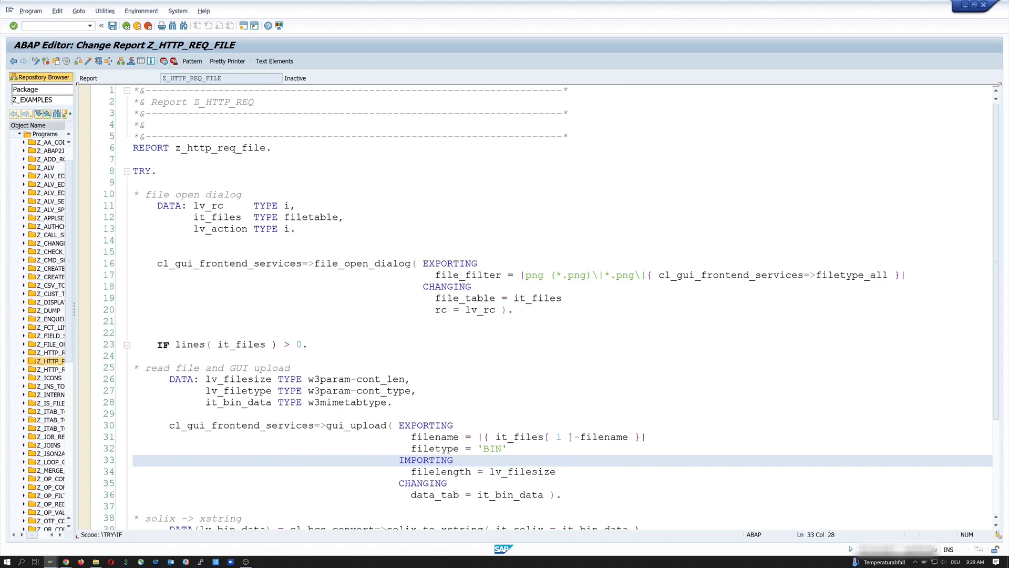
click(495, 309)
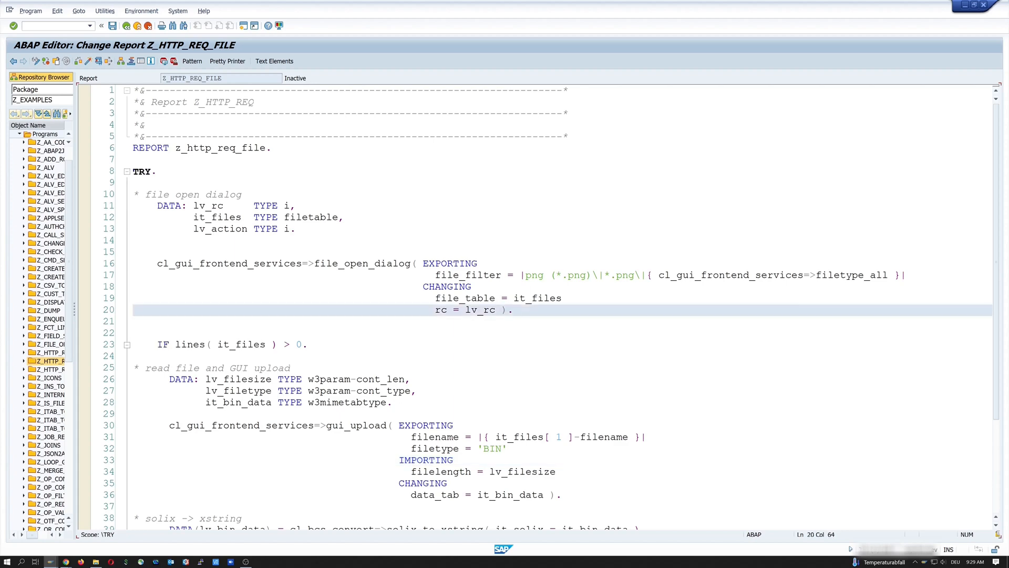
scroll(down, 3)
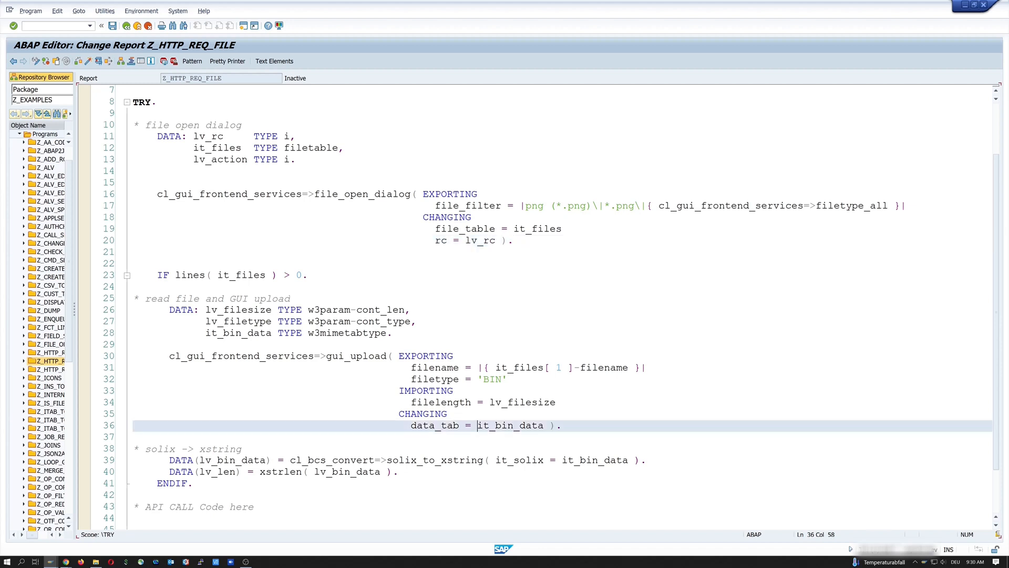
Review the upload into it_bin_data and position below the API call comment for new code.
double_click(511, 424)
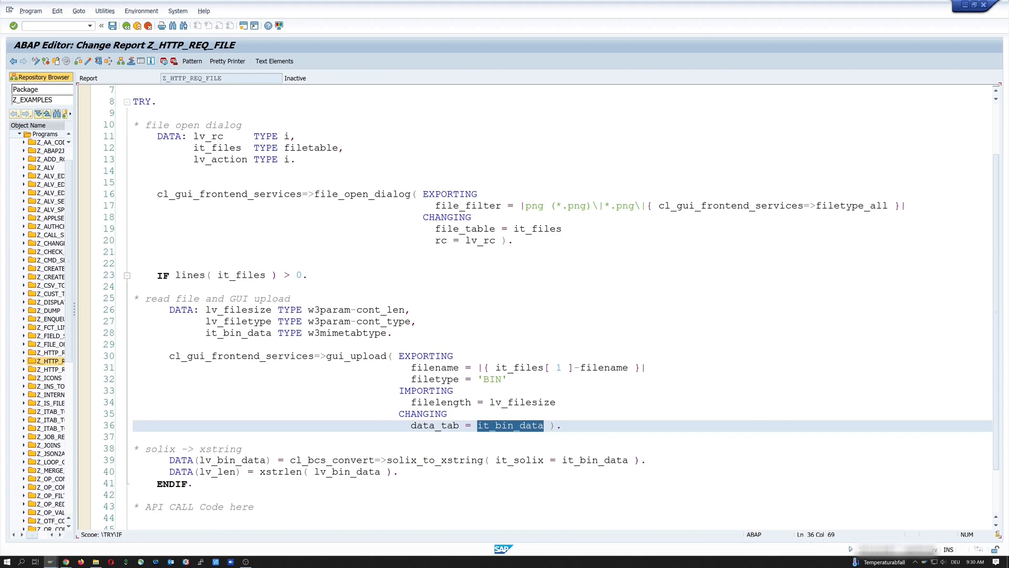
scroll(down, 3)
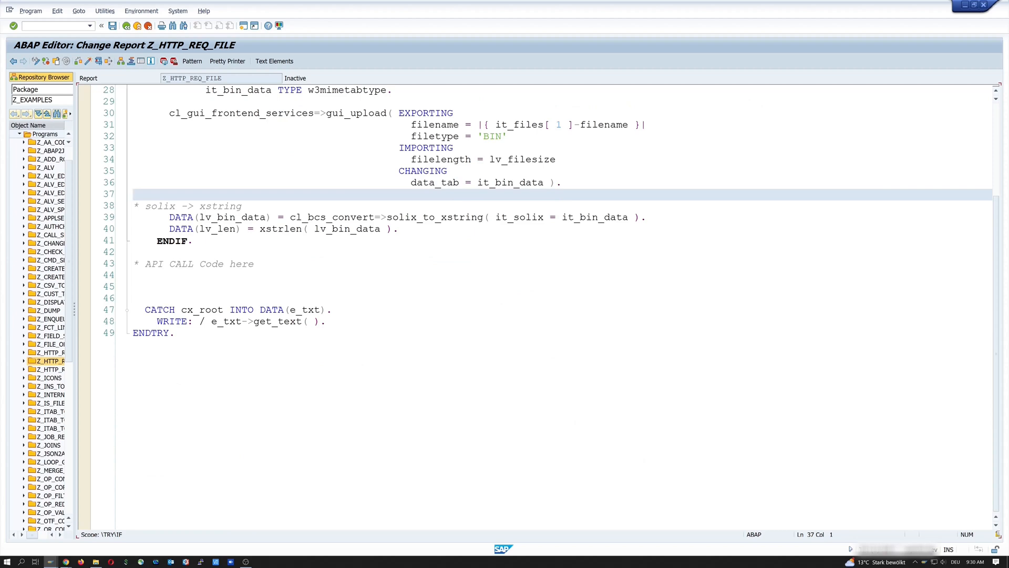
click(134, 193)
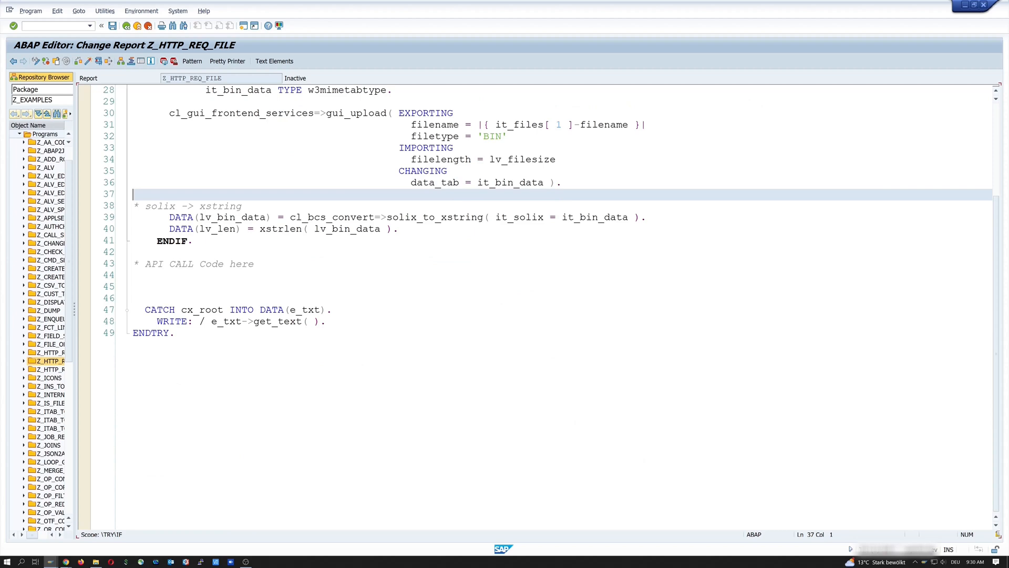
double_click(219, 205)
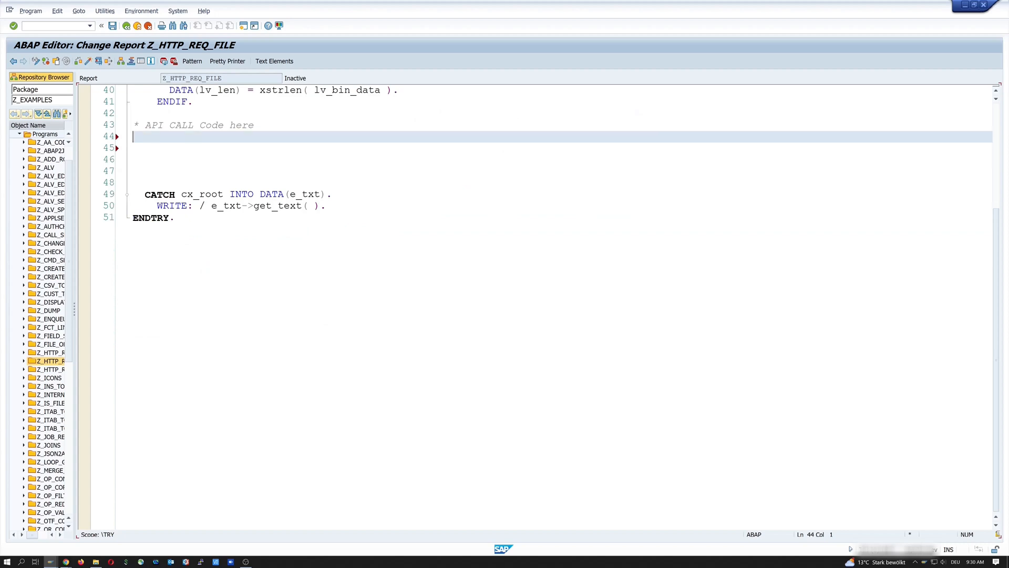
text(Data)
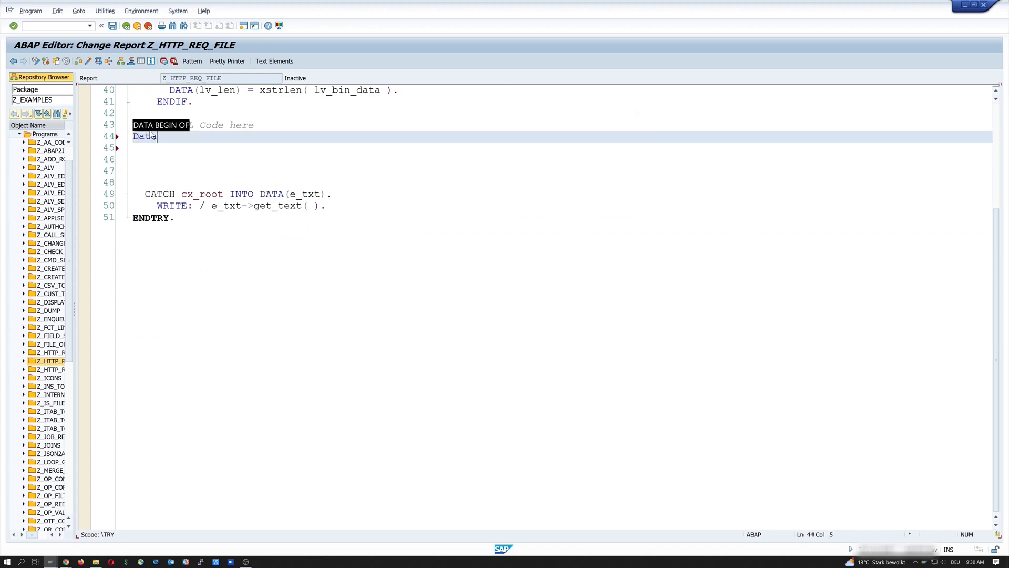
text((lv_)
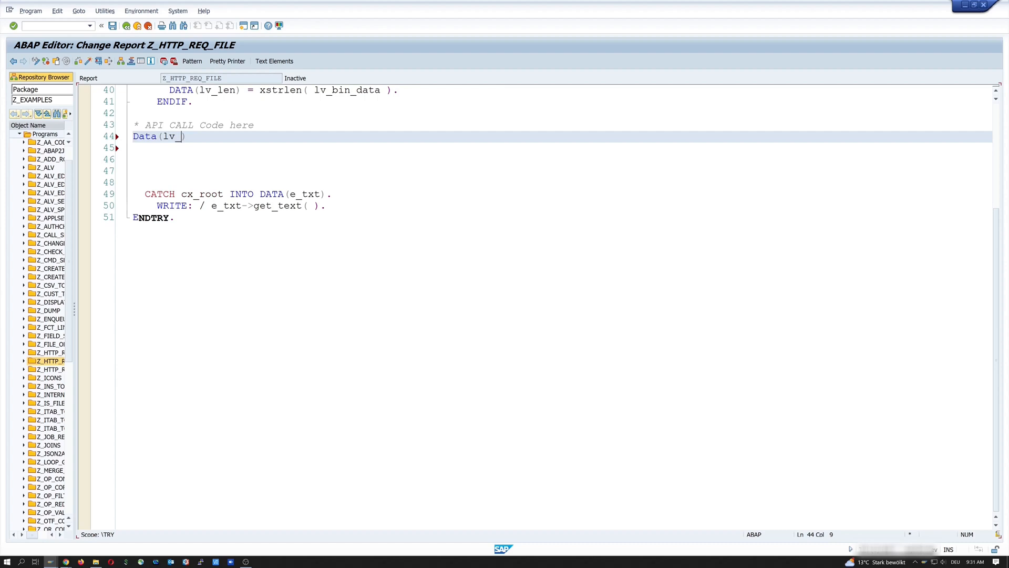
text(url) =)
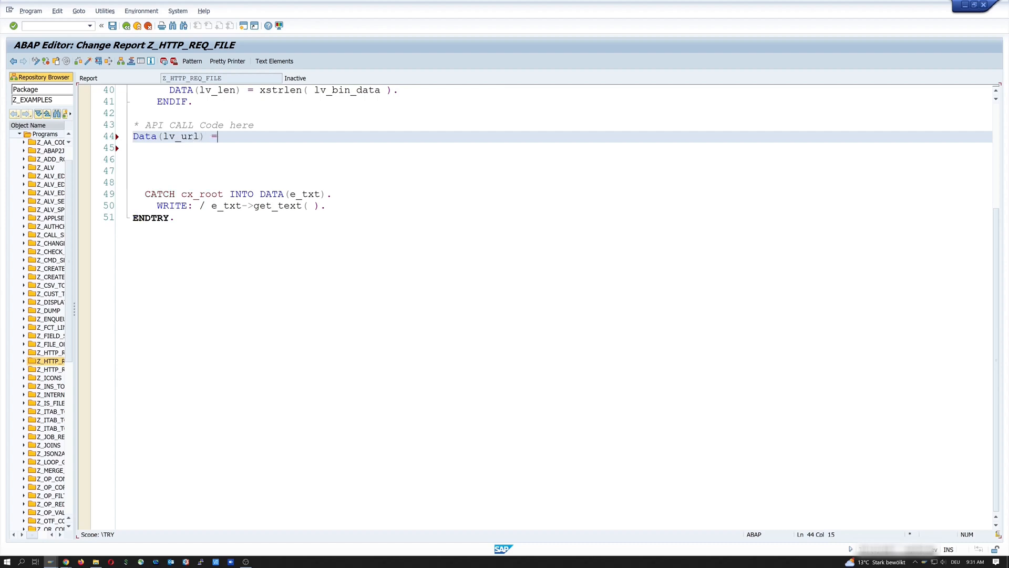
text(||)
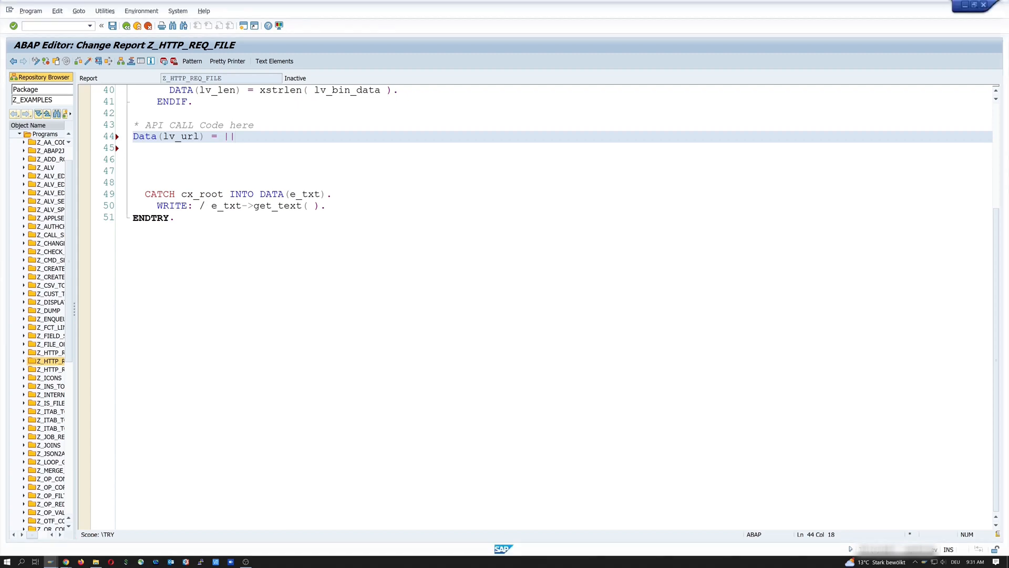
text(https://qr-code-and-barcode-scanner.p.rapidapi.com/ScanCode)
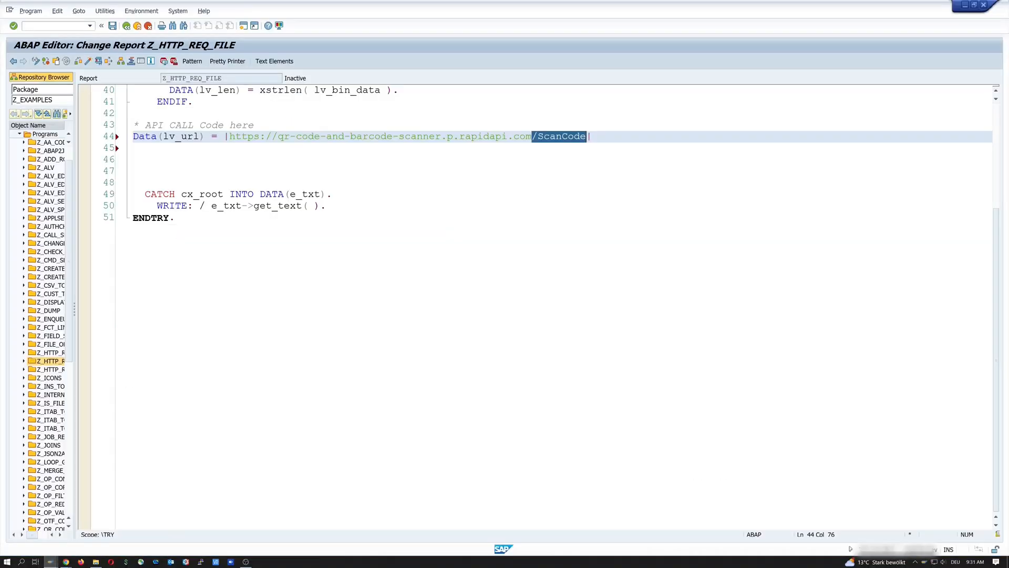
text(|.)
click(559, 147)
text(data)
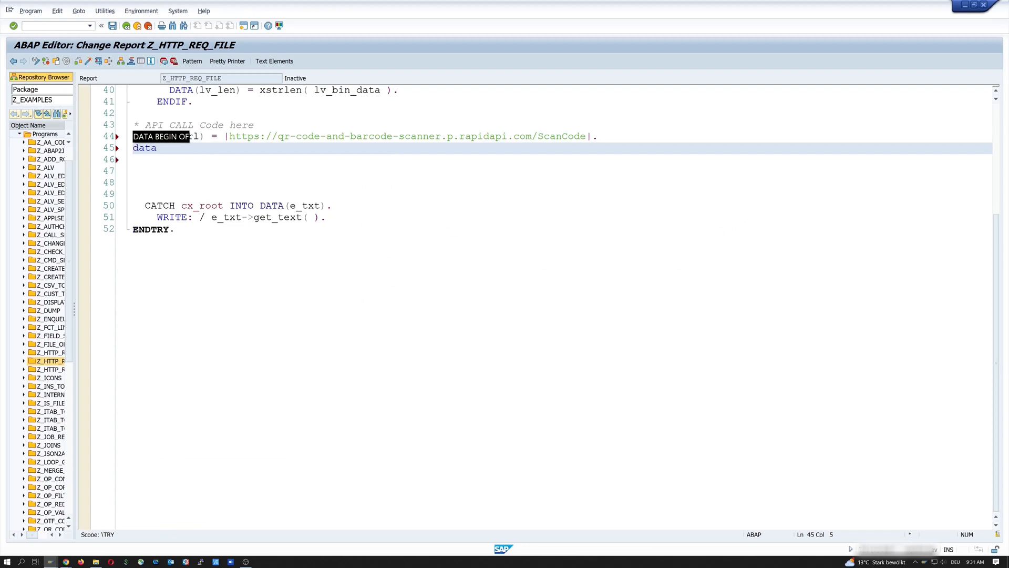
Declare o_client as a reference to if_http_client.
text(: o_client)
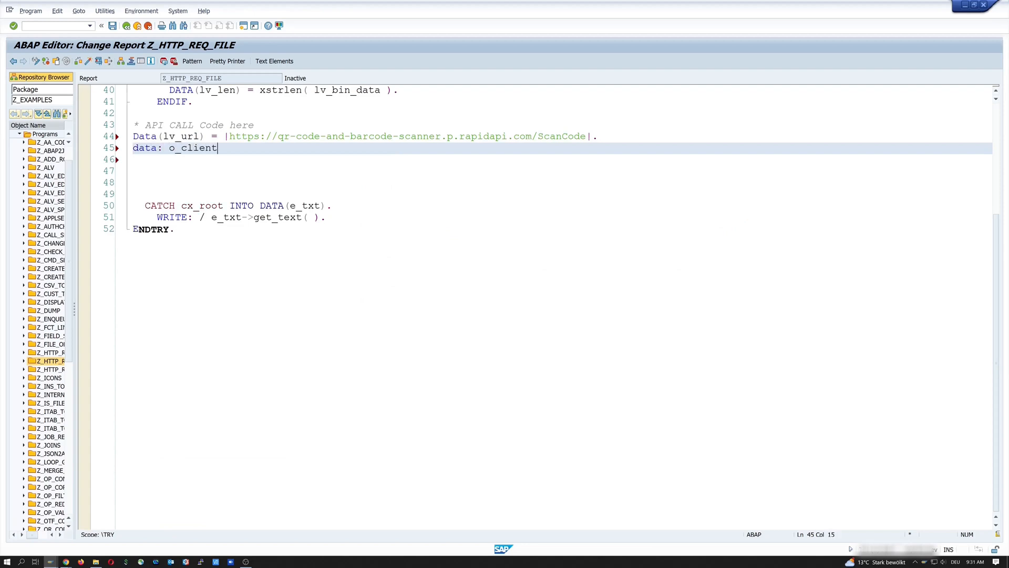
text(type ref to if_)
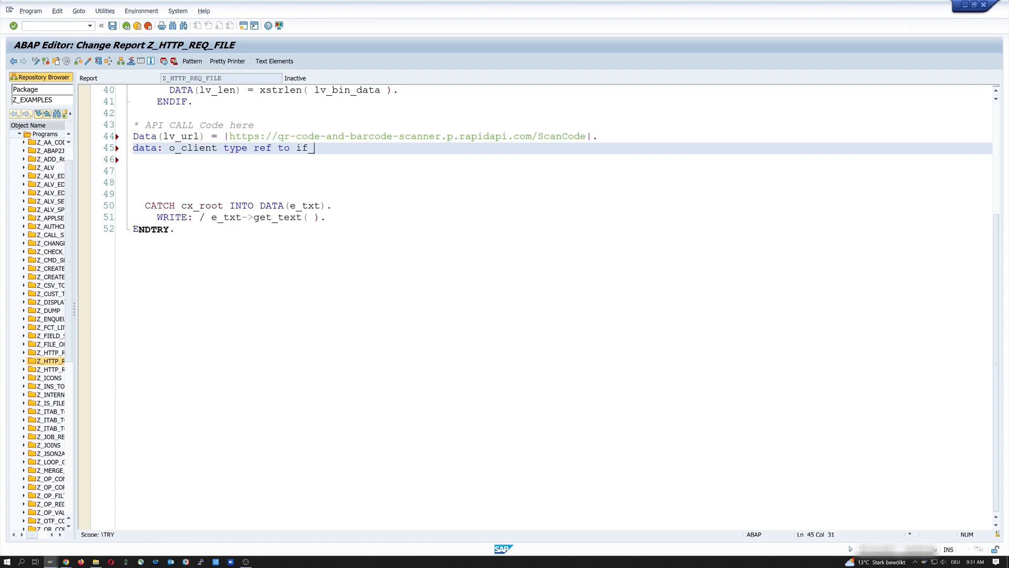
text(http_client.)
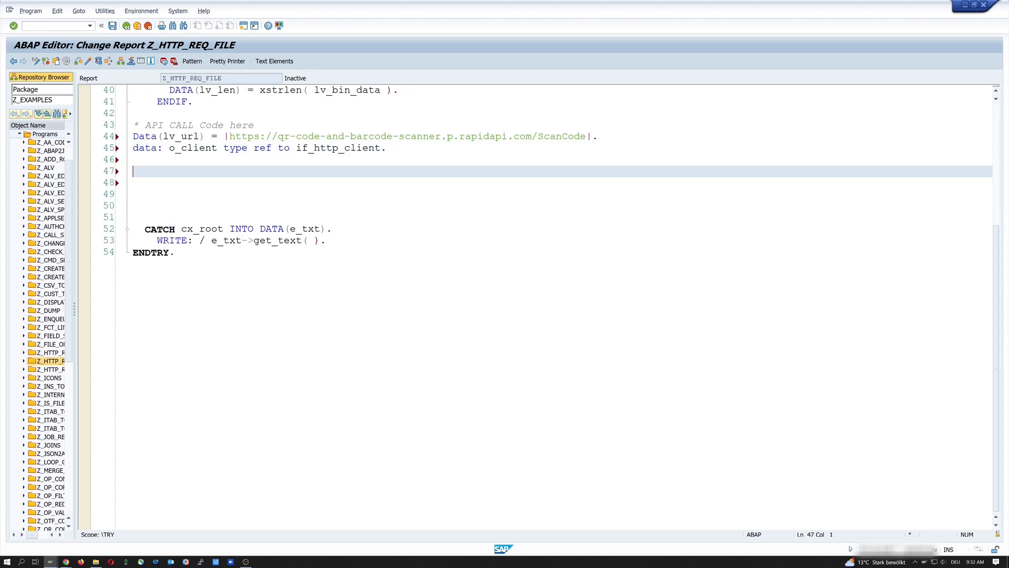
Call cl_http_client=>create_by_url exporting url = lv_url.
text(cl_http)
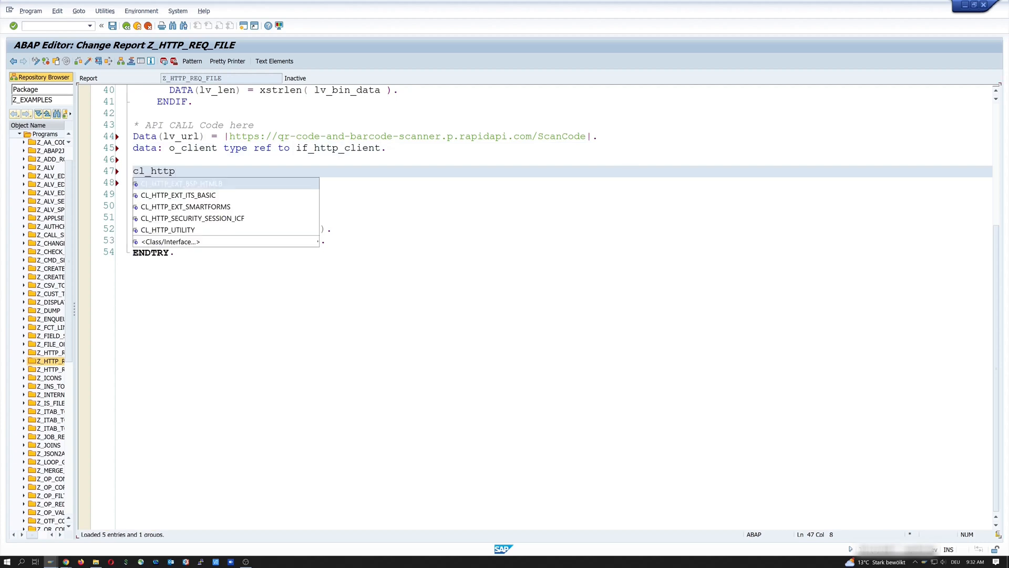
text(_cl)
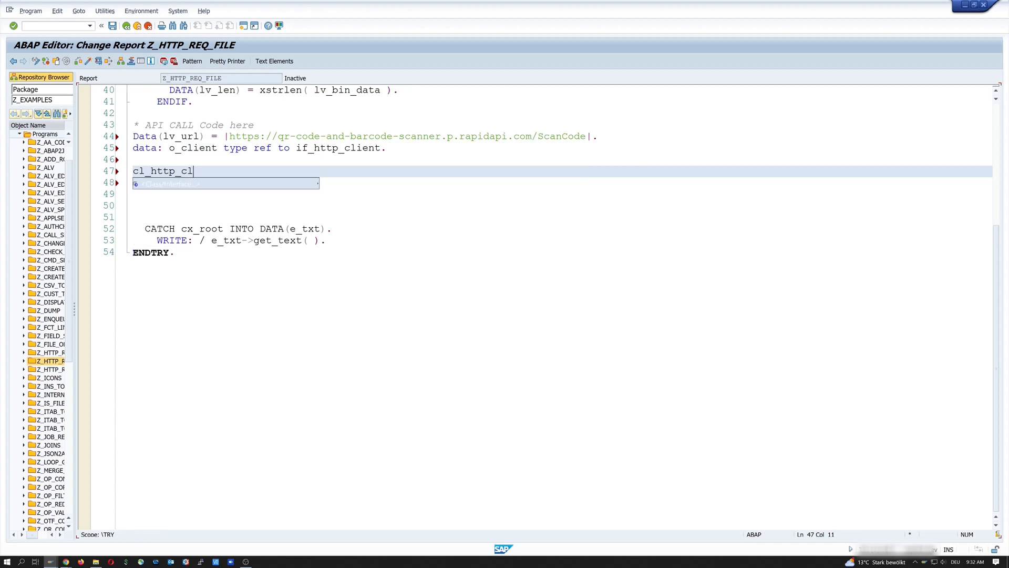
text(ient)
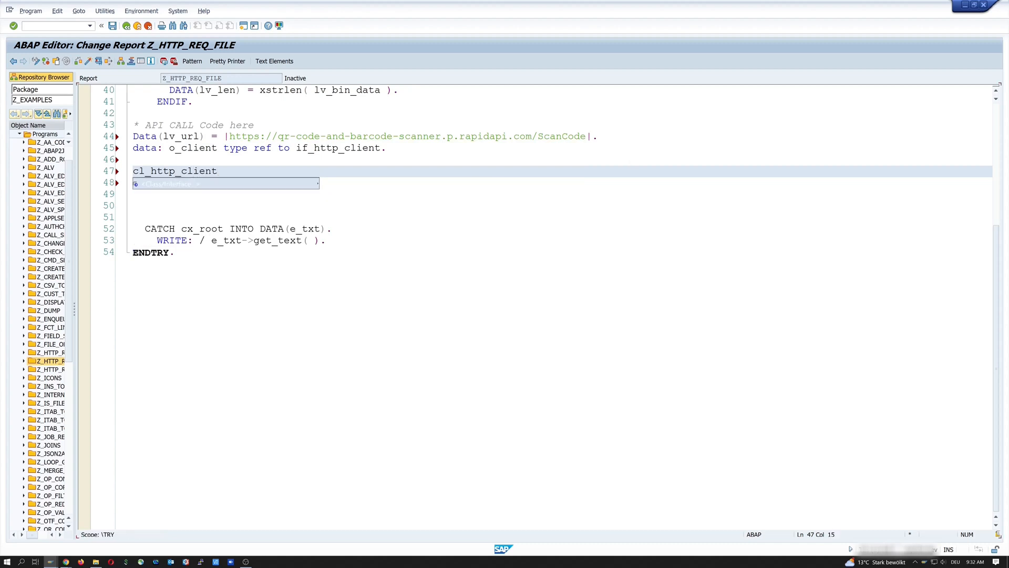
text(=>create_by_url()
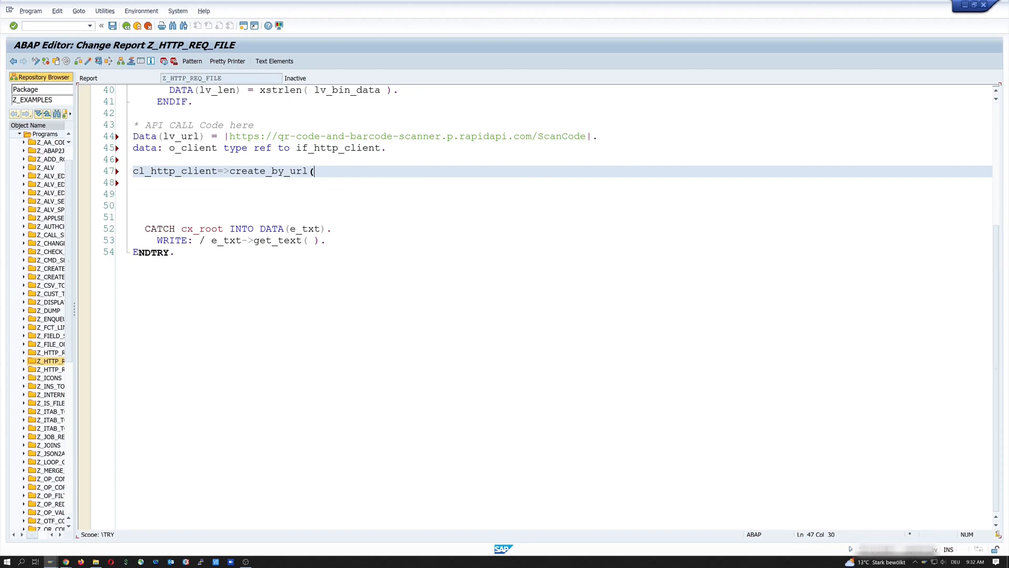
text(EXPORTING)
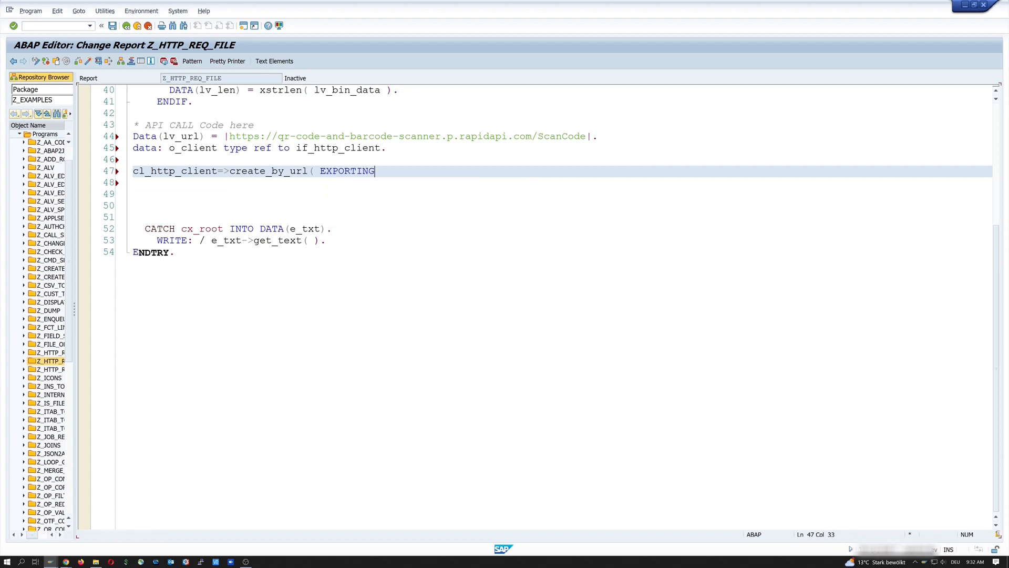
key(enter)
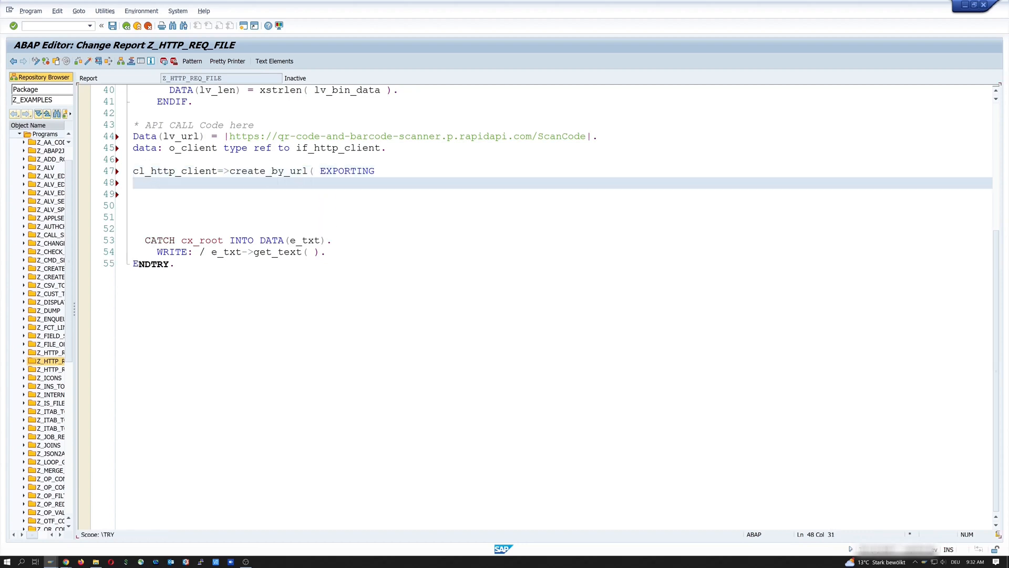
text(url =)
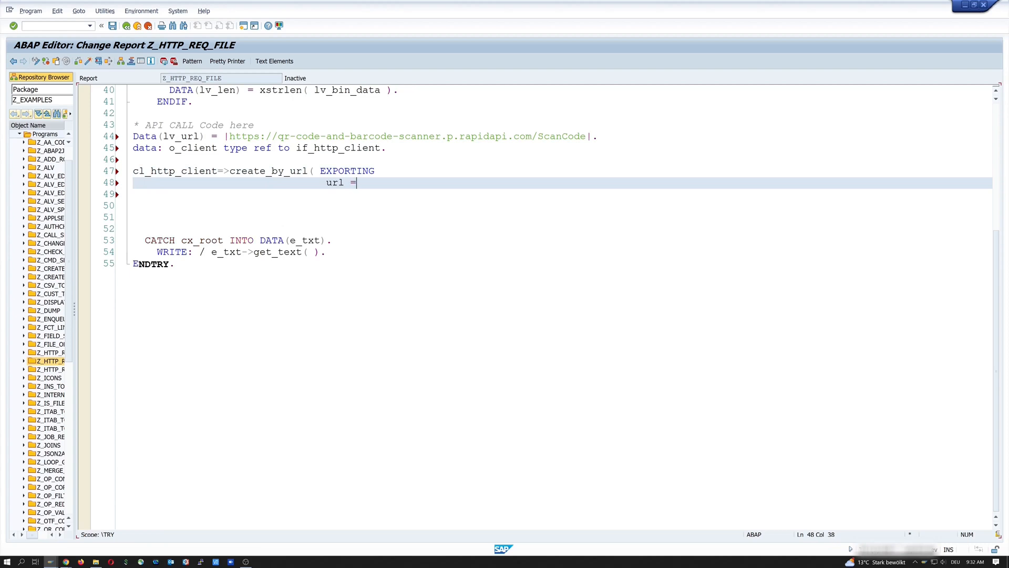
text(lv_)
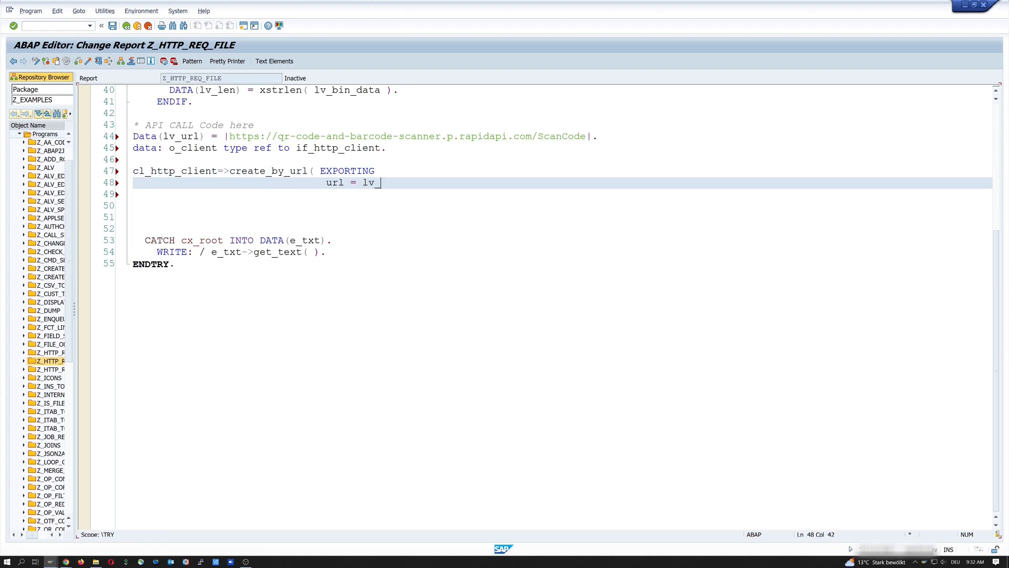
key(enter)
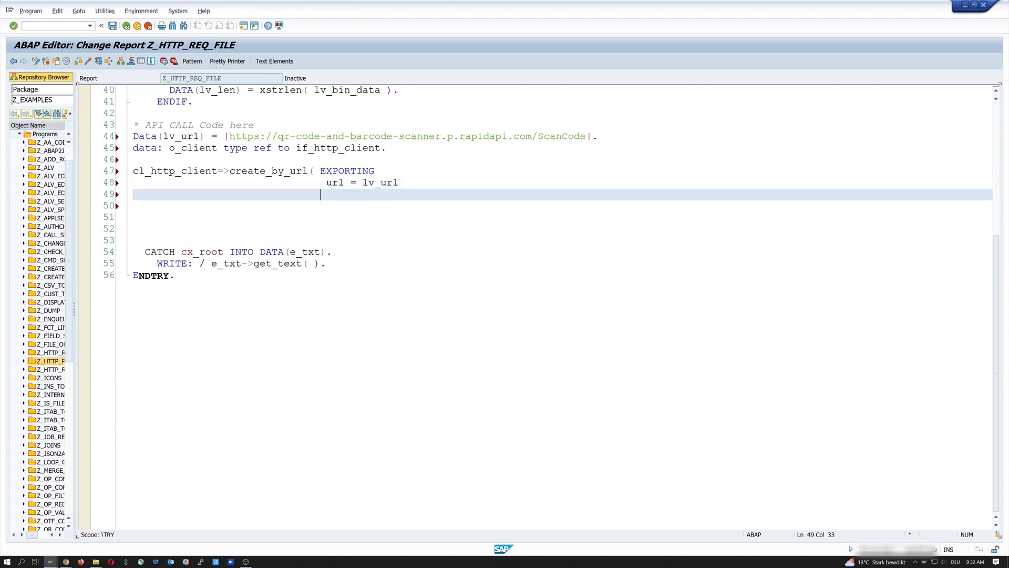
Import client = o_client and list exceptions such as argument_not_found = 1.
text(IMPORTING)
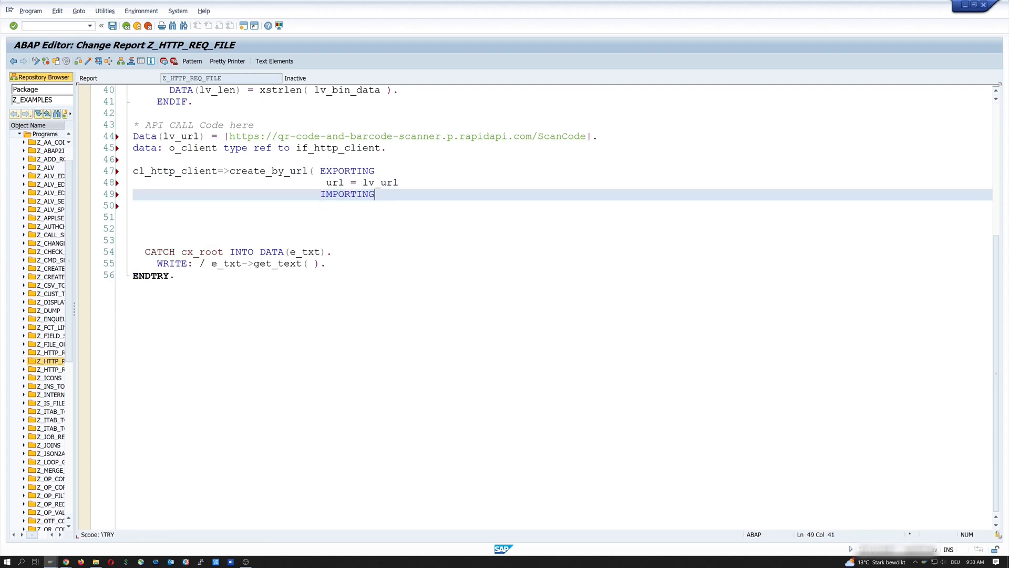
text(client)
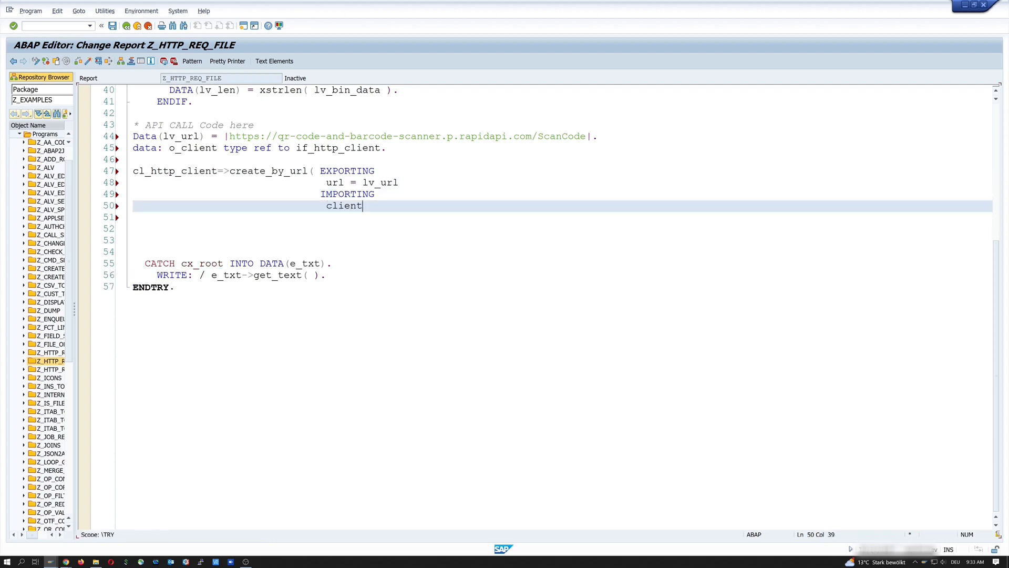
text(= o_client)
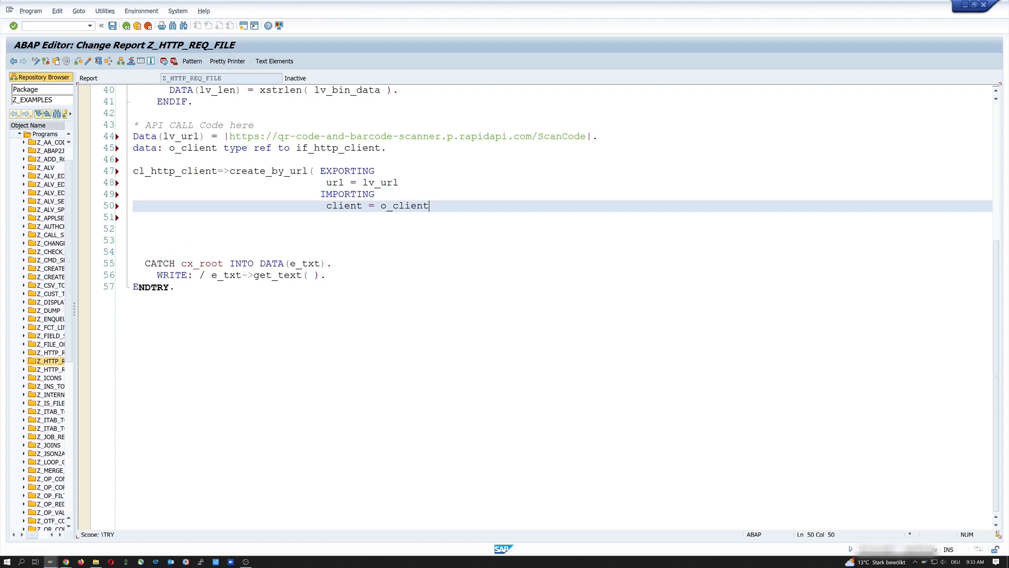
key(Enter)
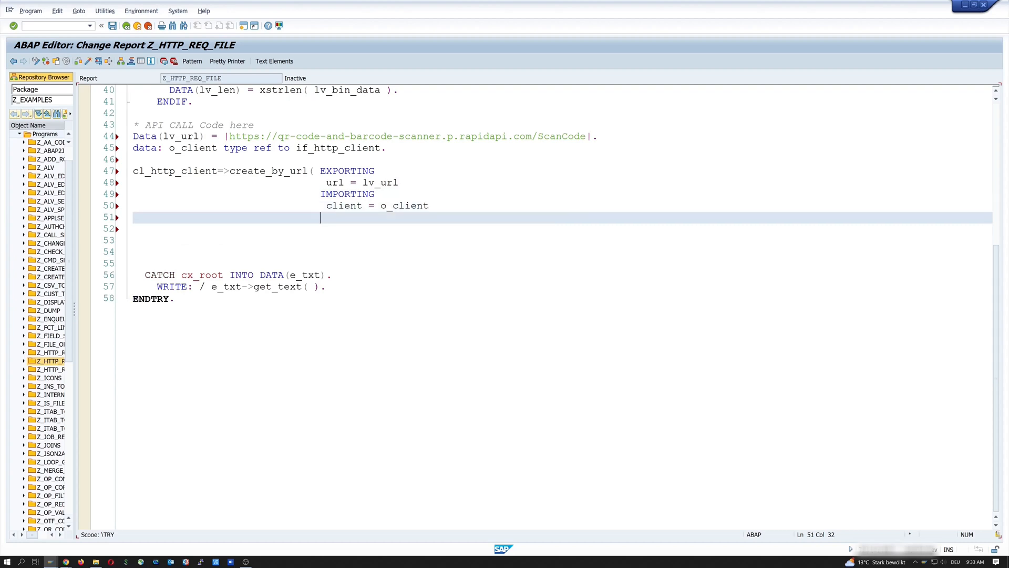
text(EXCEPTIONS)
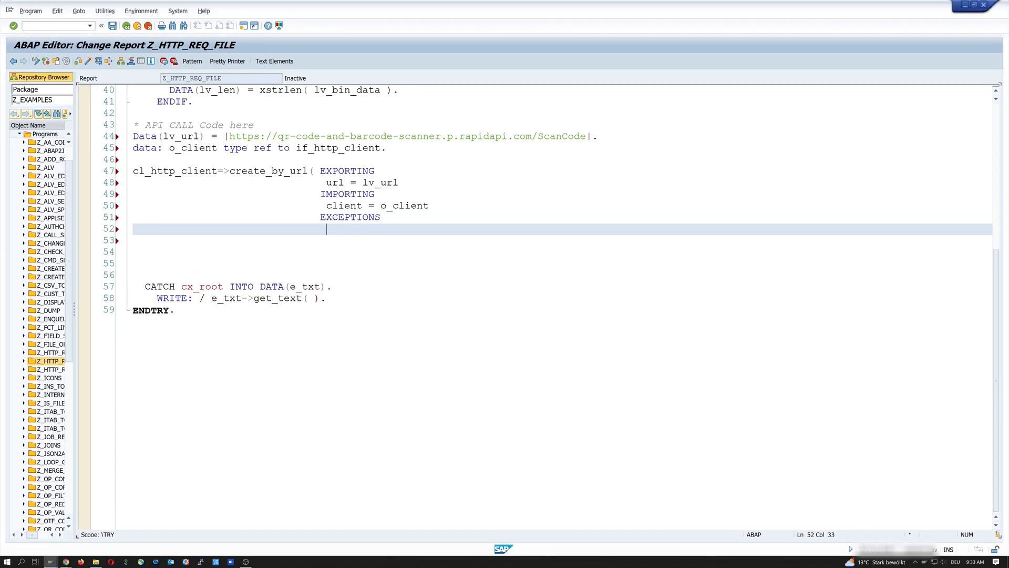
text(argument_not_found = 1)
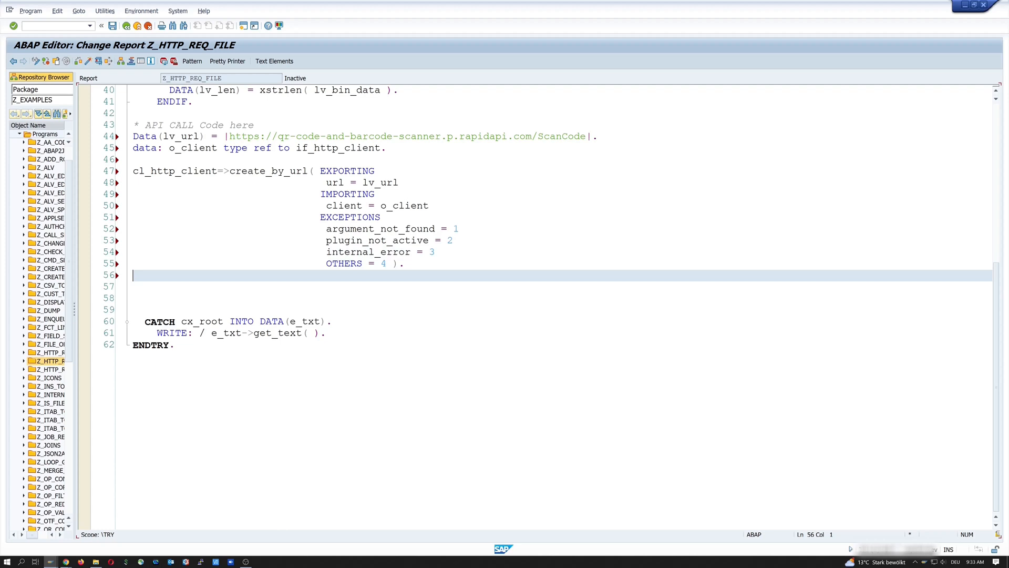
Close o_client when sy-subrc is non-zero after the create call.
text(if sy-subrc <> 0.)
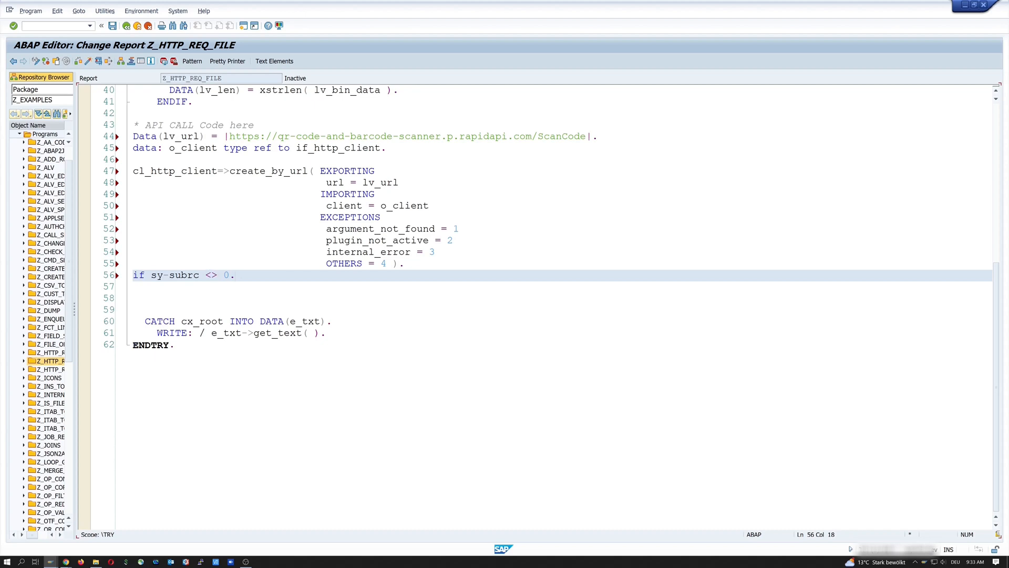
text(o_client)
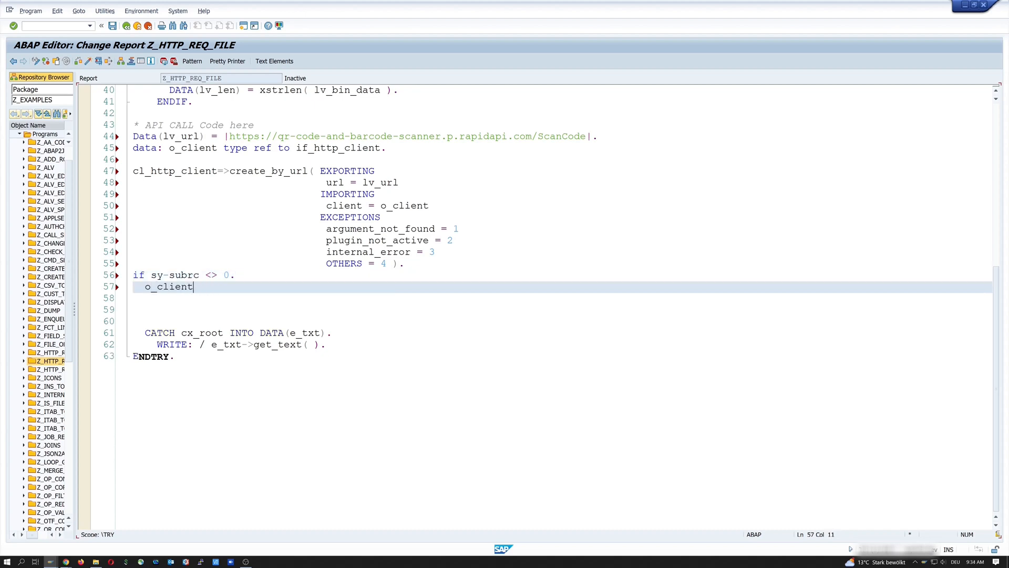
text(->close)
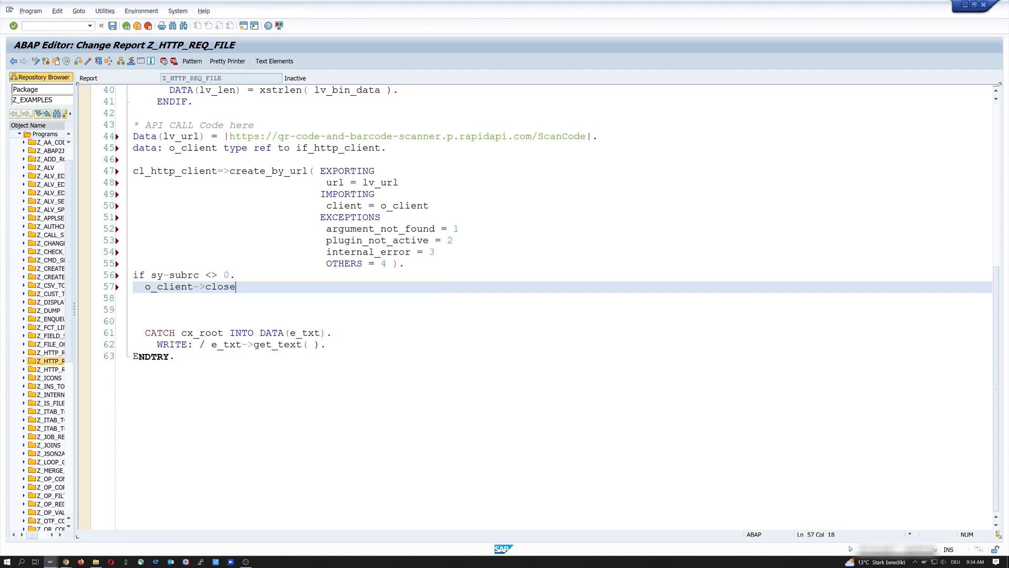
text(( ).)
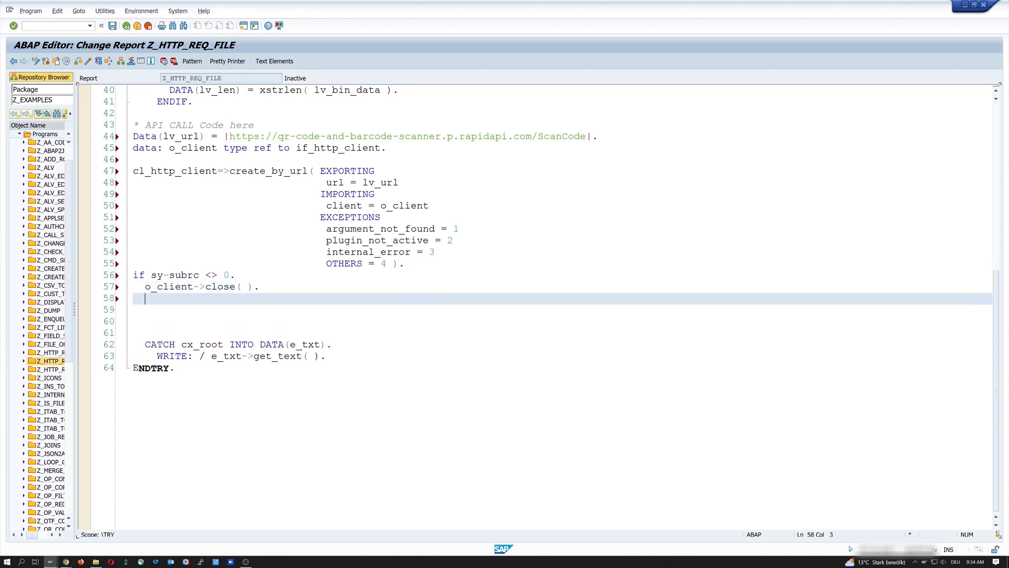
End the error check and begin an IF o_client IS BOUND block.
text(endif.)
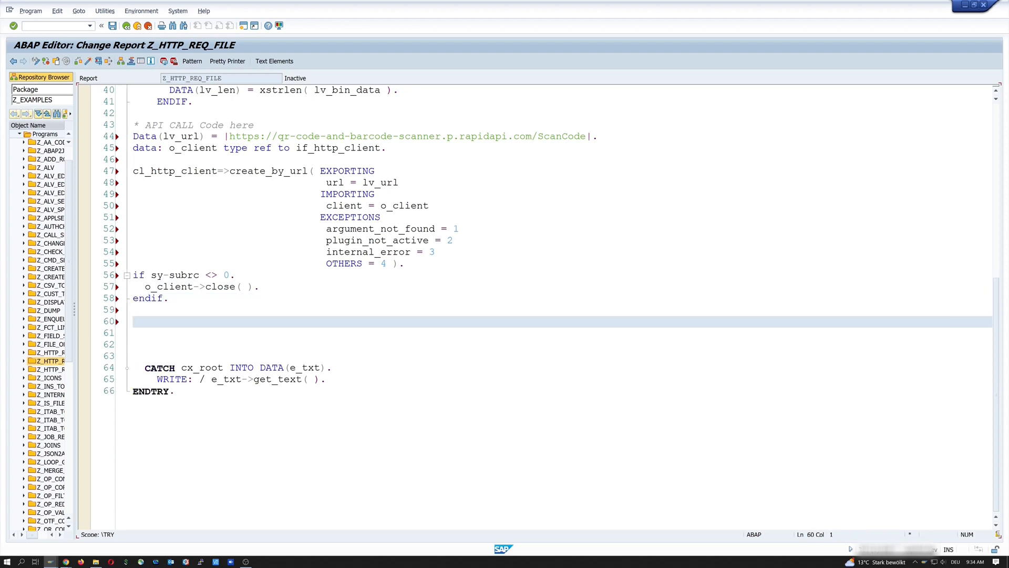
text(if o_client)
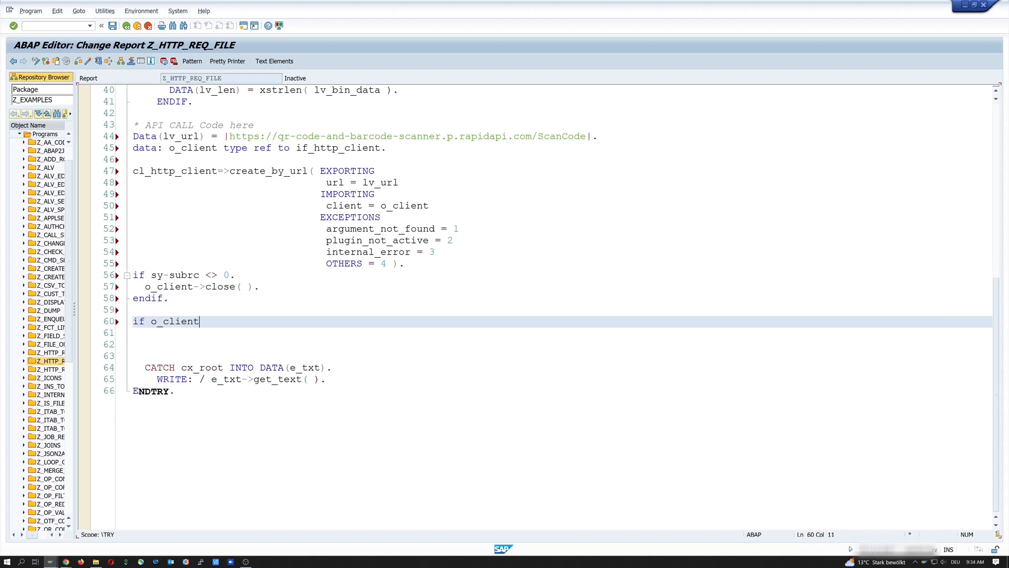
text(is bound.)
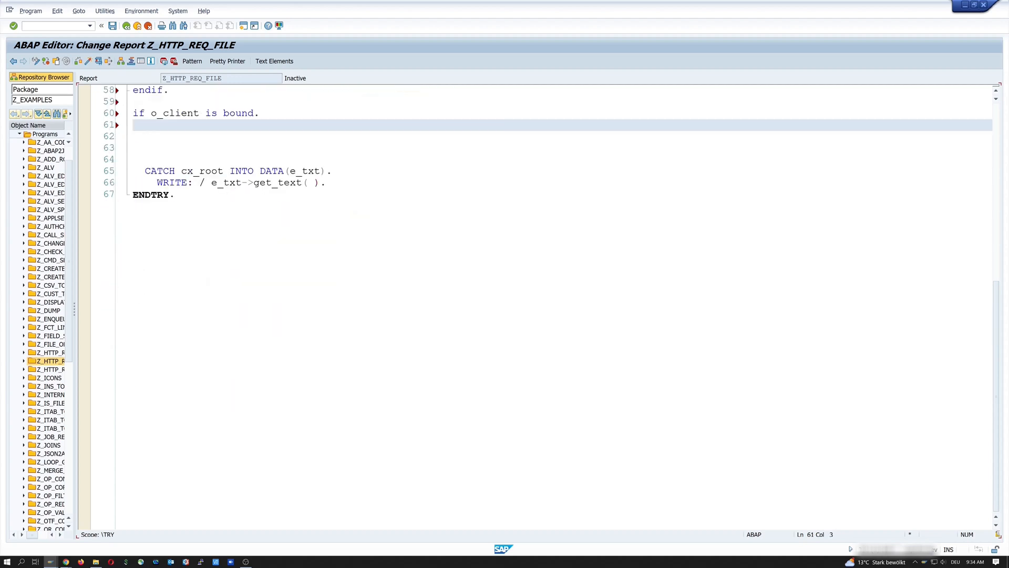
Set the request method to POST via if_http_request=>co_request_method_post.
text(o_cl)
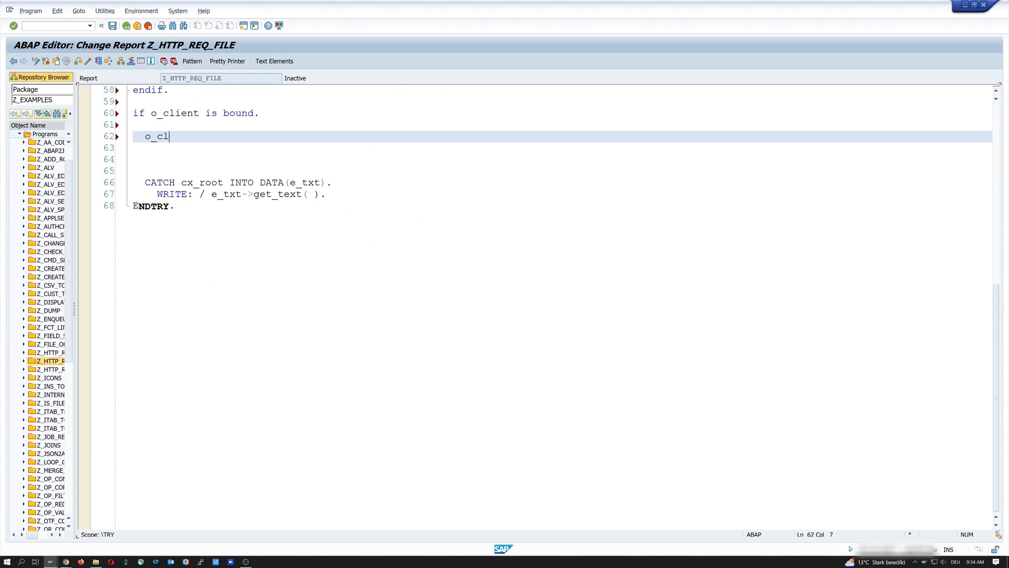
text(ient->request-)
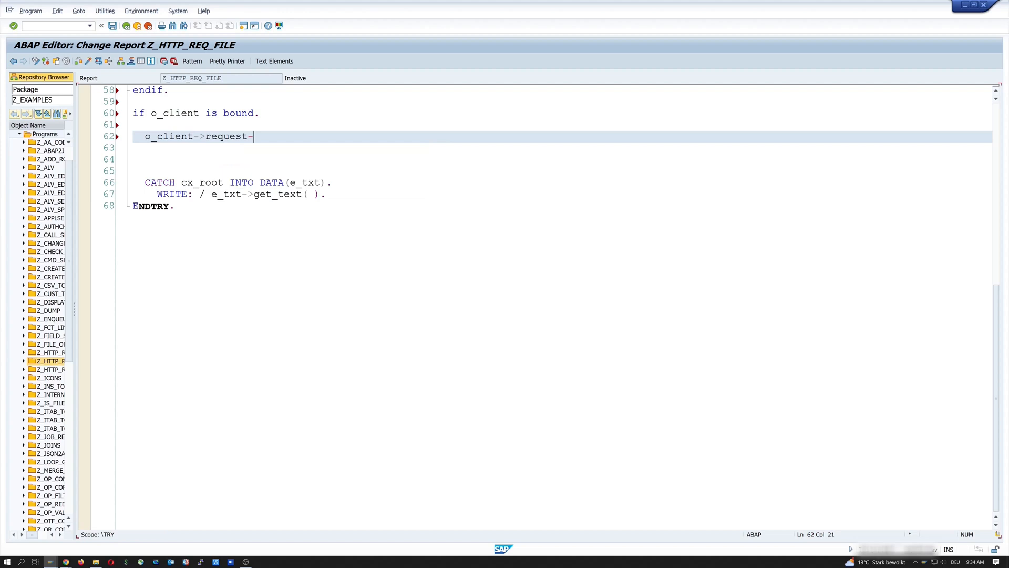
text(se)
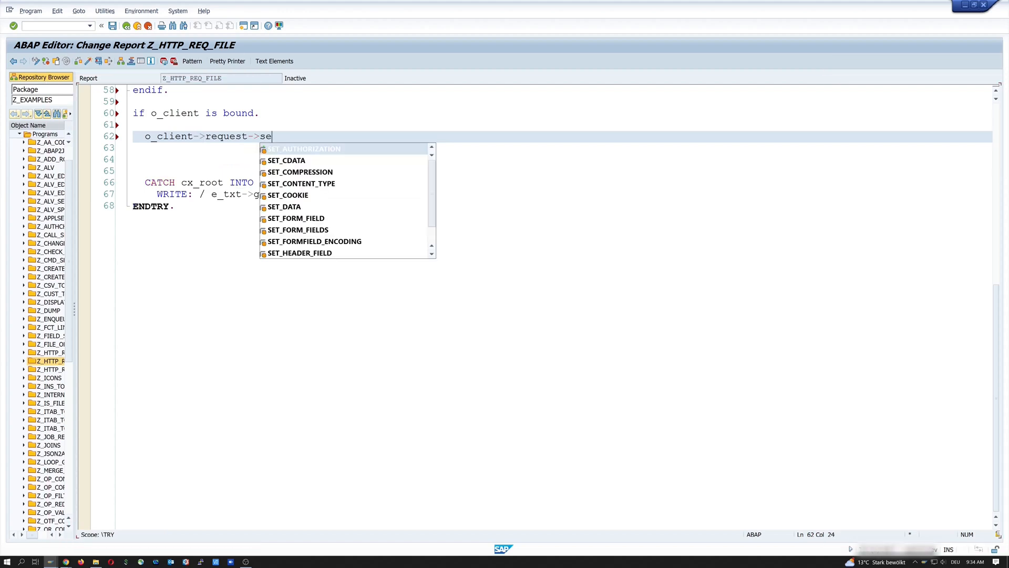
text(t)
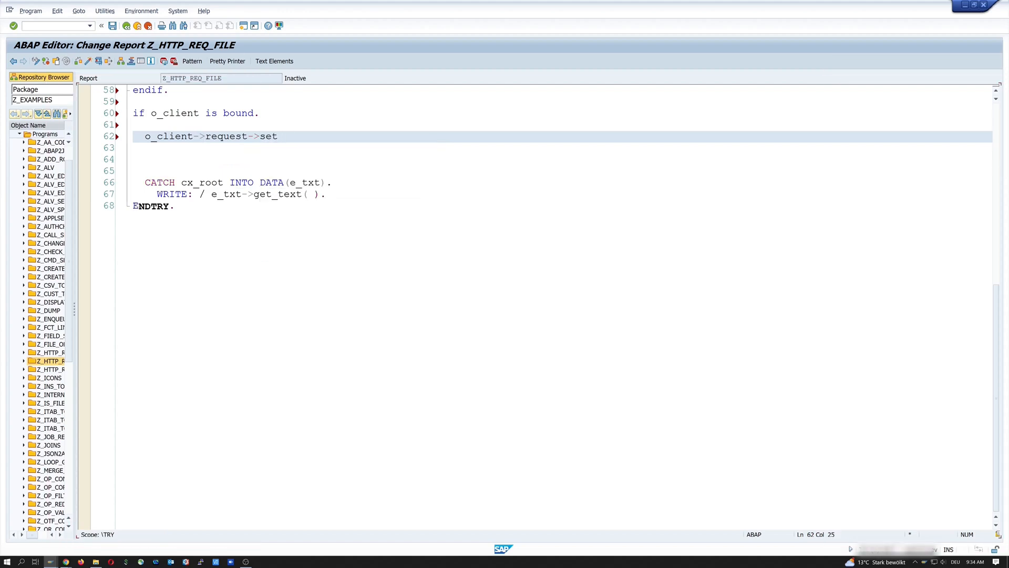
text(_method)
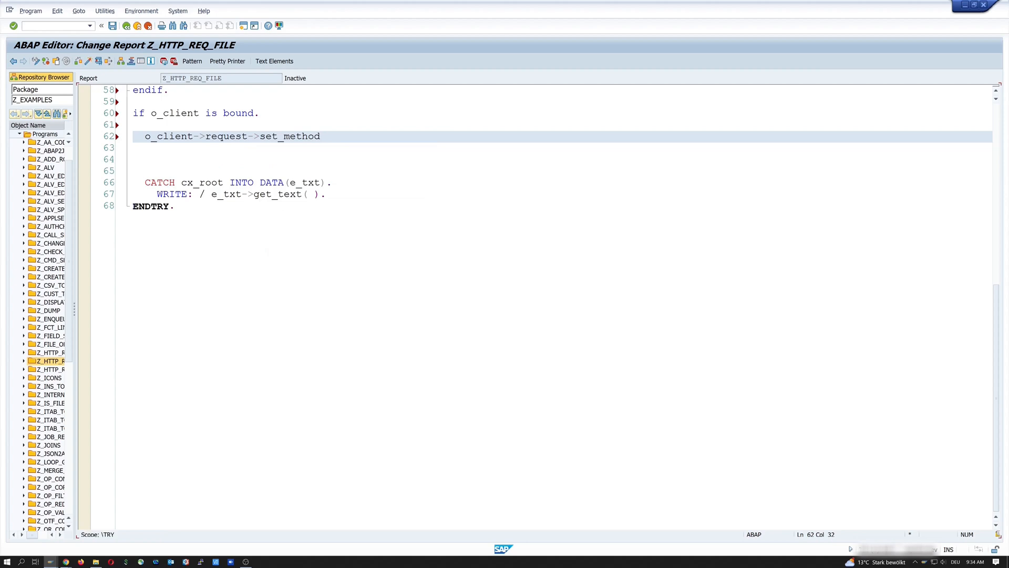
text(( if_)
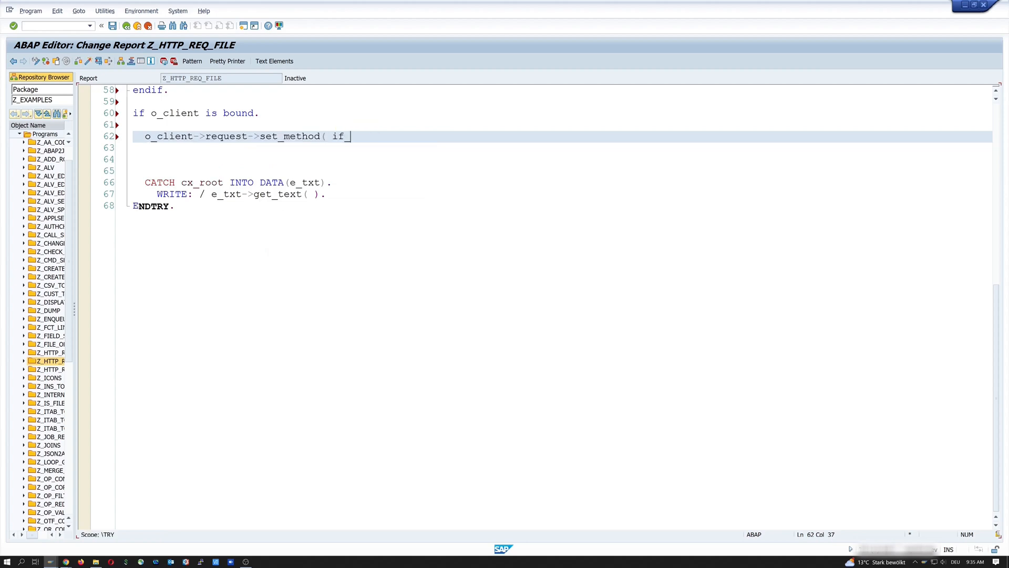
text(http_re)
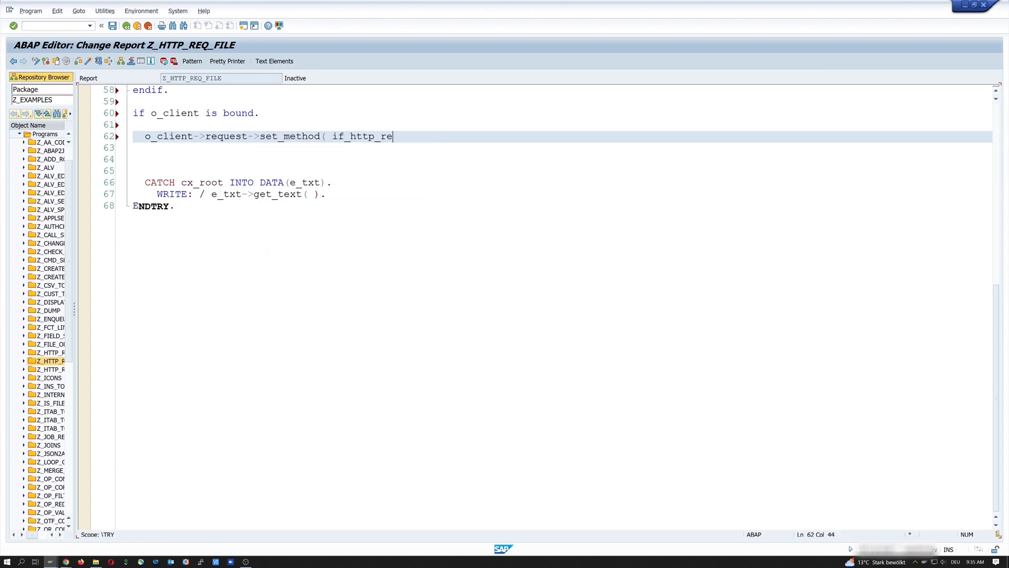
text(quest=>)
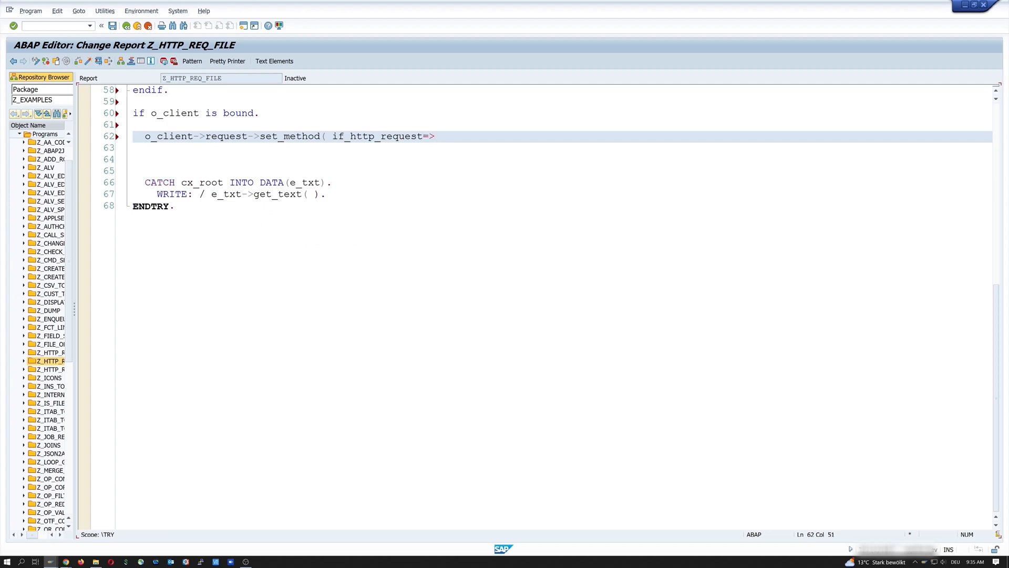
text(co_request)
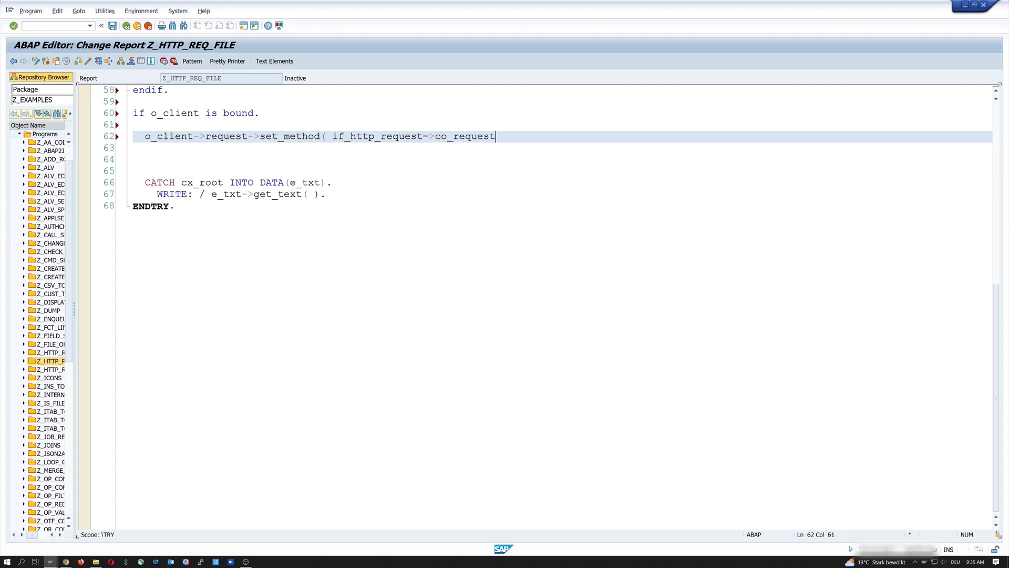
text(_method_post)
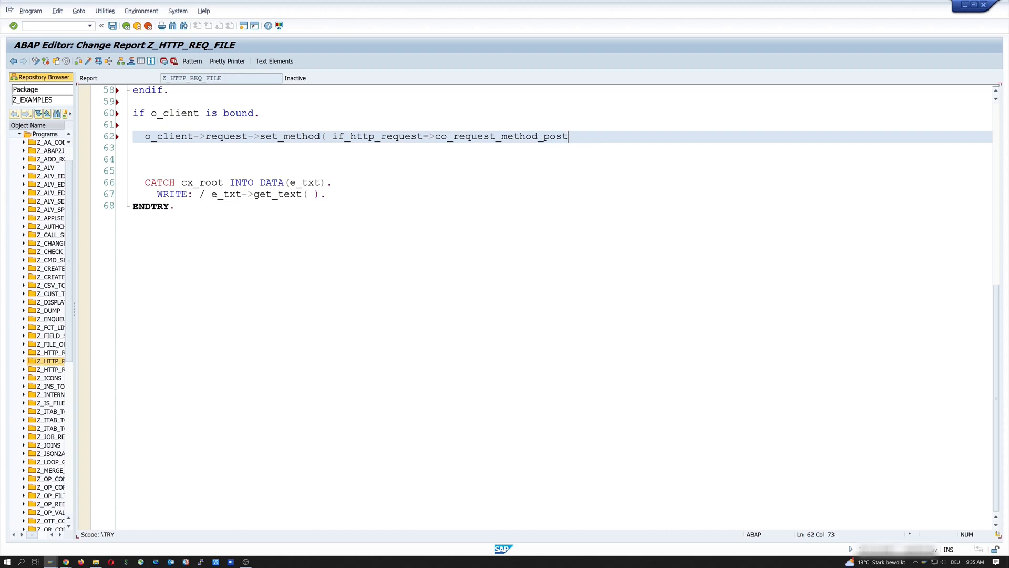
text().)
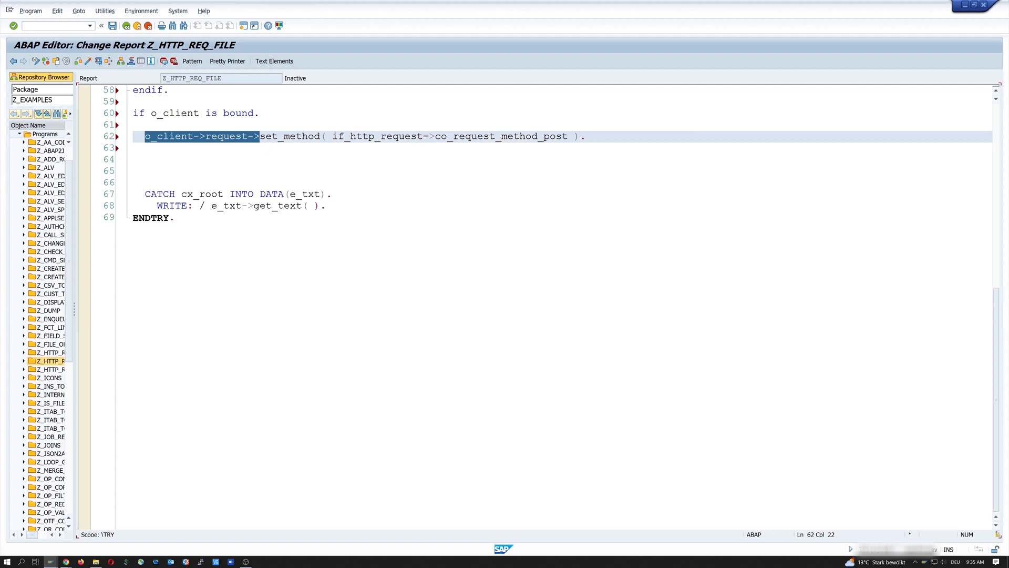
Set the request content type to 'multipart/form-data'.
text(o_client->request->)
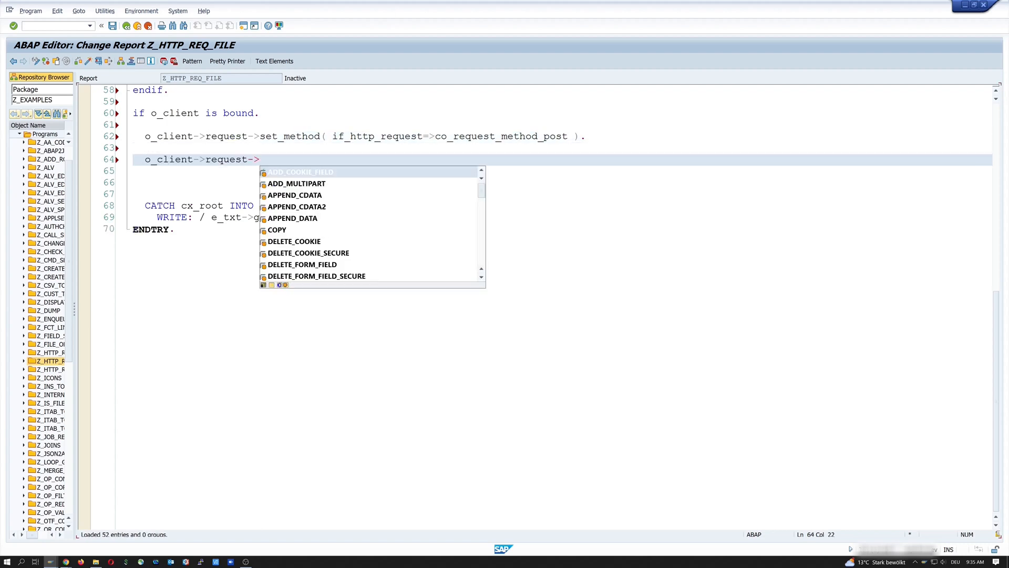
text(set_content_type)
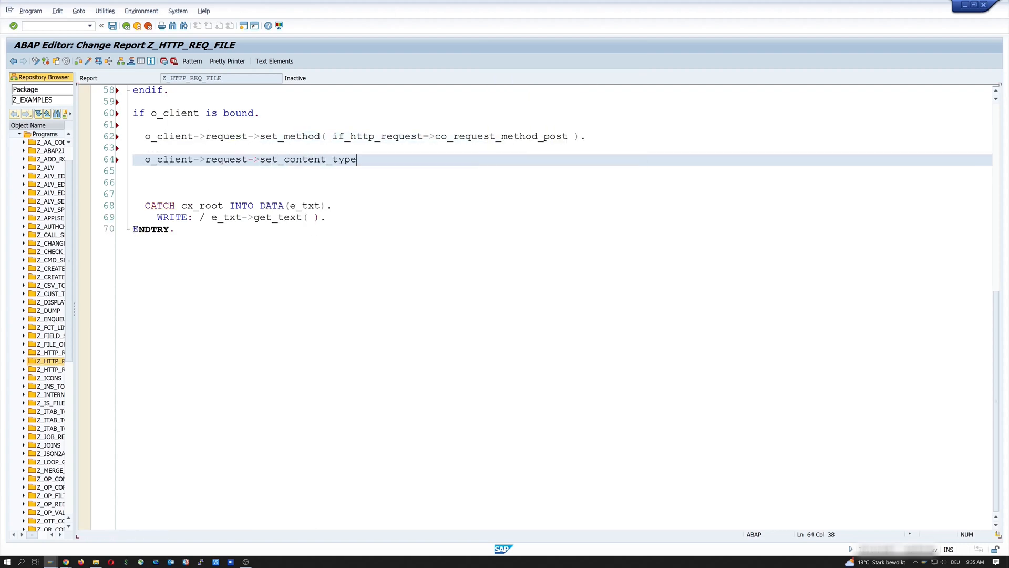
text(()
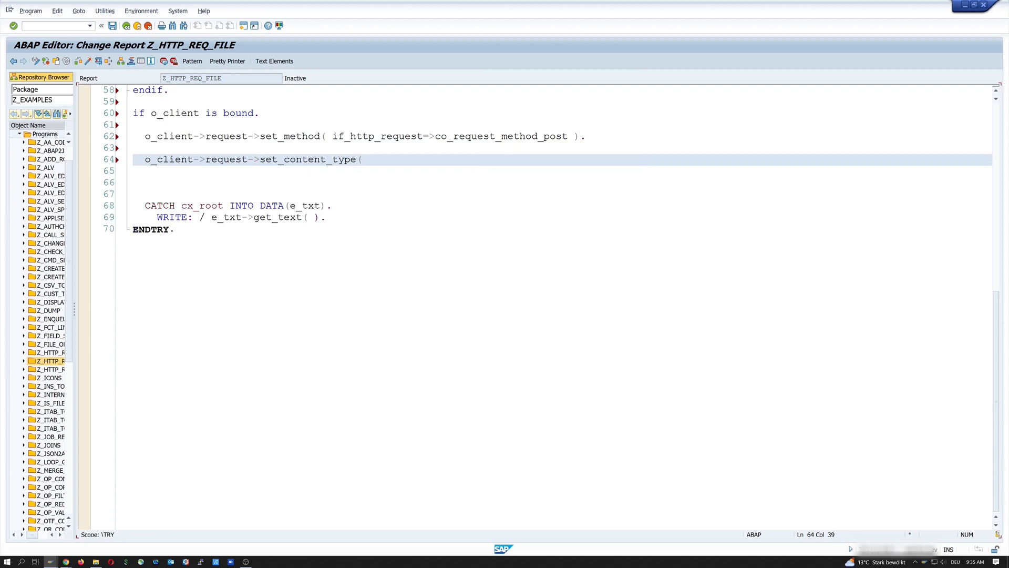
text(multipart)
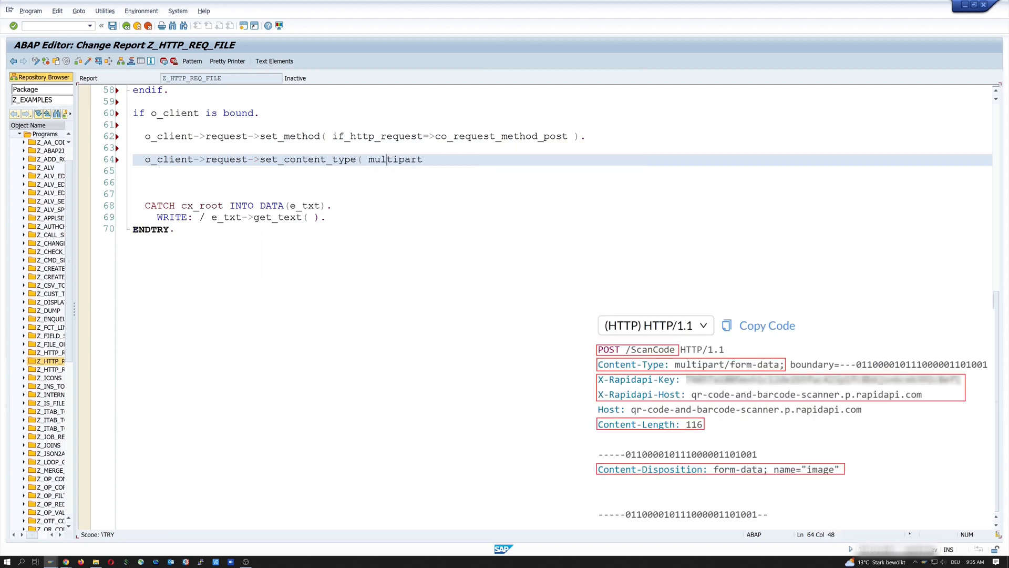
text(')
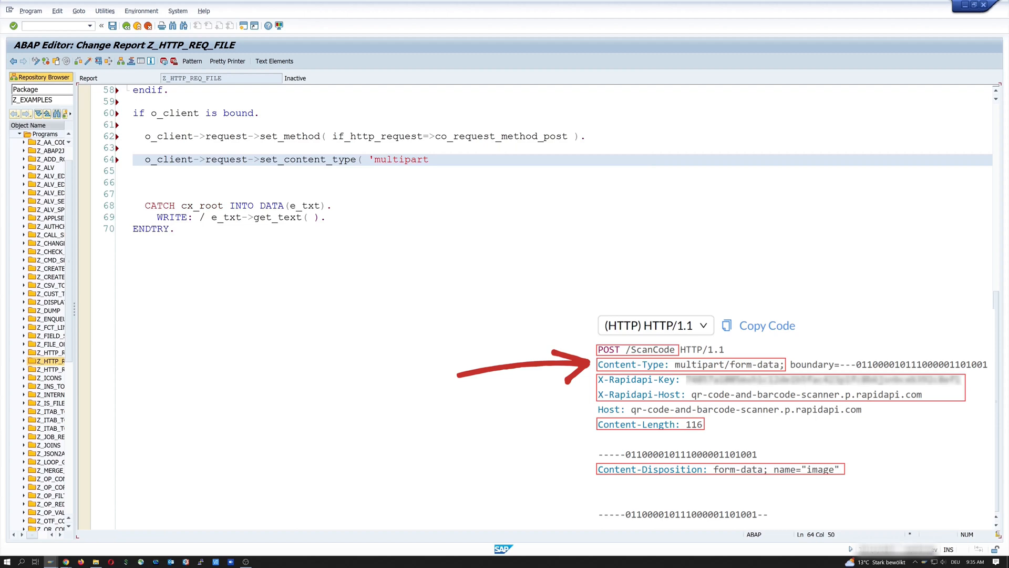
text(/form-data' ).)
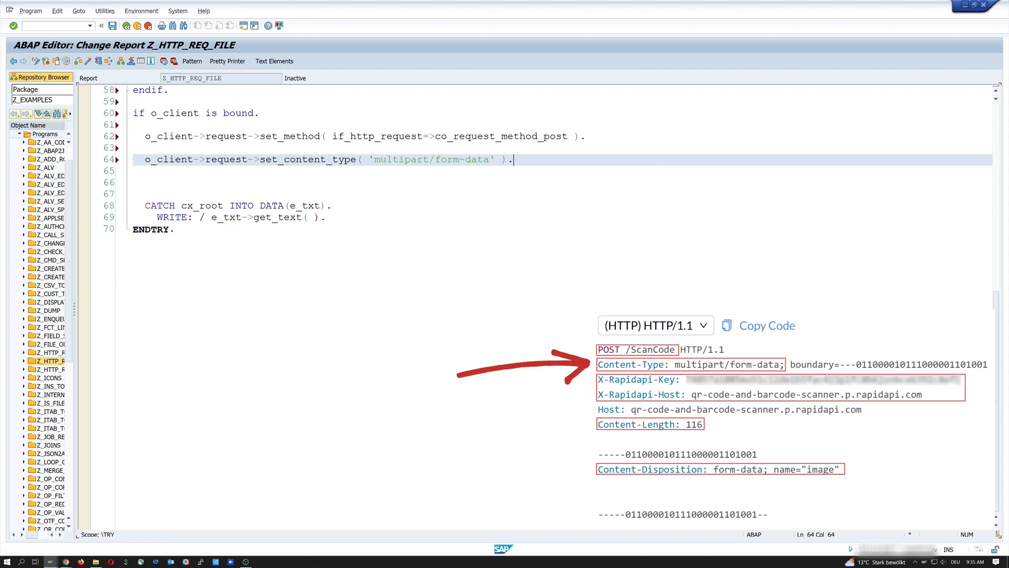
key(Enter)
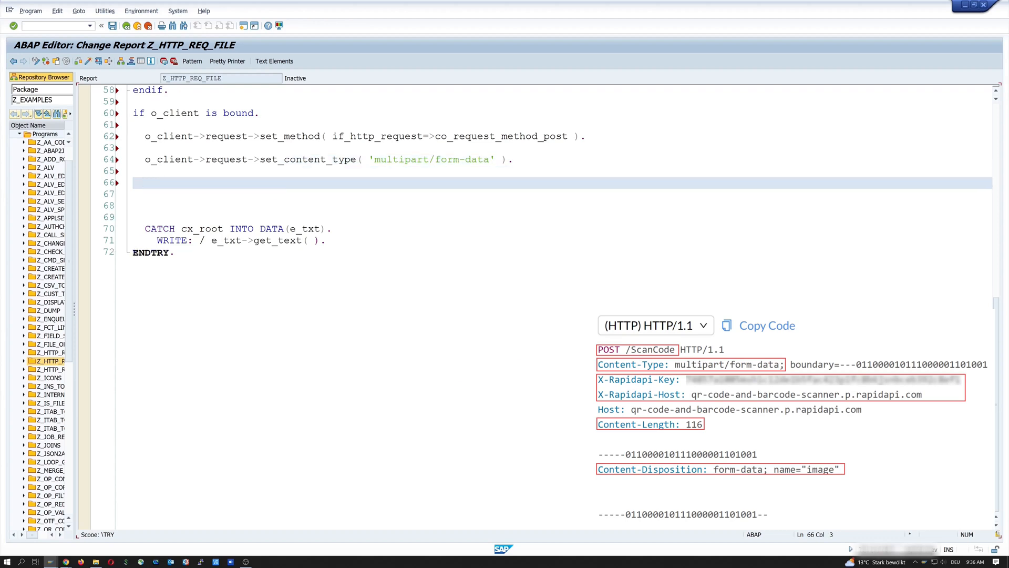
Set header fields X-RapidAPI-Host = 'qr-code-and-barcode-scanner.p.rapidapi.com' and X-RapidAPI-Key.
text(o_client->request->)
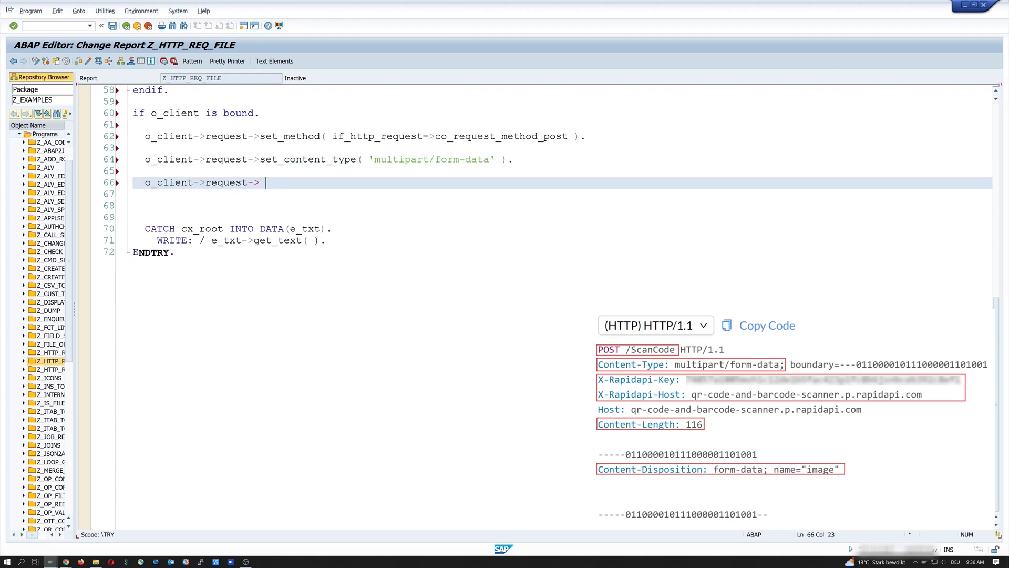
text(et_header_field)
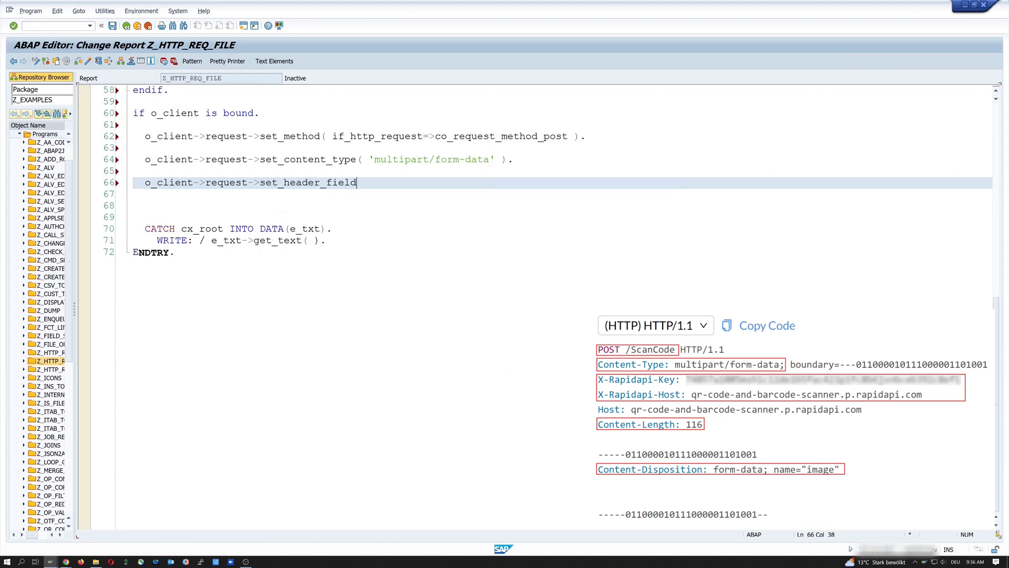
text(( name =)
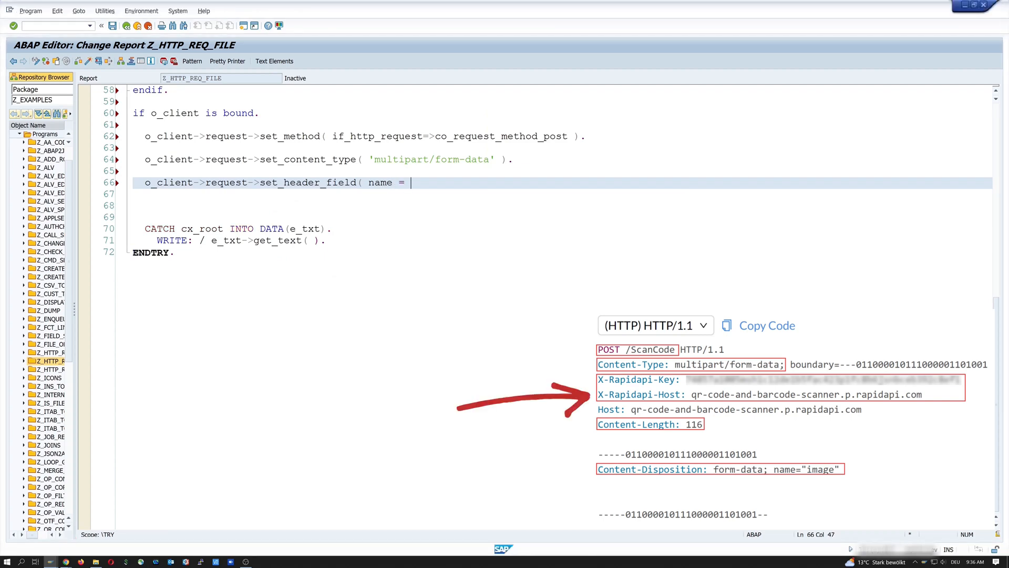
text('X-RapidAPI-Host')
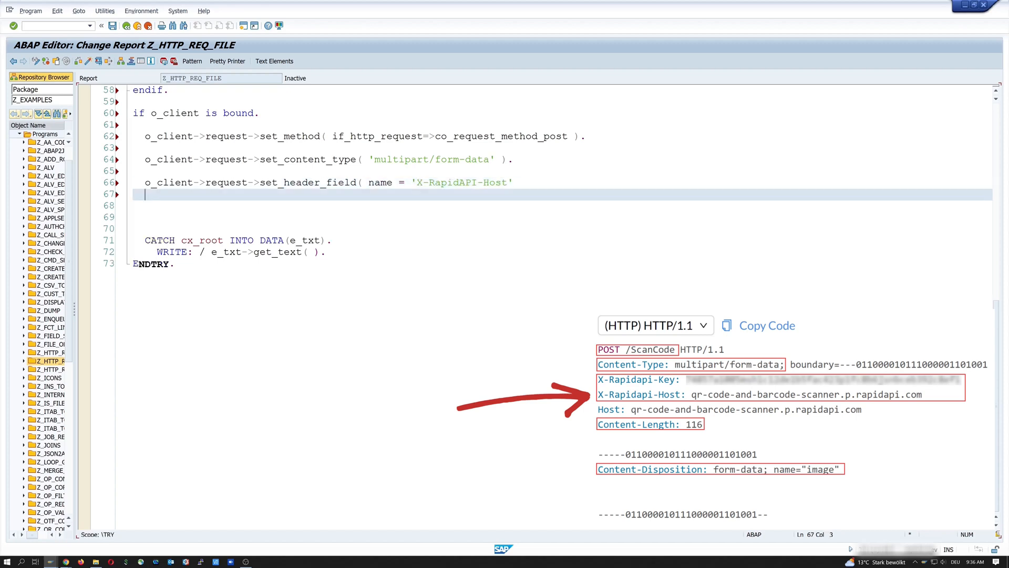
text(value =)
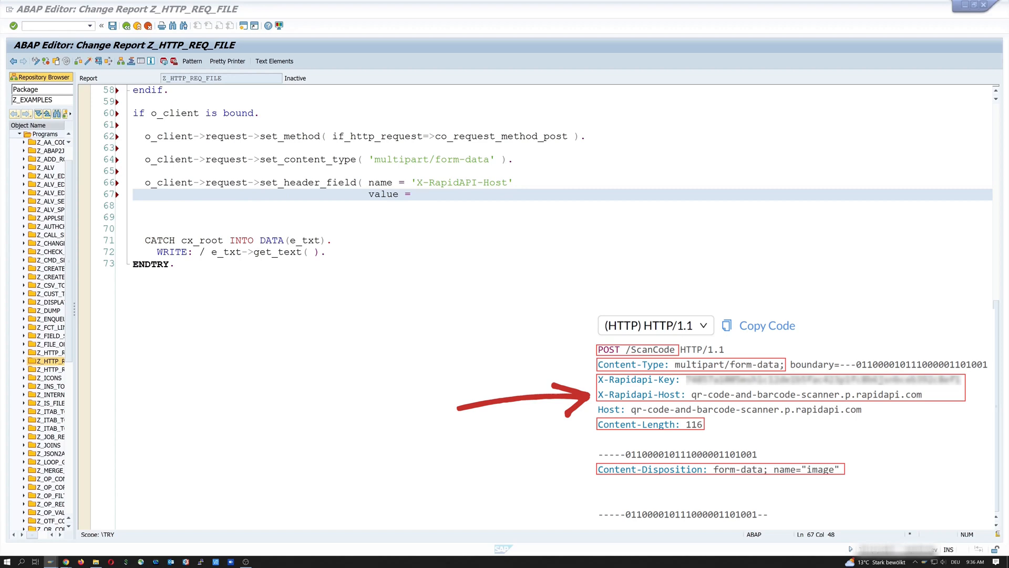
text('qr-code-and-barcode-scanner.p.rapidapi.com' ).)
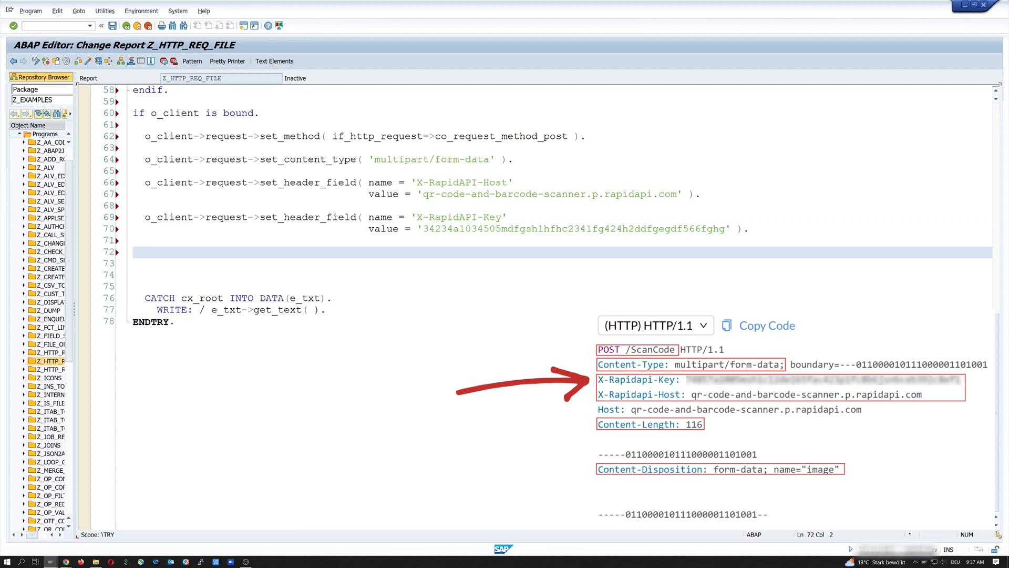
click(138, 252)
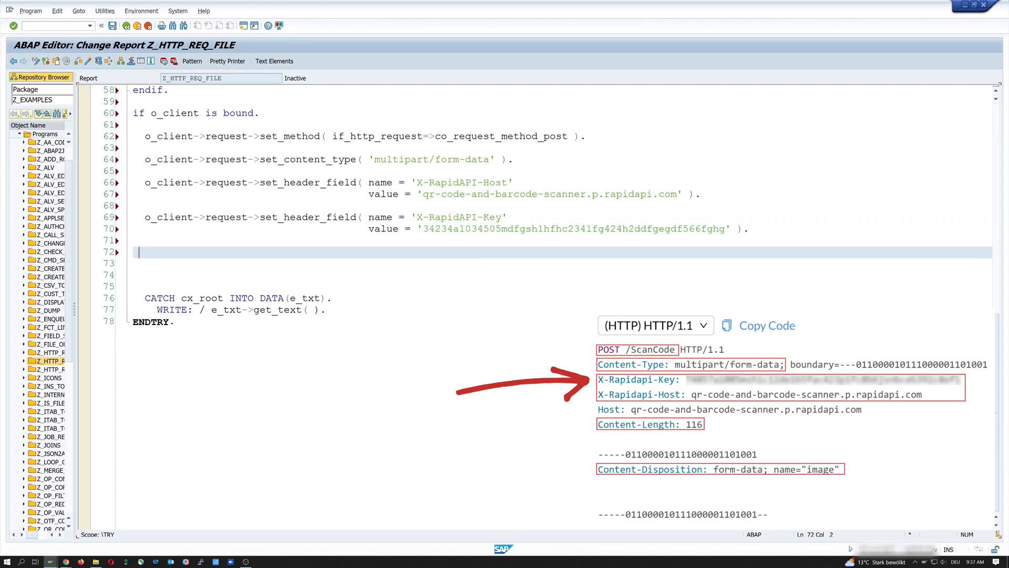
Declare o_part as a reference to if_http_entity.
text(Data:)
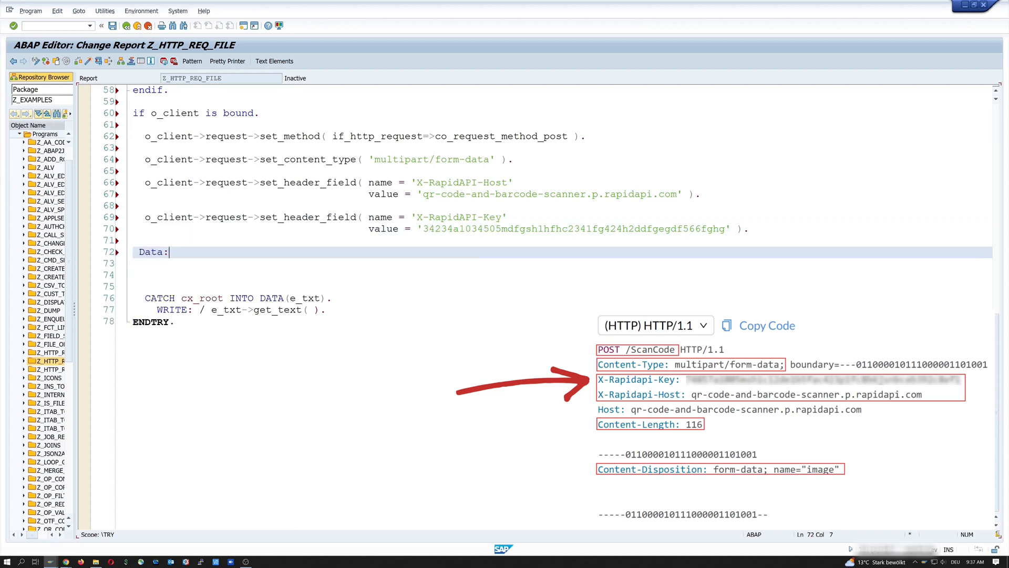
text(o_part)
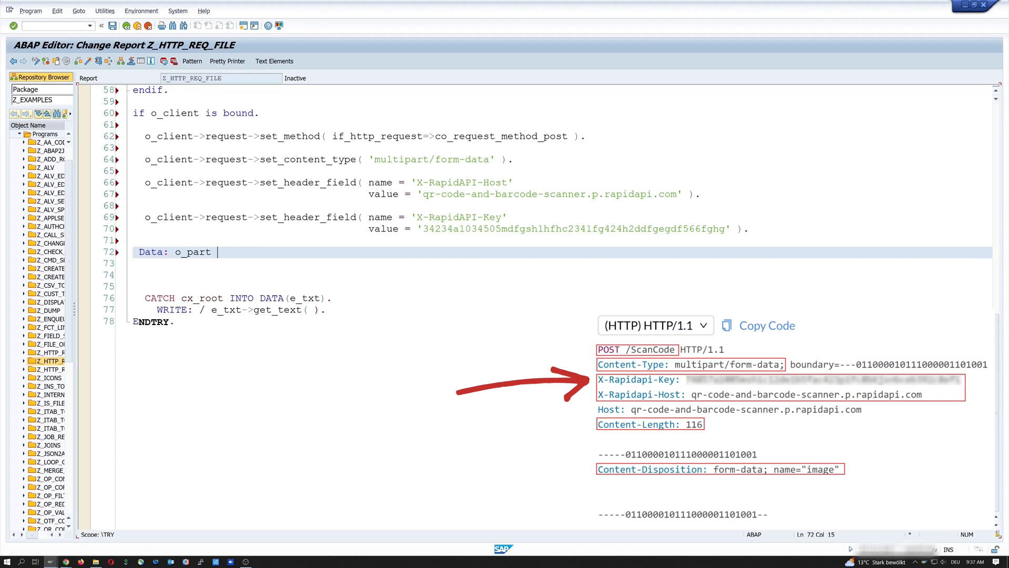
text(type REF TO)
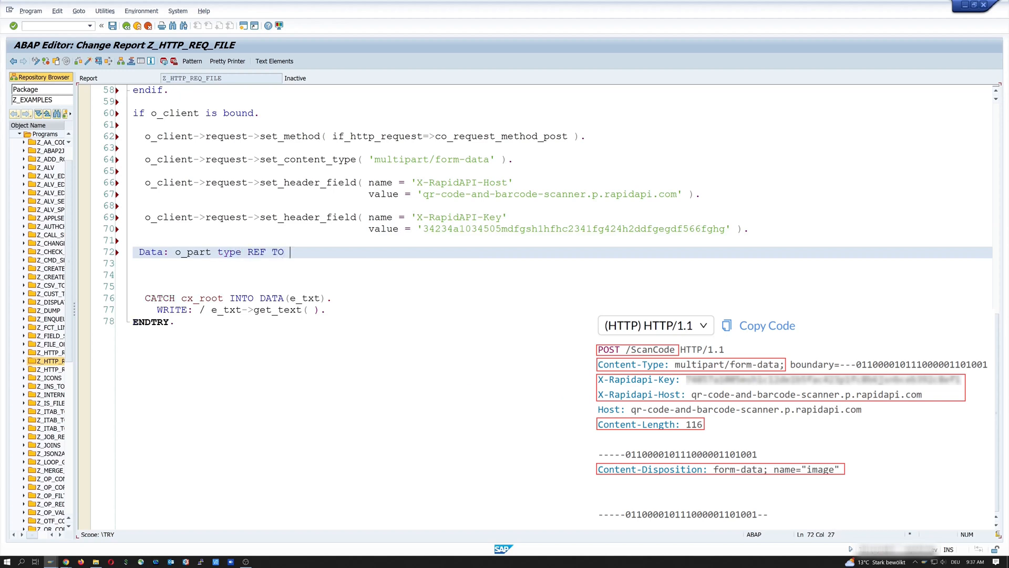
text(if_http_entity)
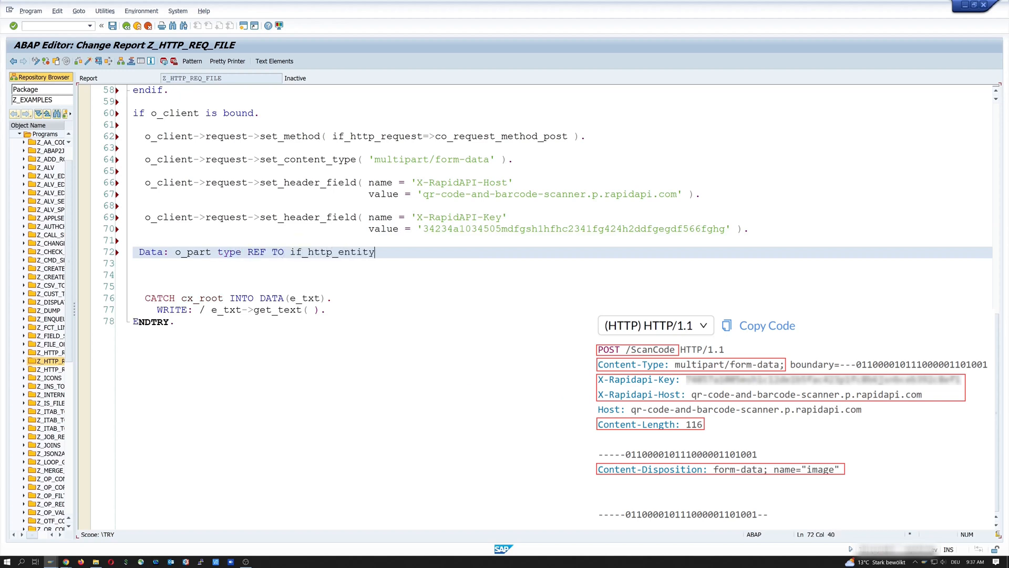
text(.)
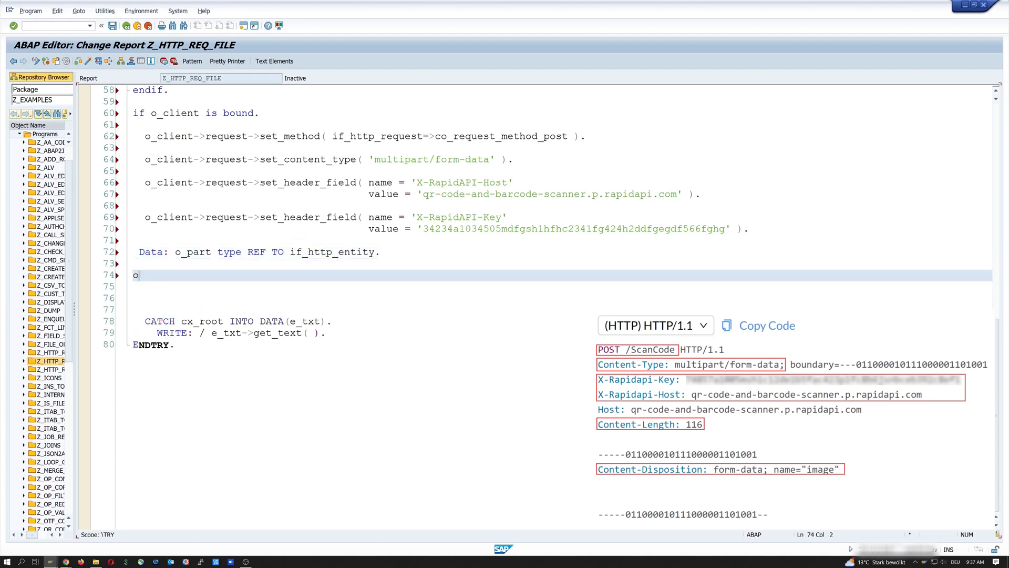
Assign o_part from o_client->request->if_http_entity~add_multipart( ) and begin the next o_part statement.
text(_part = o)
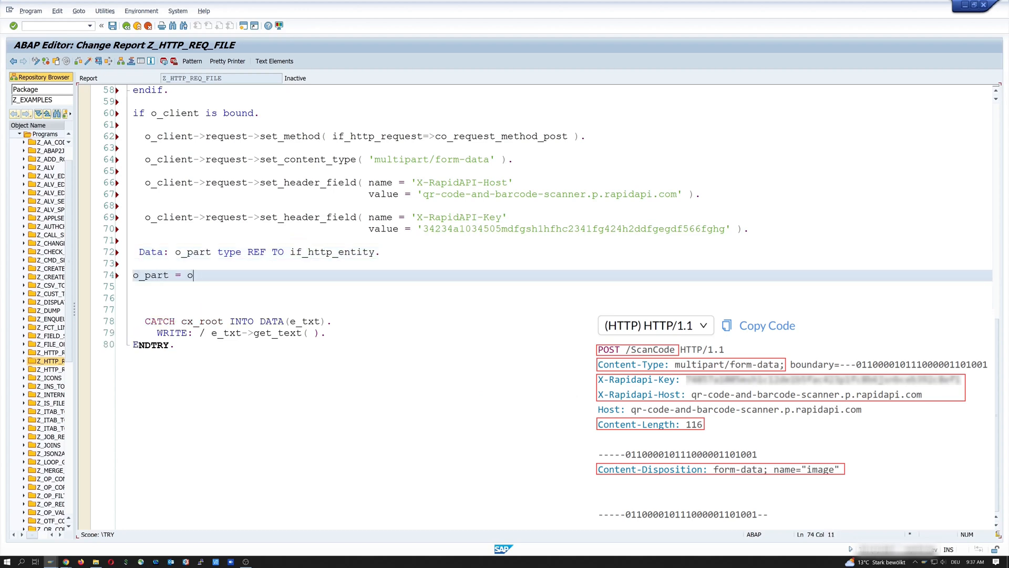
text(_client-)
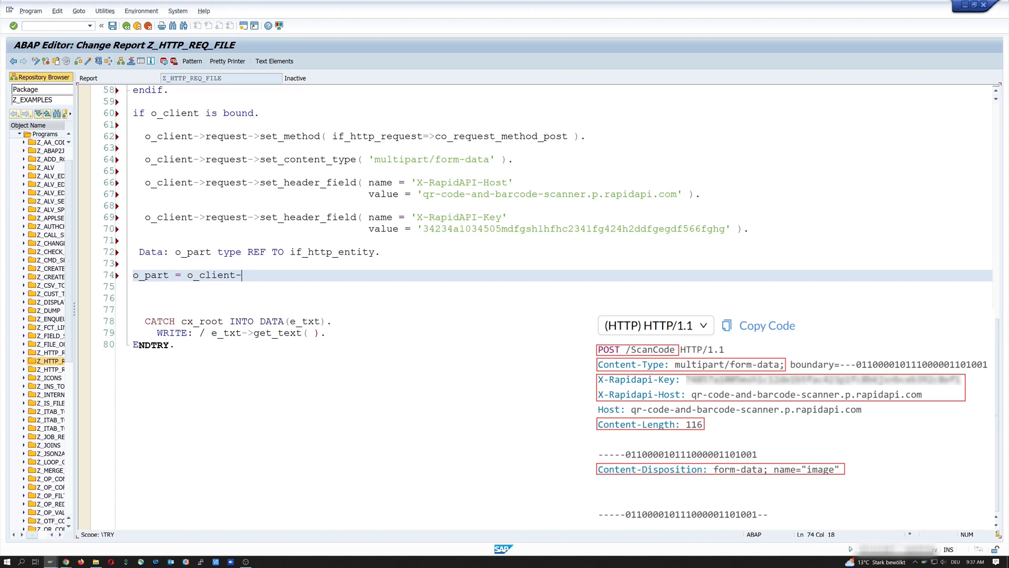
text(>requ)
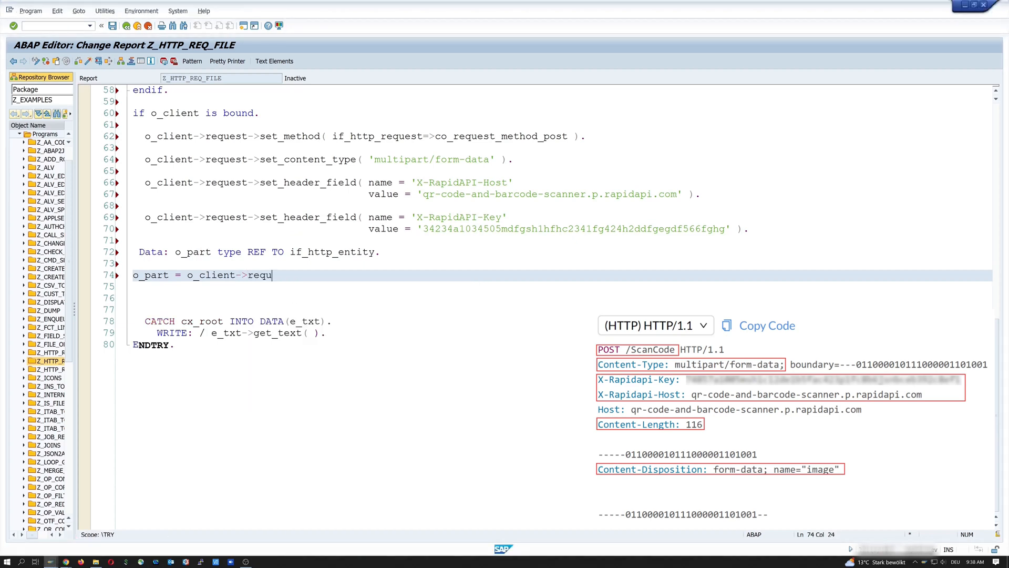
text(est)
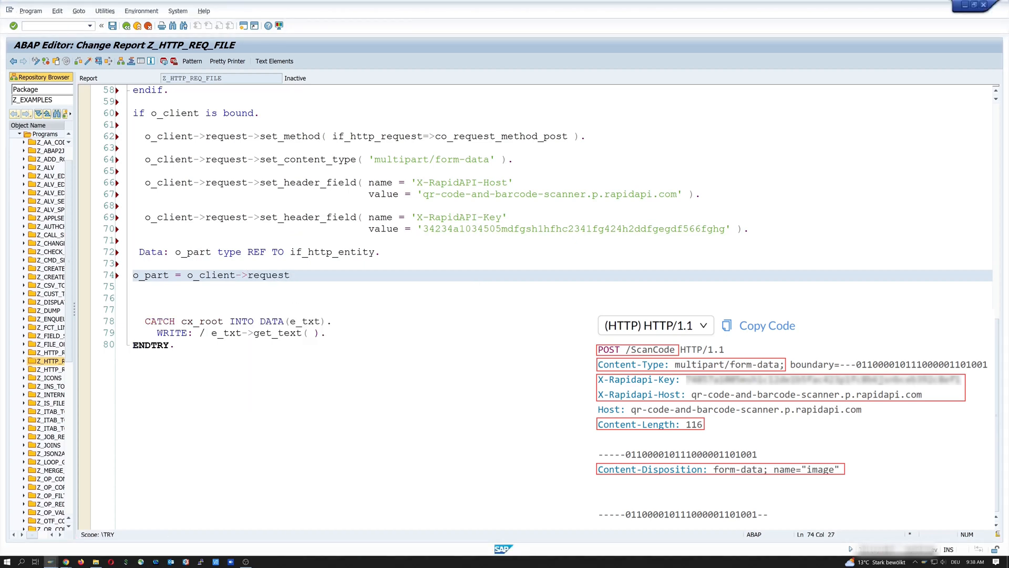
text(->i)
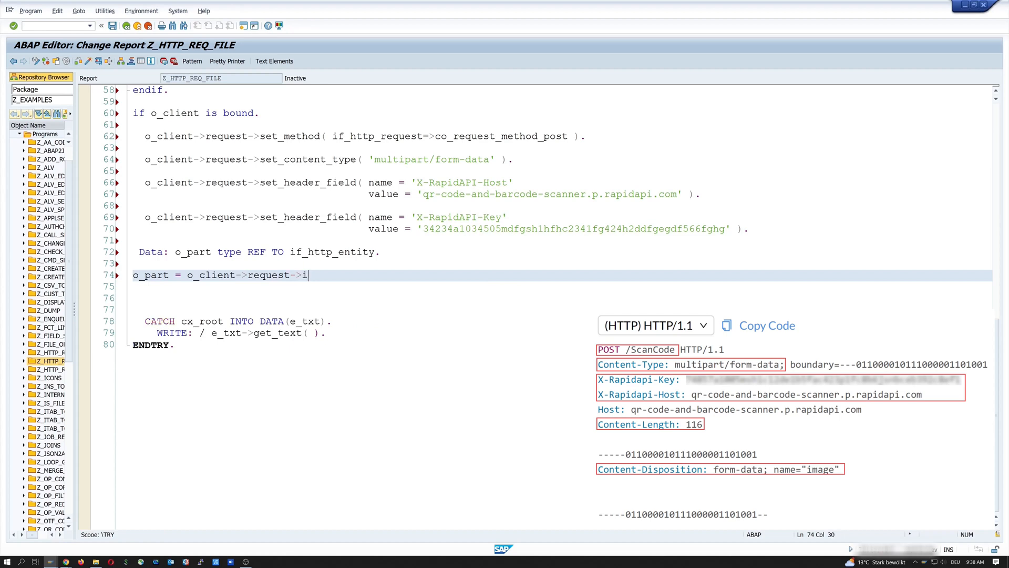
text(f_http_en)
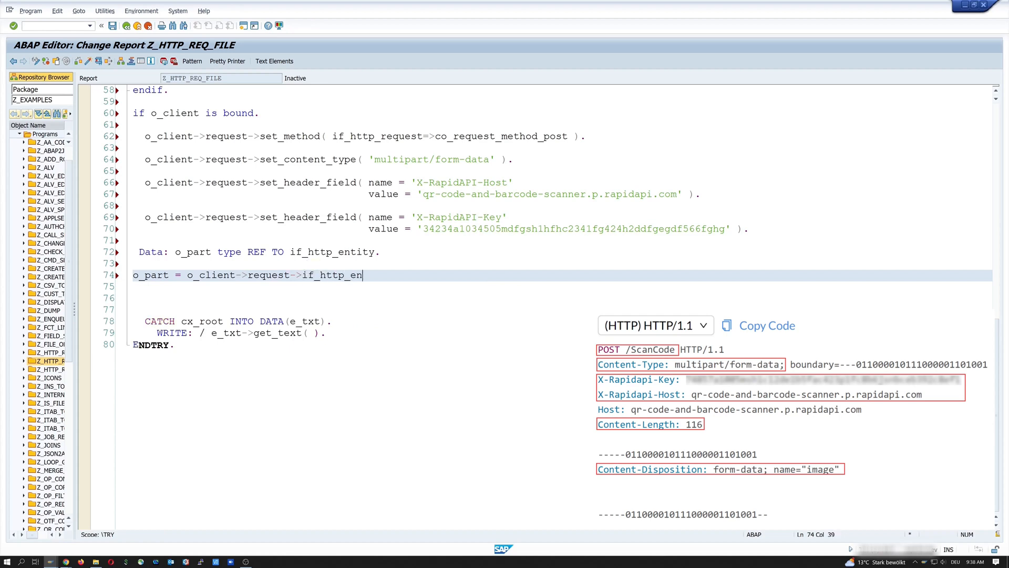
text(tity~)
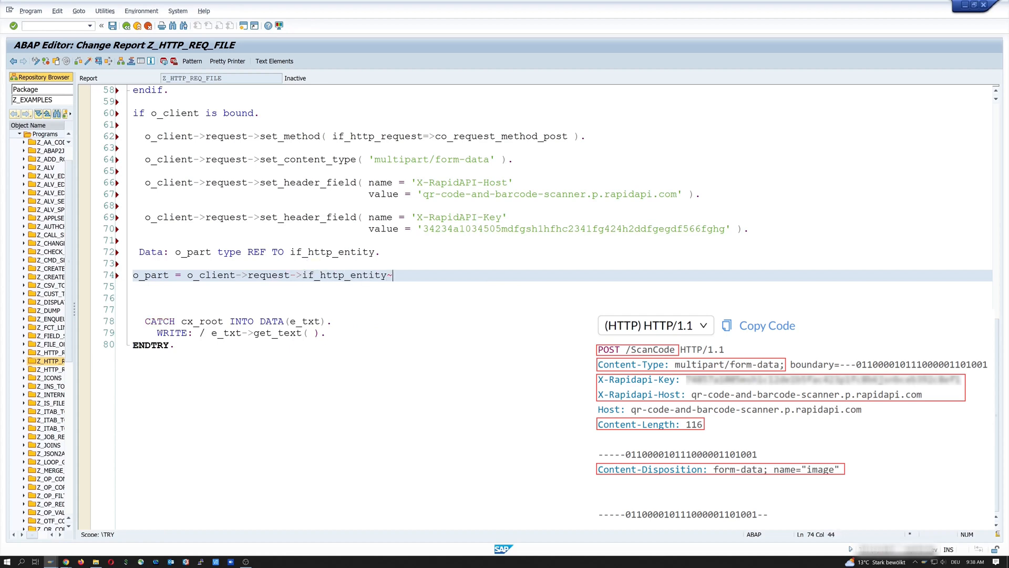
text(add_multipart( ).)
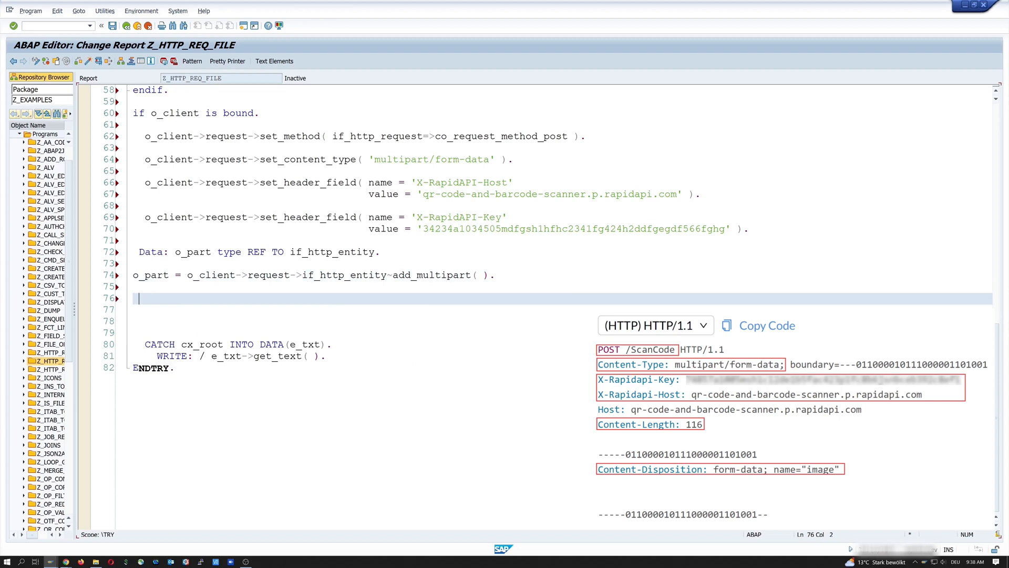
text(o_part)
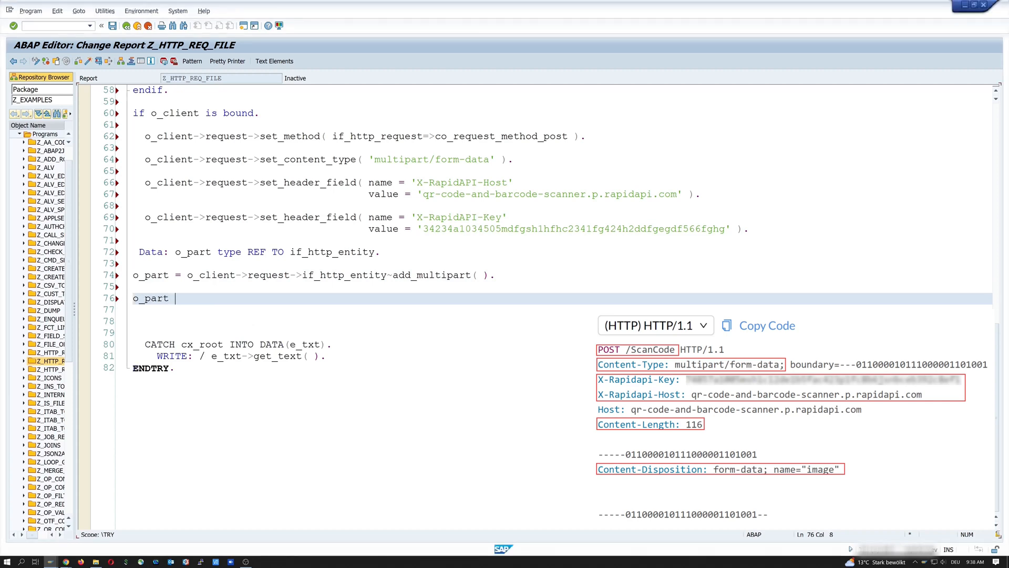
text(->)
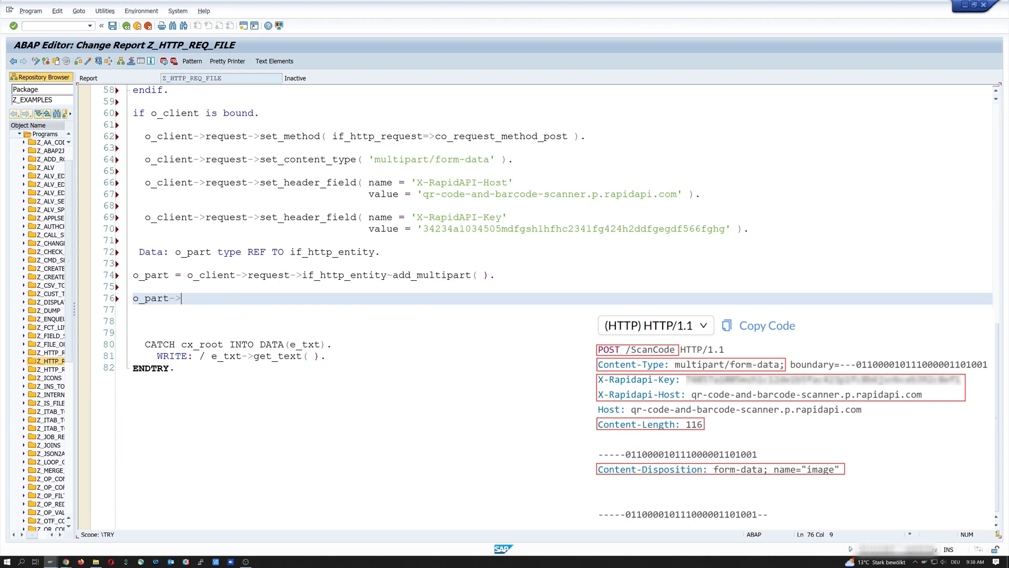
Set header field 'content-disposition' on o_part with value form-data and name="image".
text(set_header_field)
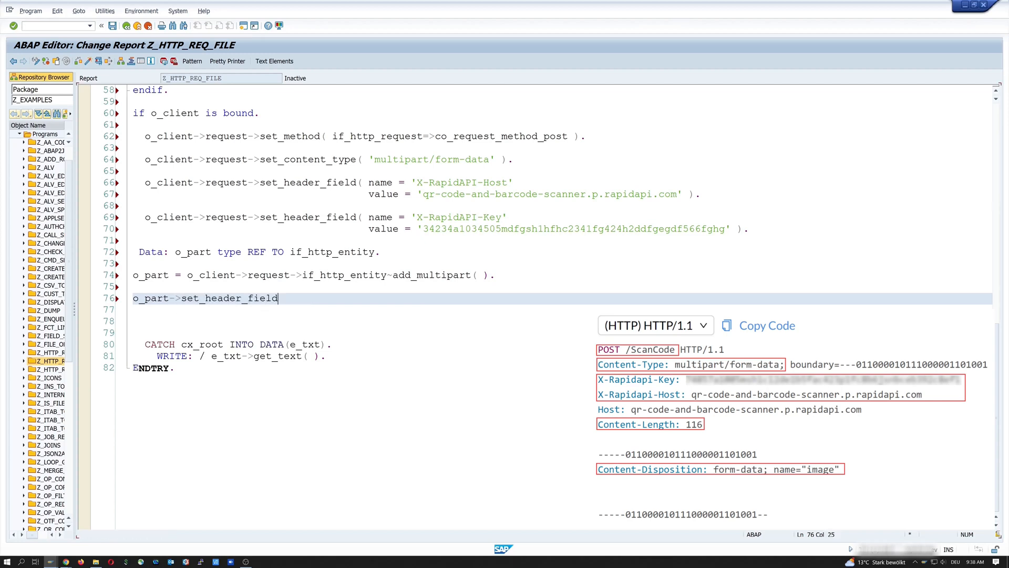
text(()
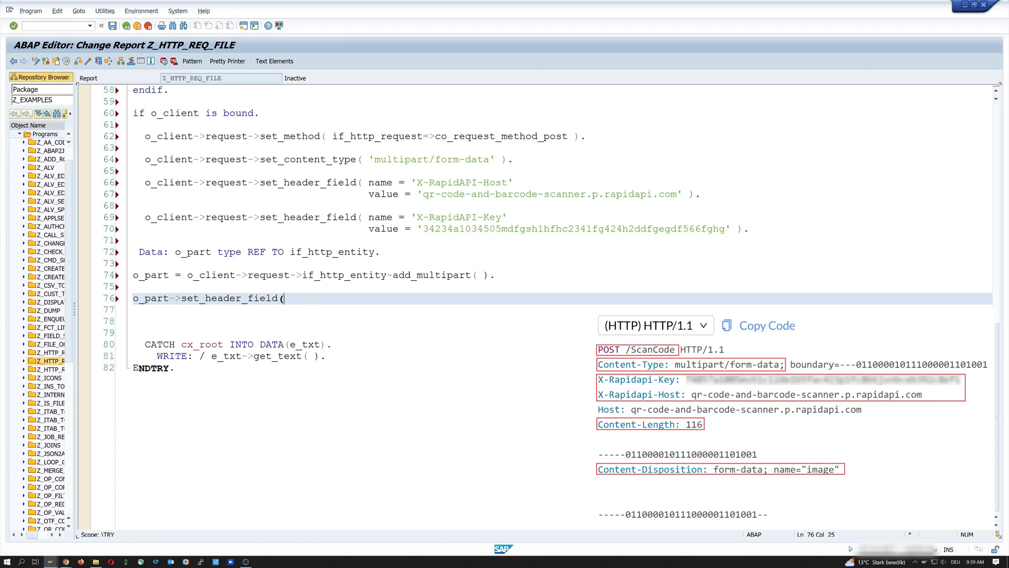
text(name =)
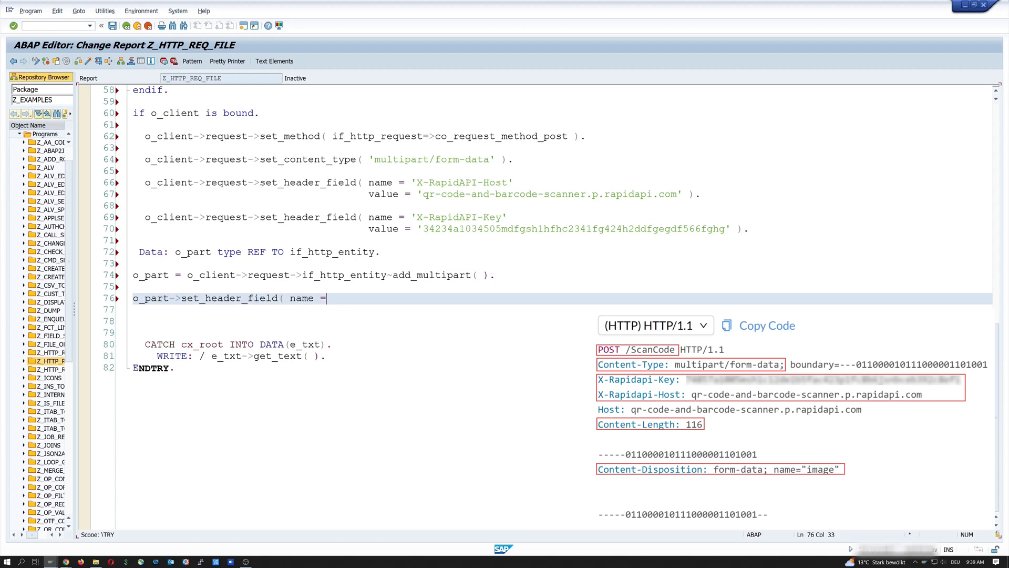
text('content)
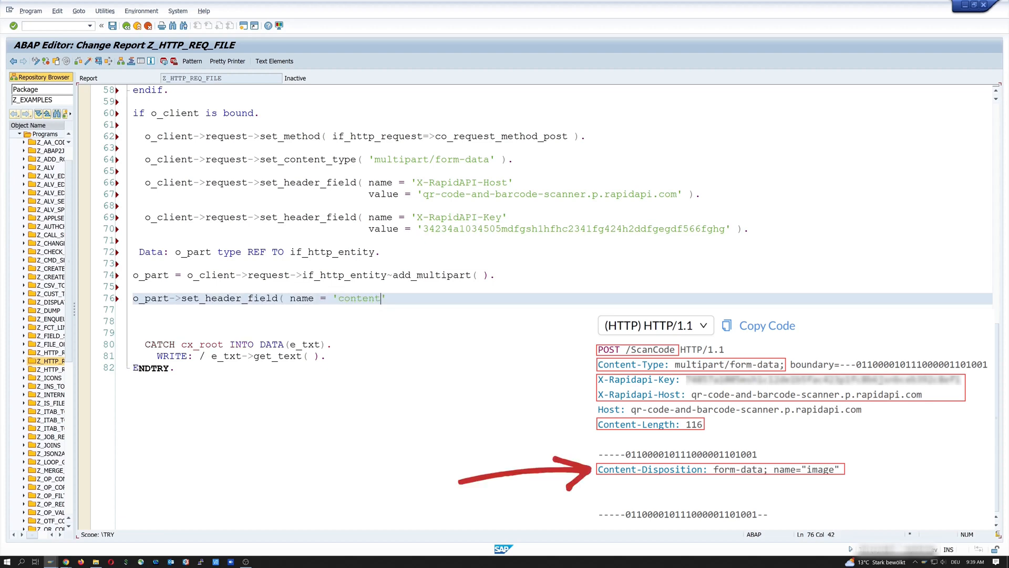
text(-disposition)
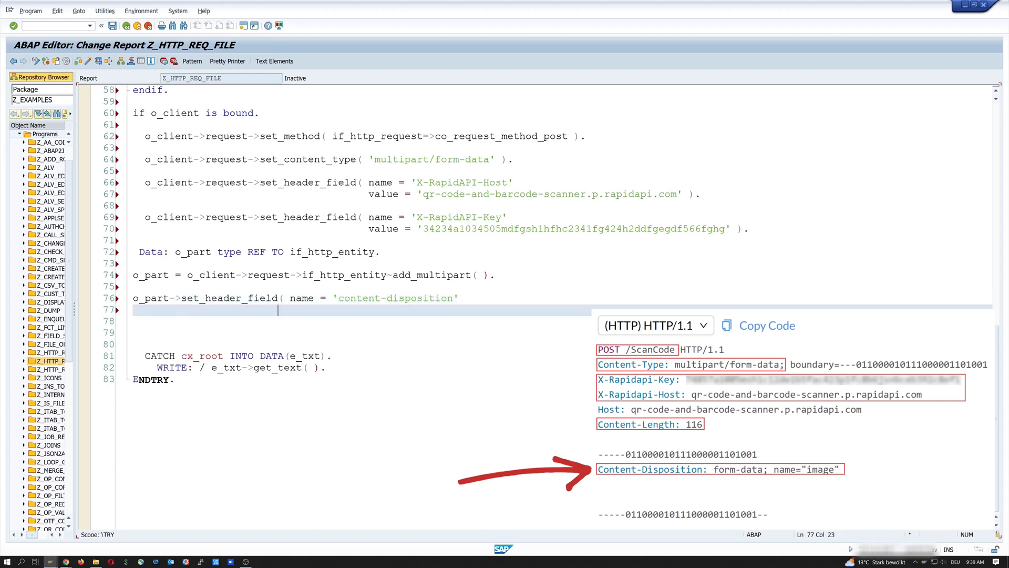
text(value = 'form')
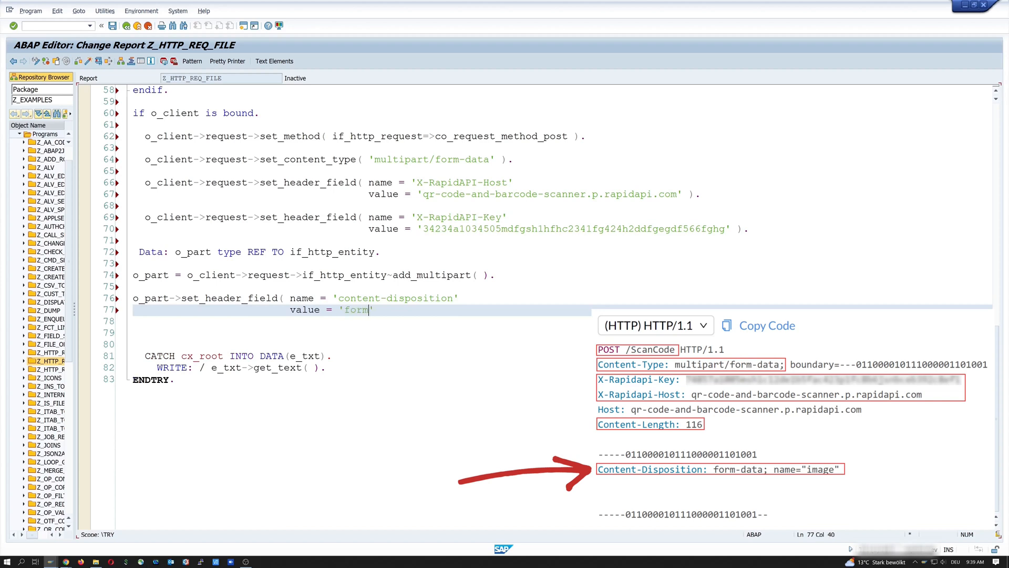
text(-data;)
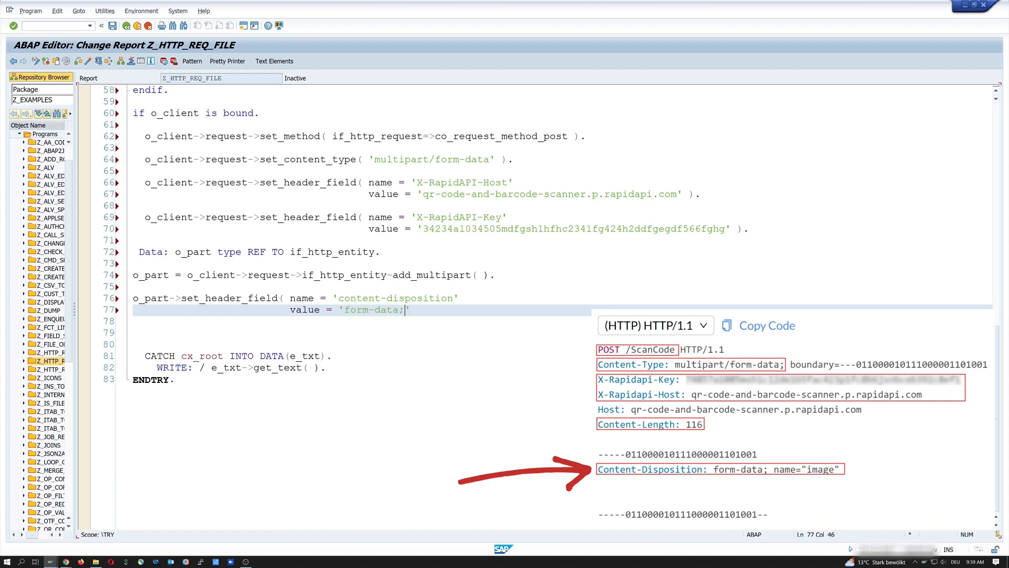
text(name=image)
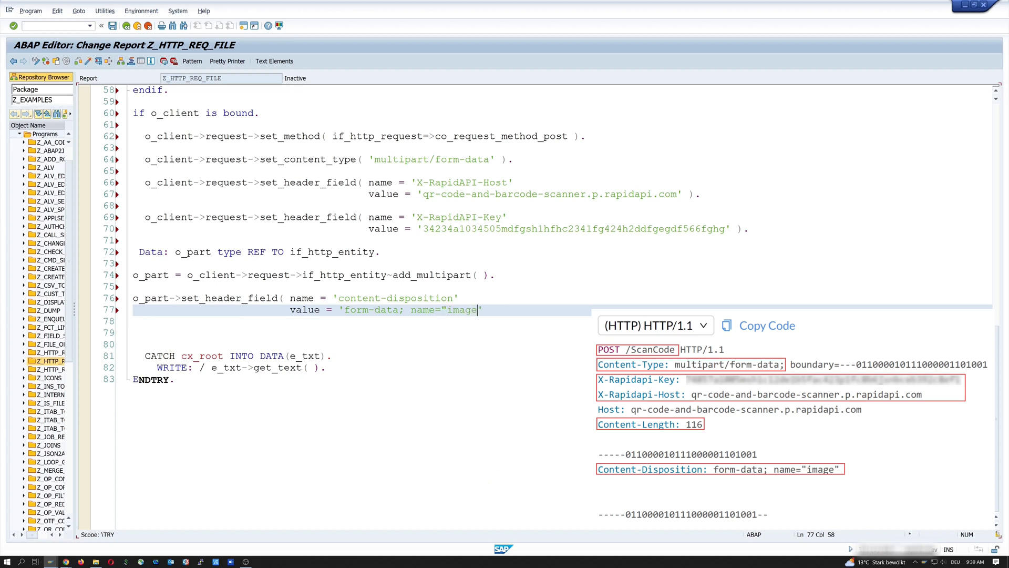
Complete the header value with filename="qr_code.png", close the call and begin the next o_part line.
text(;)
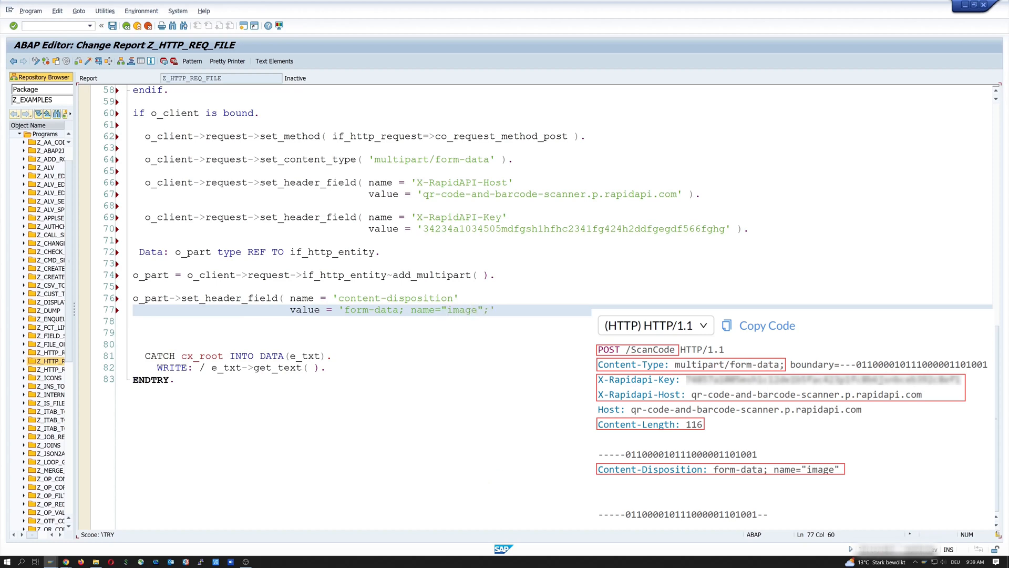
text(filename=)
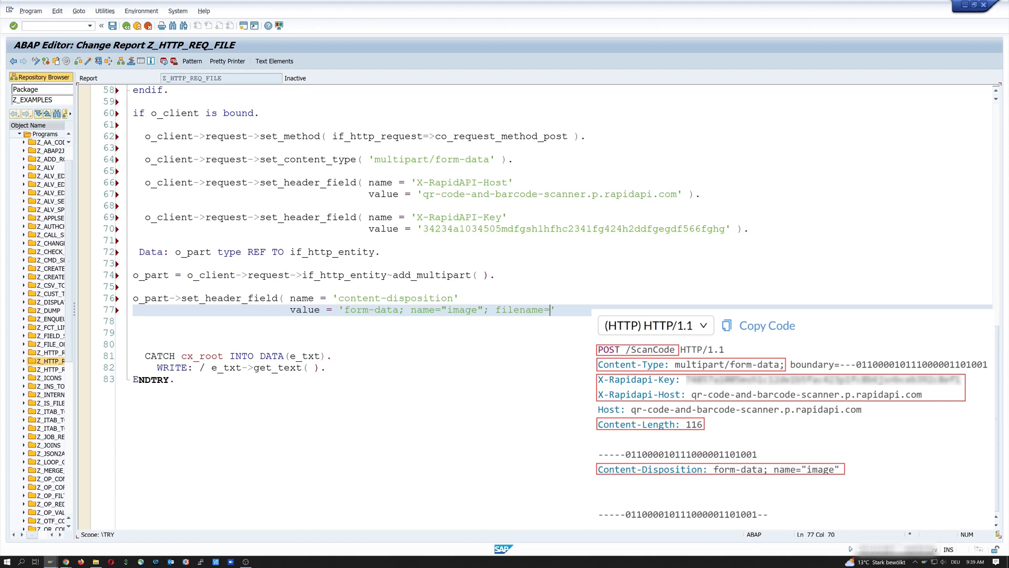
text(qr_")
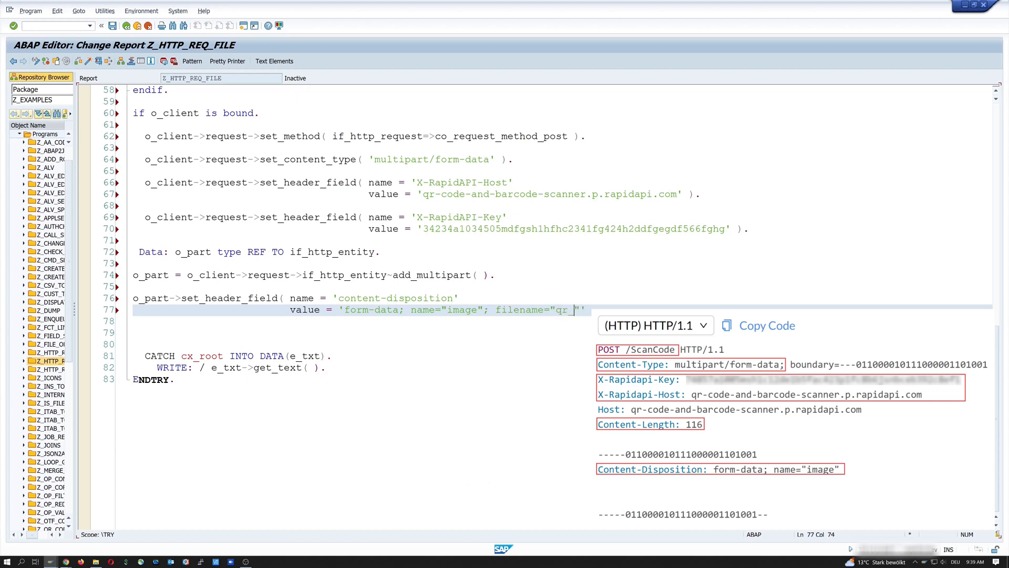
text(_code.png)
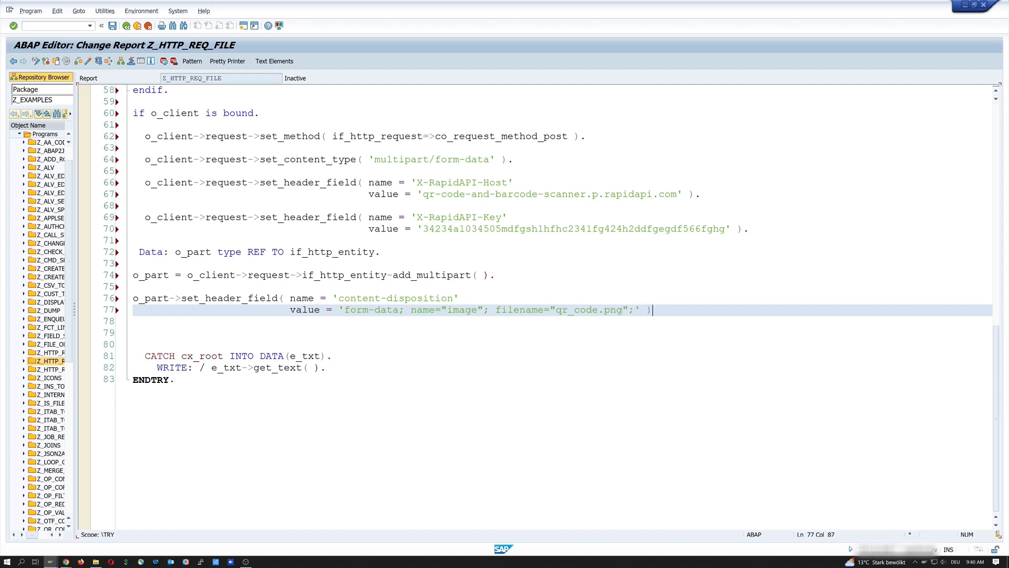
text(.)
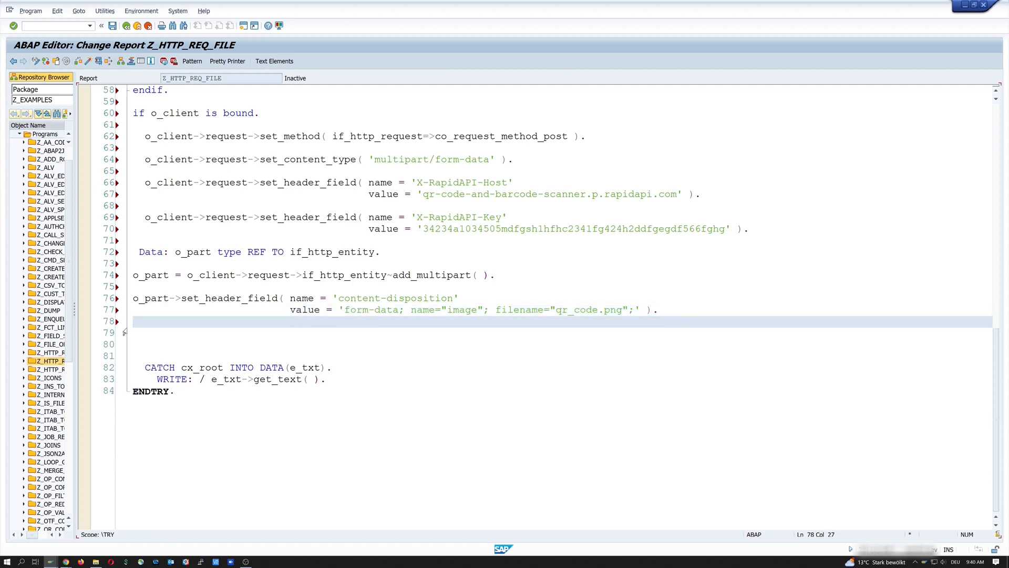
text(o_part)
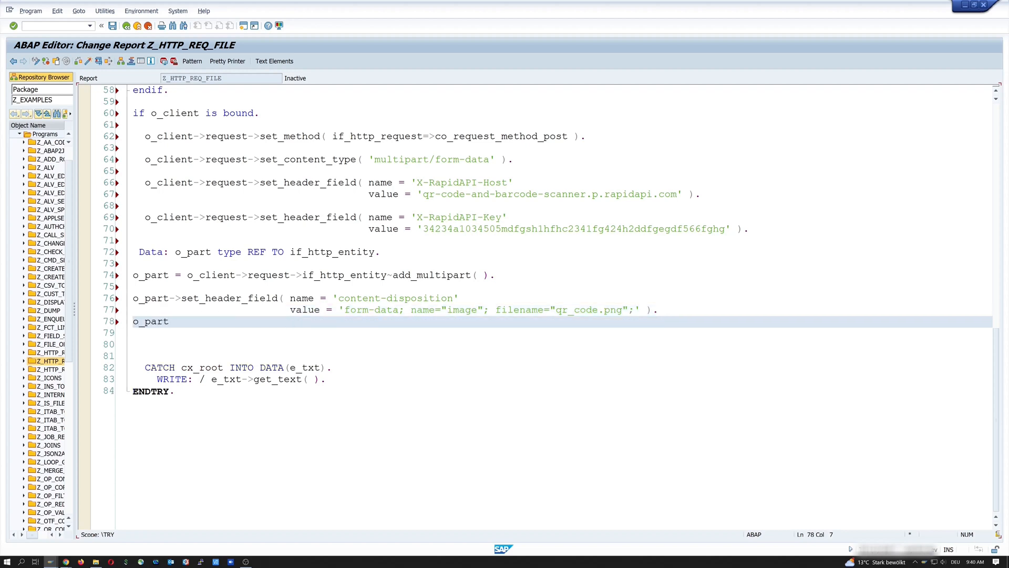
Call o_part->set_data with data = lv_bin_data, offset = 0 and lenght = lv_len.
text(->set_data)
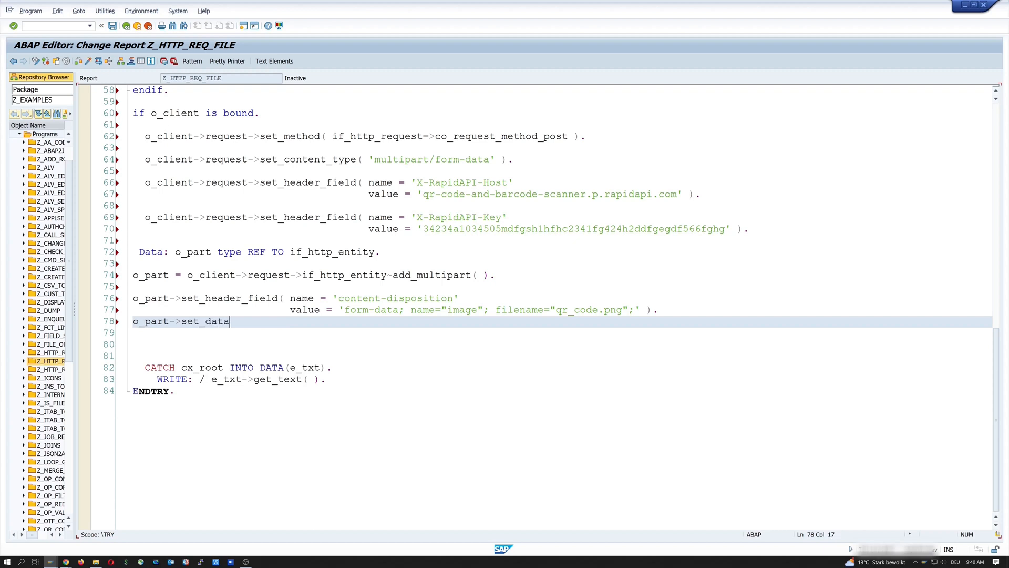
text(( data)
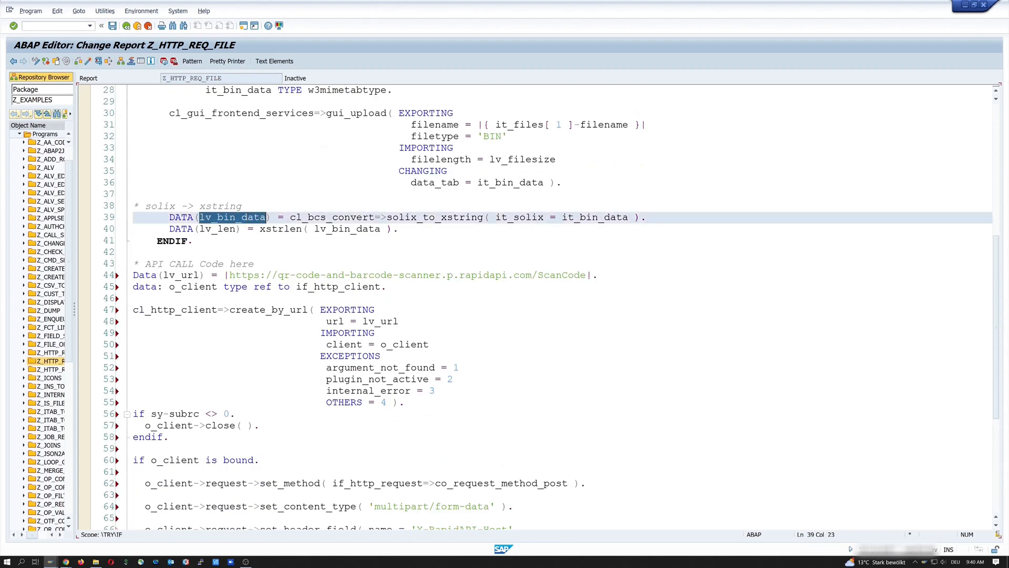
scroll(down, 3)
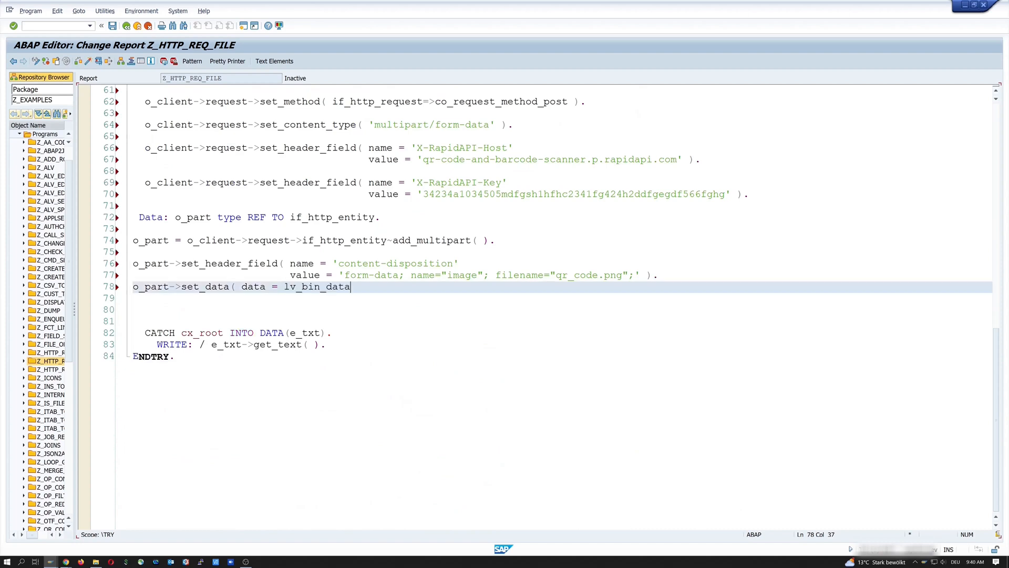
key(Enter)
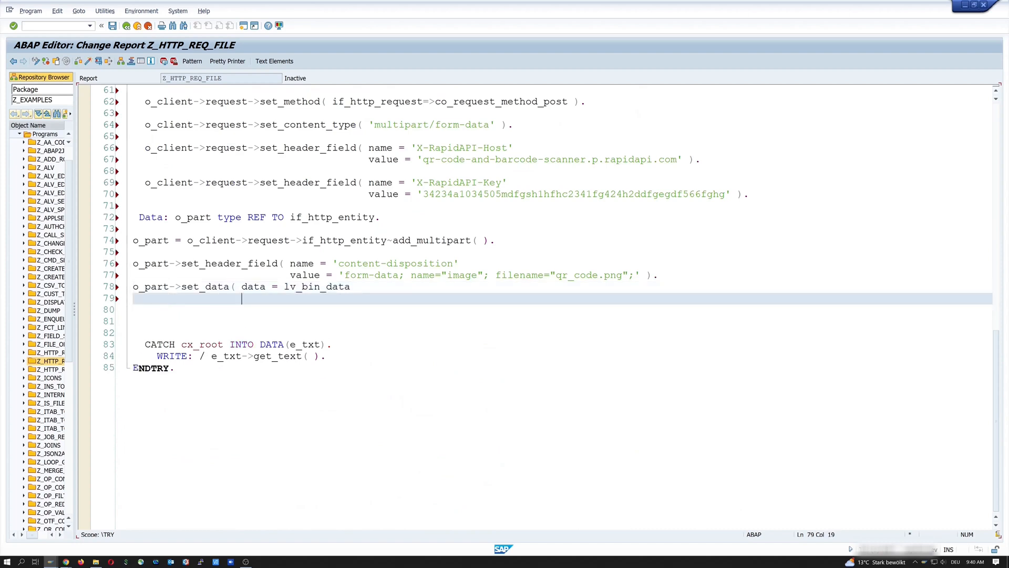
text(offset =)
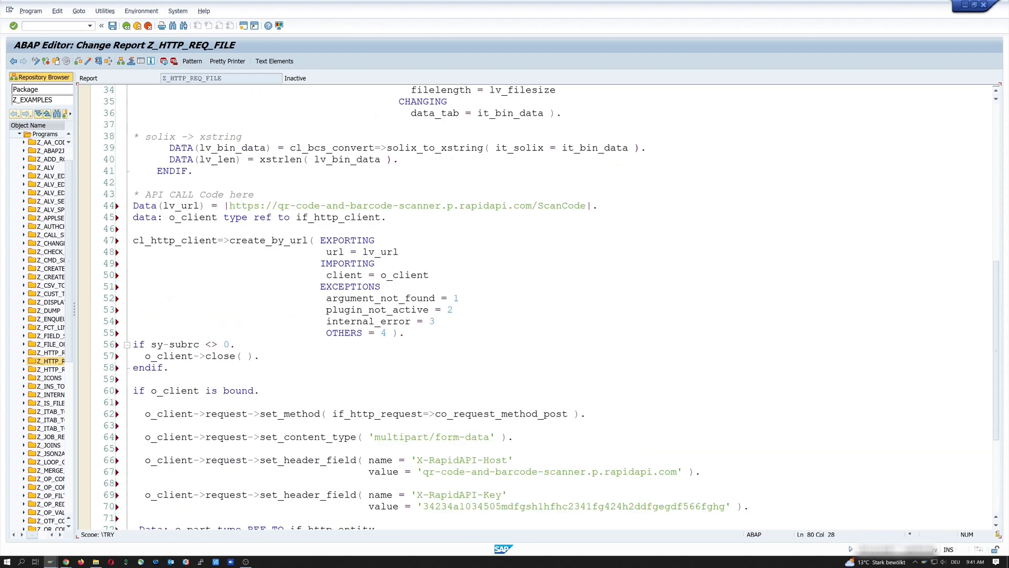
scroll(down, 3)
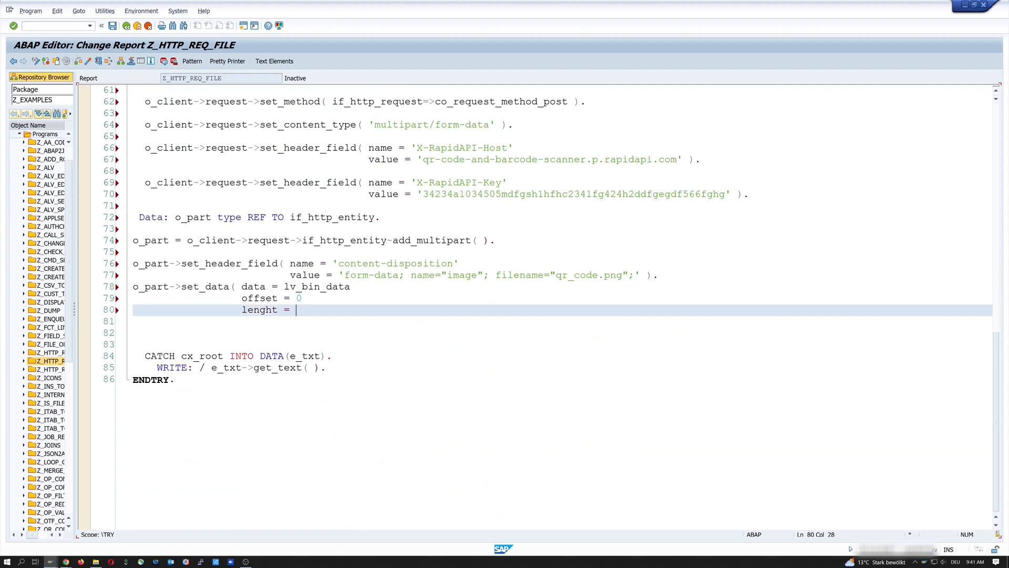
text(lv_len ).)
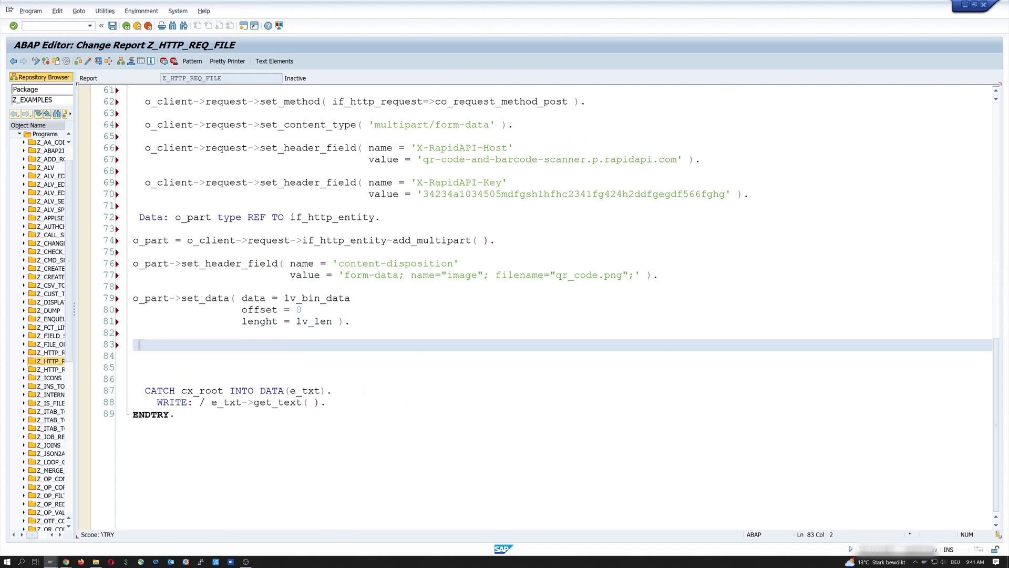
Send the request with o_client->send( timeout = if_http_client=>co_timeout_default ).
text(o_client)
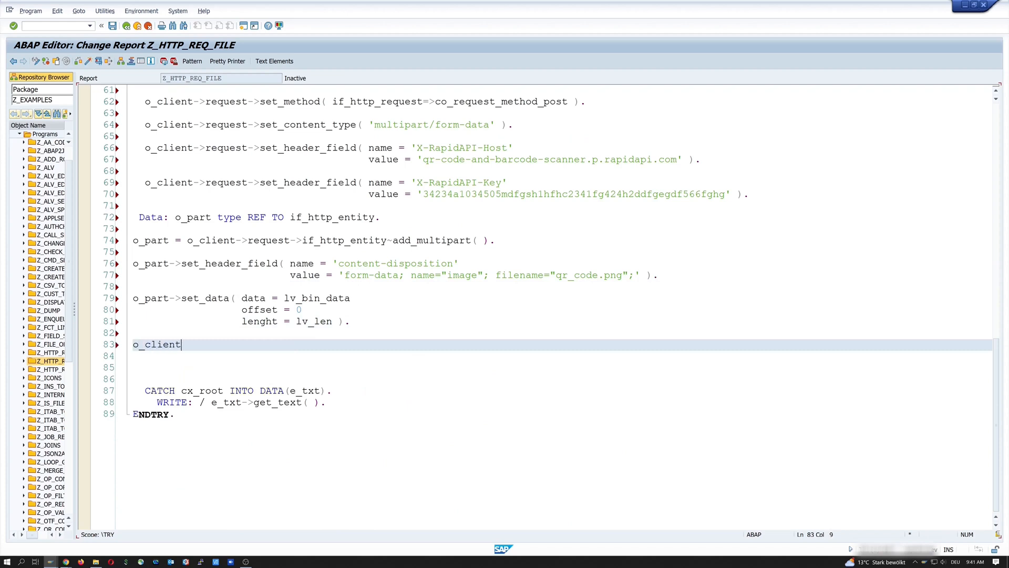
text(->)
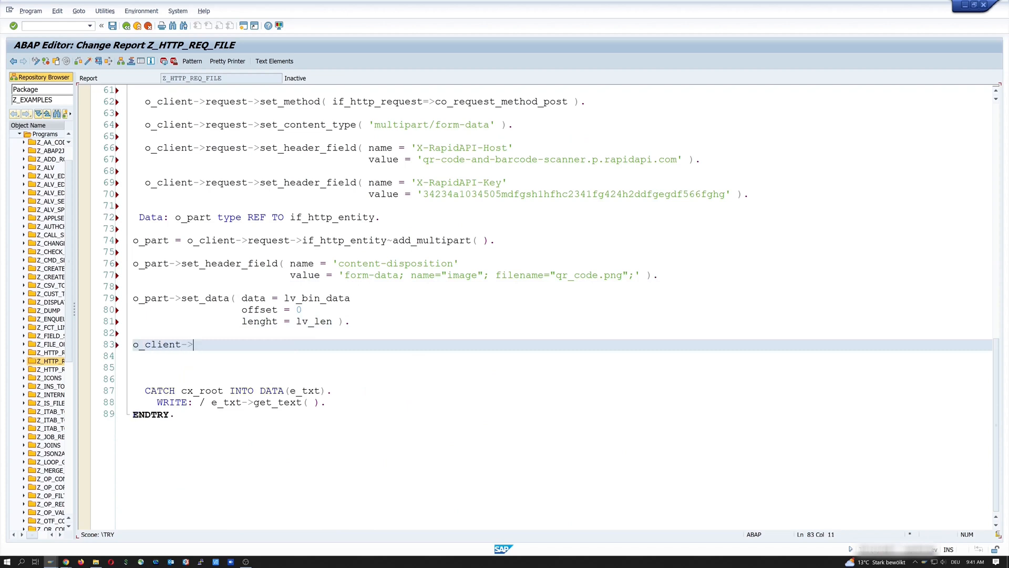
text(send()
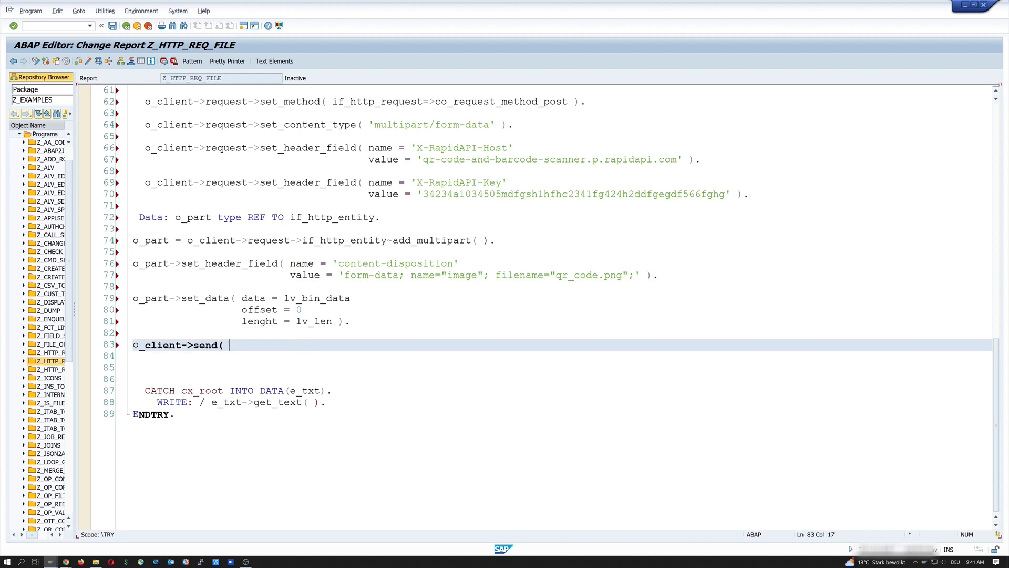
text(timeout)
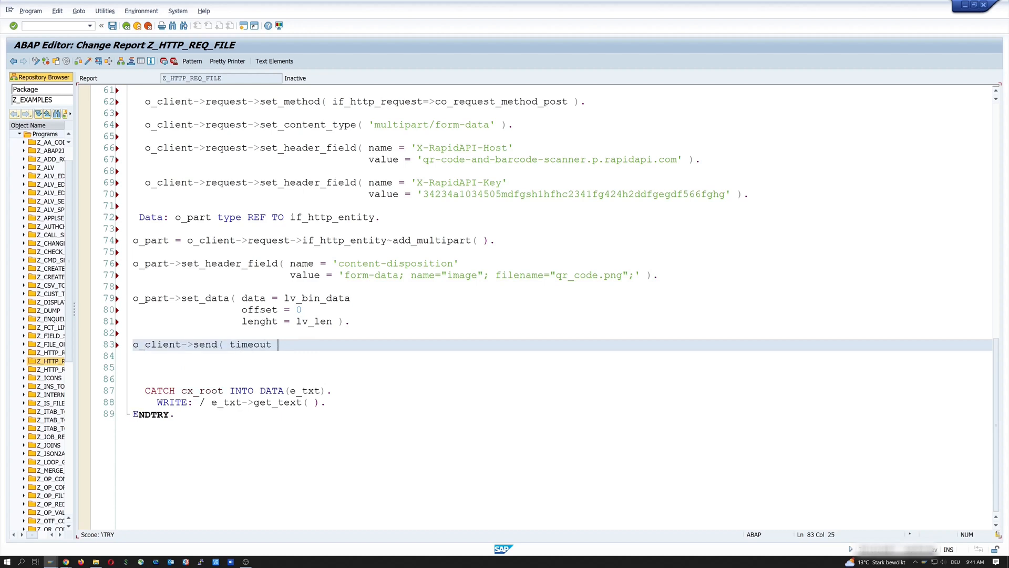
text(= if_http_client)
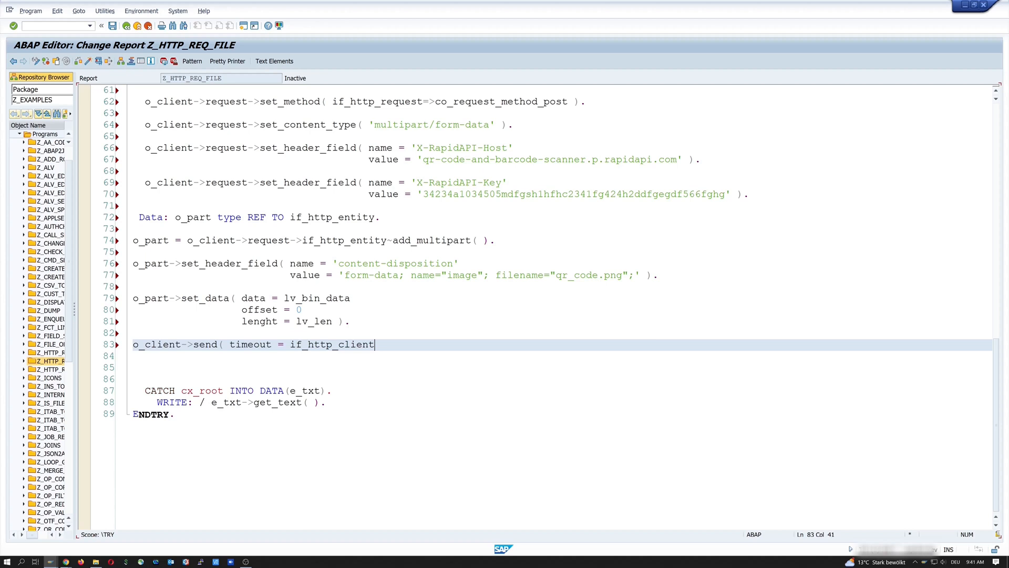
text(=>co_timeou)
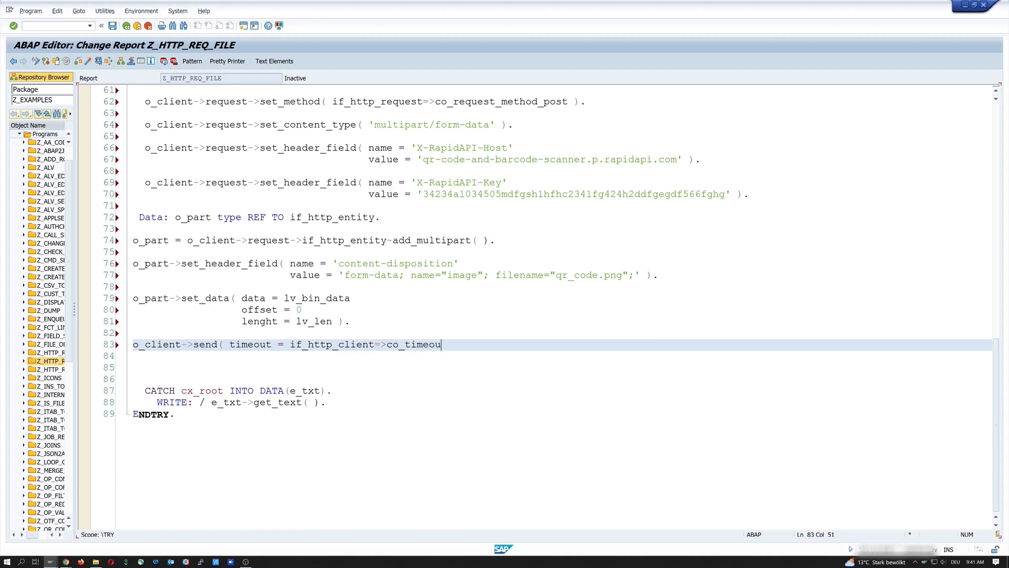
text(_defaut)
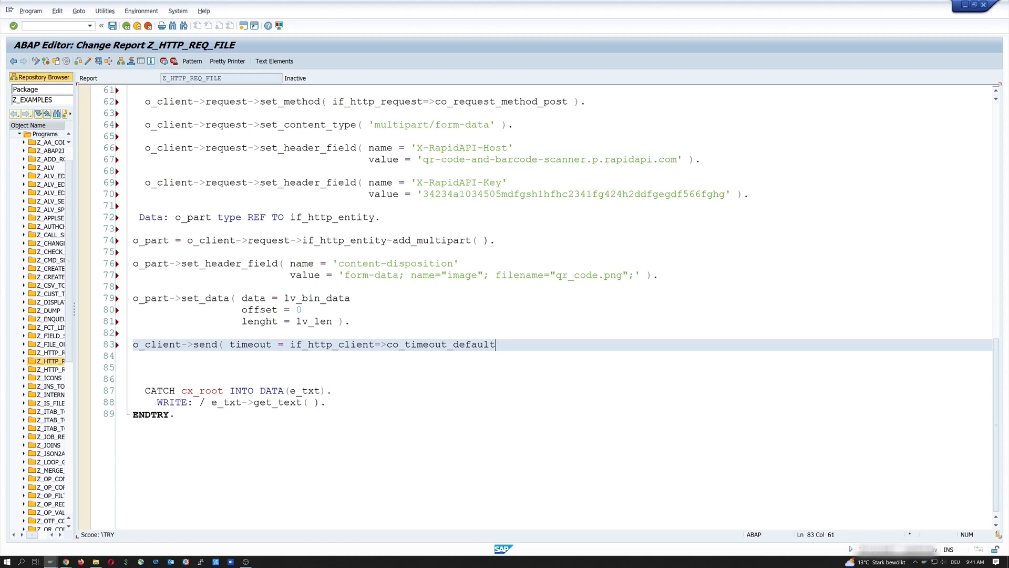
text().)
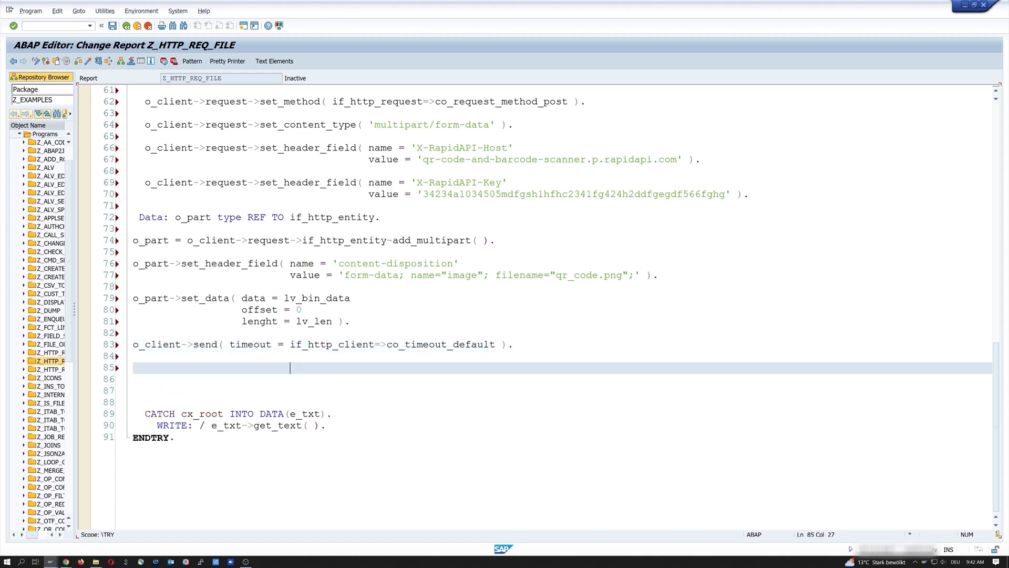
Add o_client->receive( ) and begin the following DATA declaration.
text(o_client->)
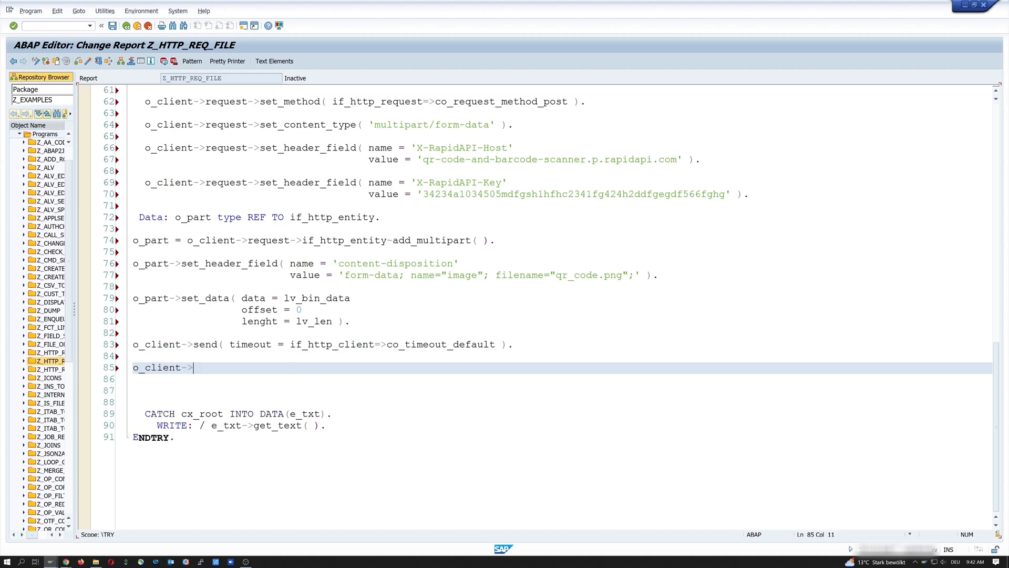
text(receive( ).)
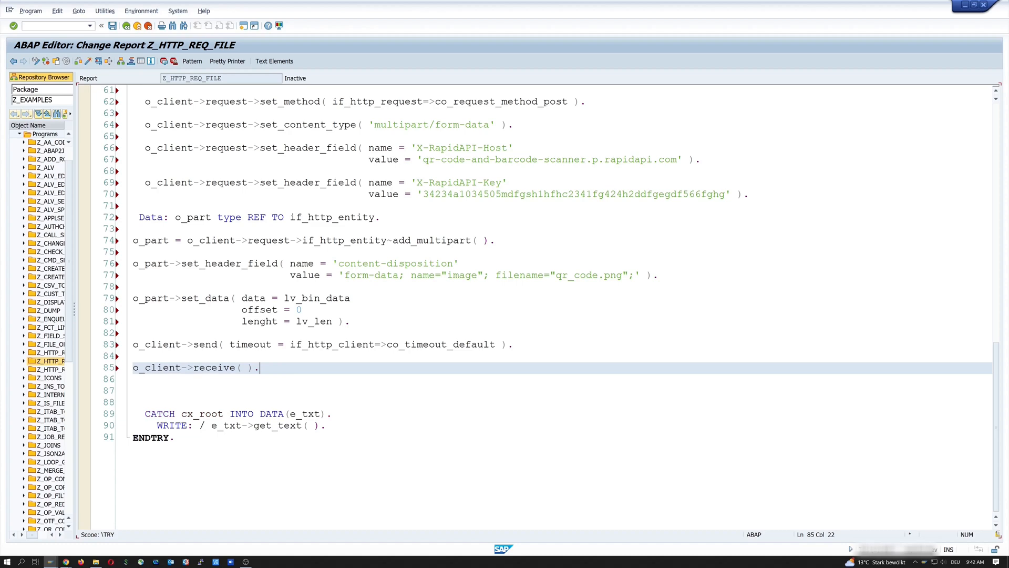
text(Da)
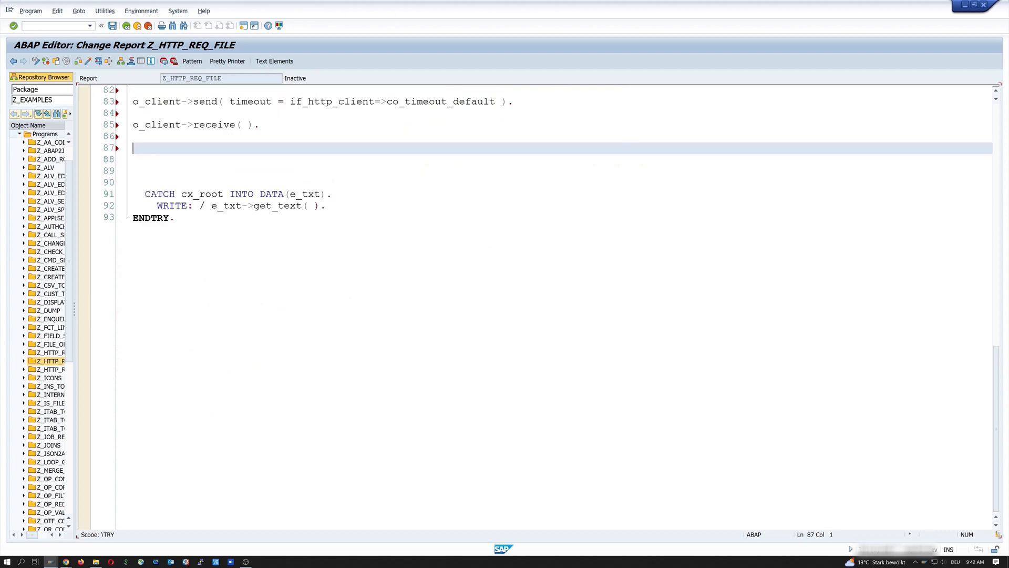
Declare lv_http_status TYPE i and lv_status_text TYPE string.
text(Data: lv_)
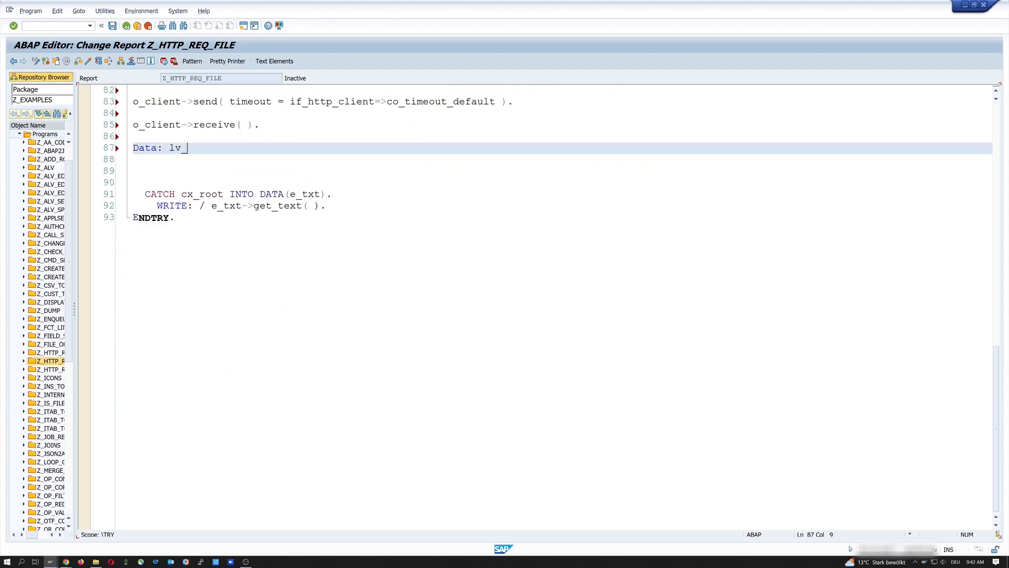
text(http_status)
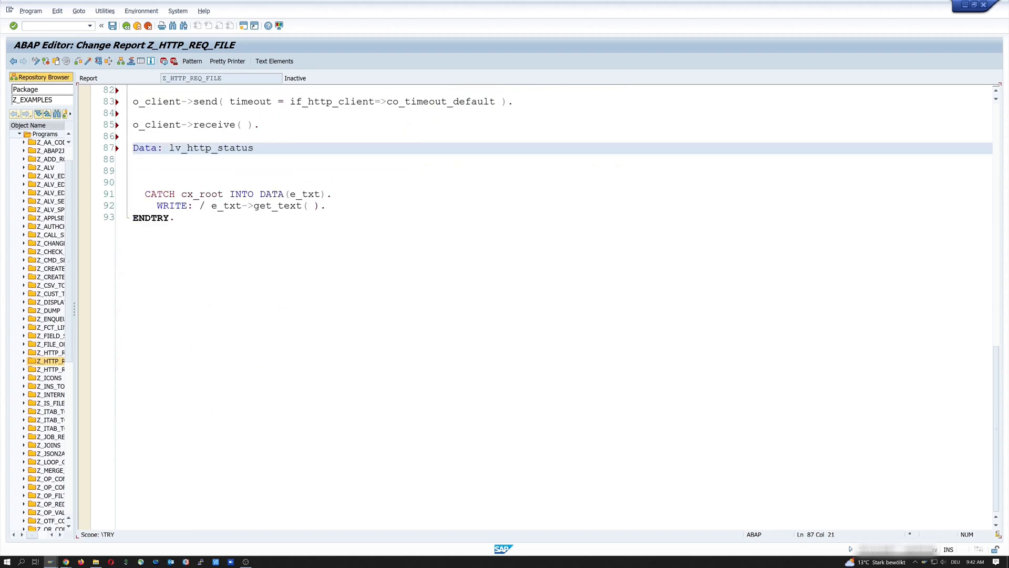
text(type i,)
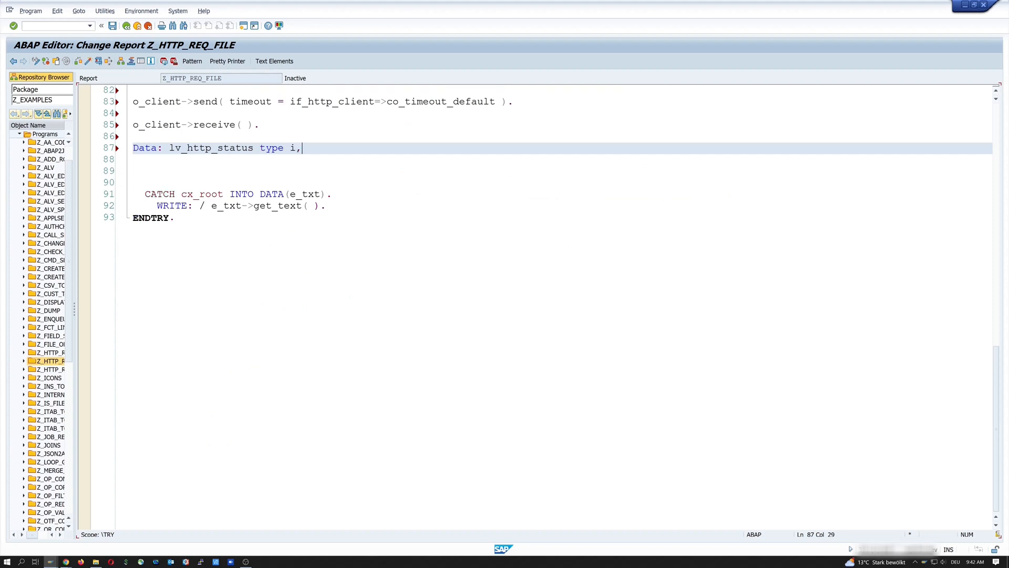
text(lv_st)
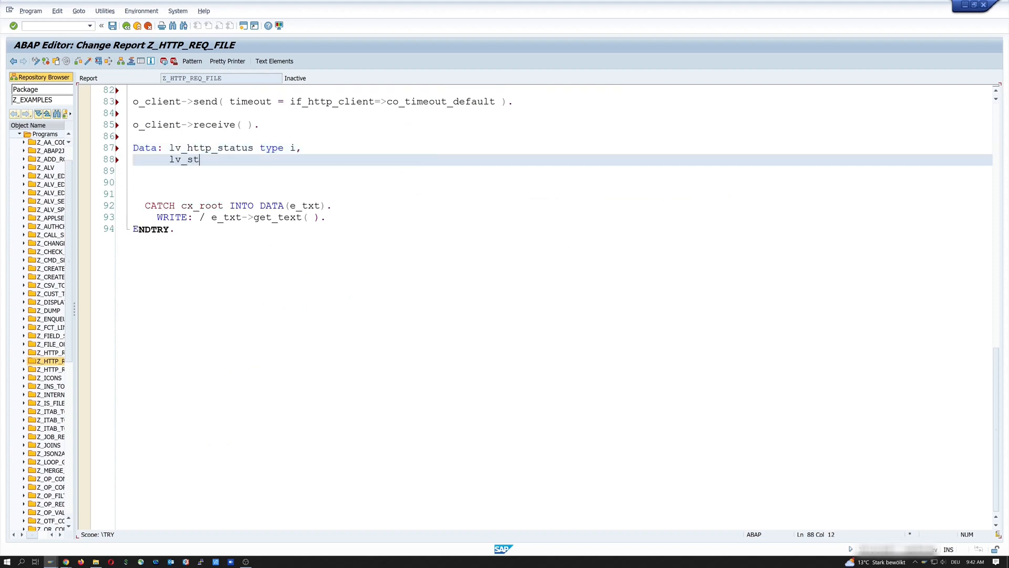
text(aatus_tex)
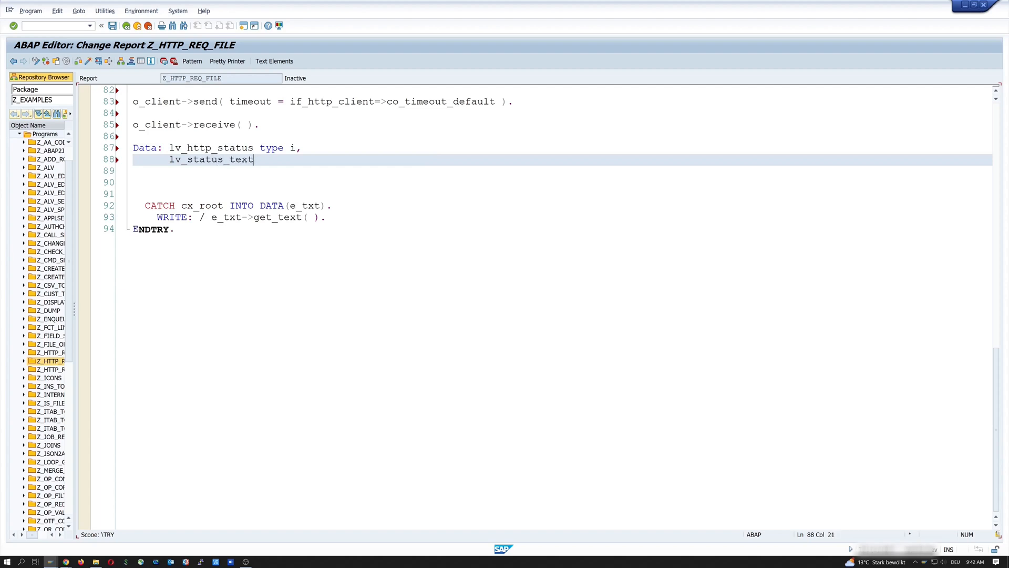
text(type string.)
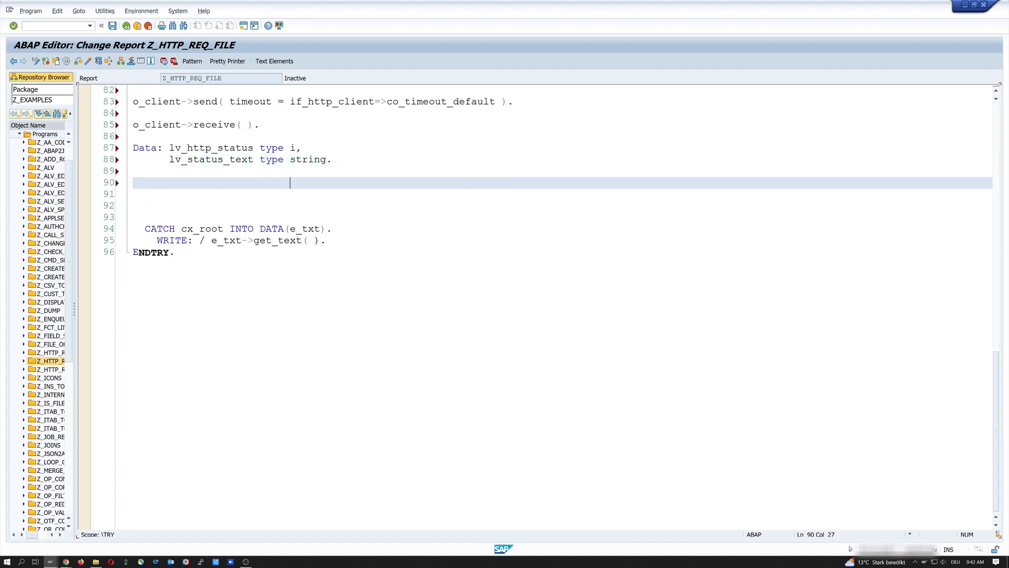
Call o_client->response->get_status importing code = lv_http_status and reason = lv_status_text.
text(o_client)
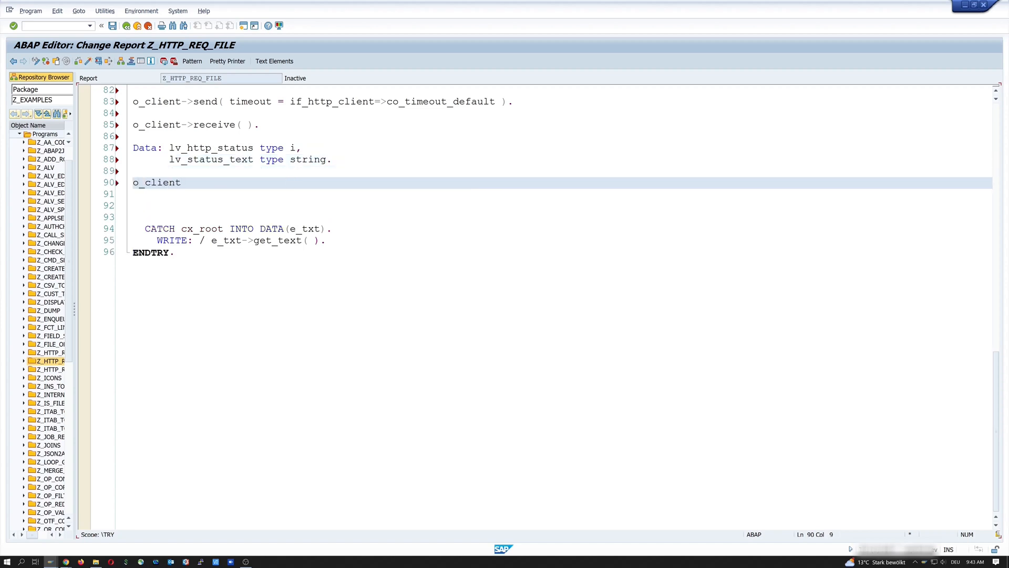
text(->response)
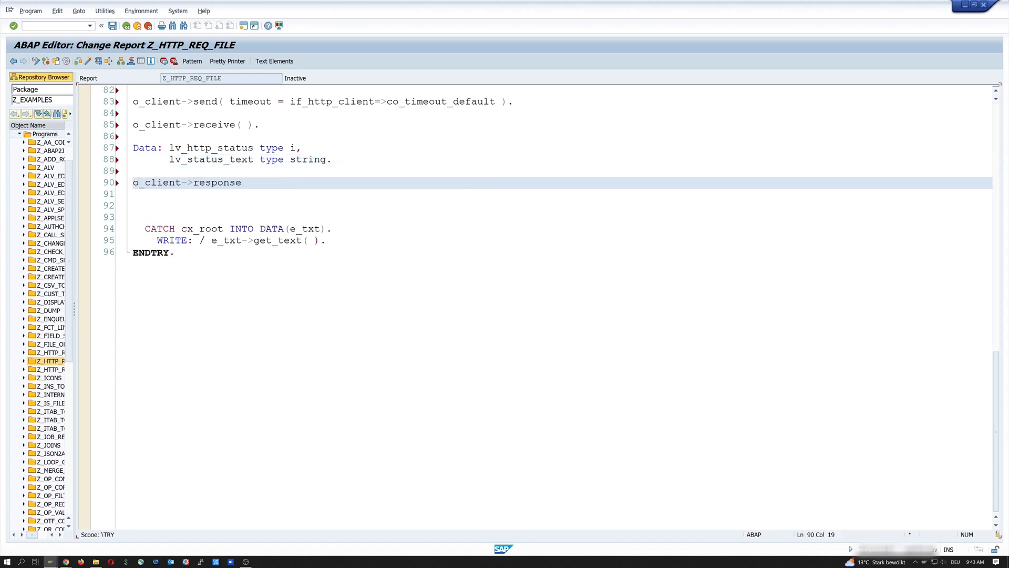
text(->get_status( IMPORTING)
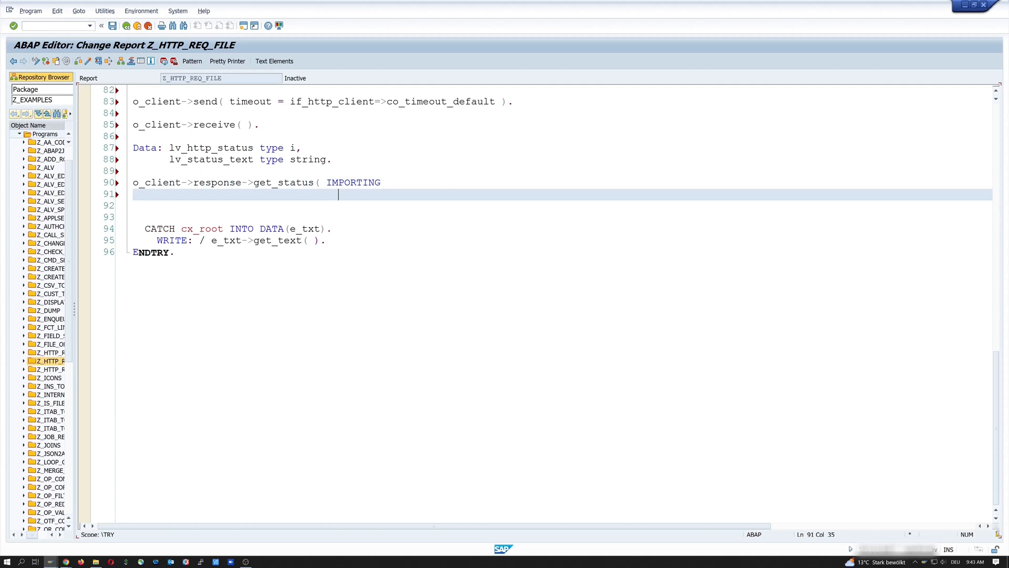
text(code = l)
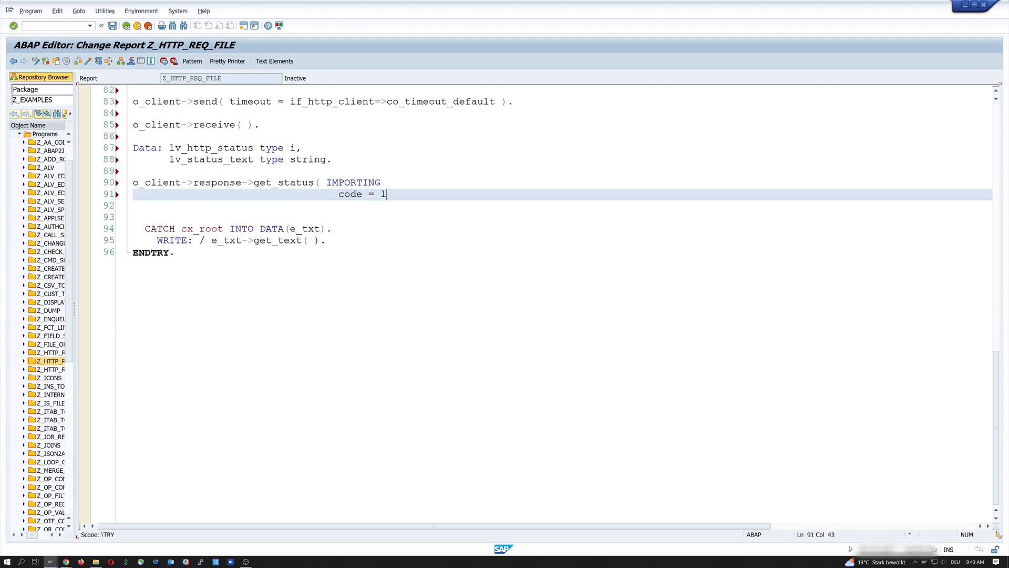
text(v_http_status)
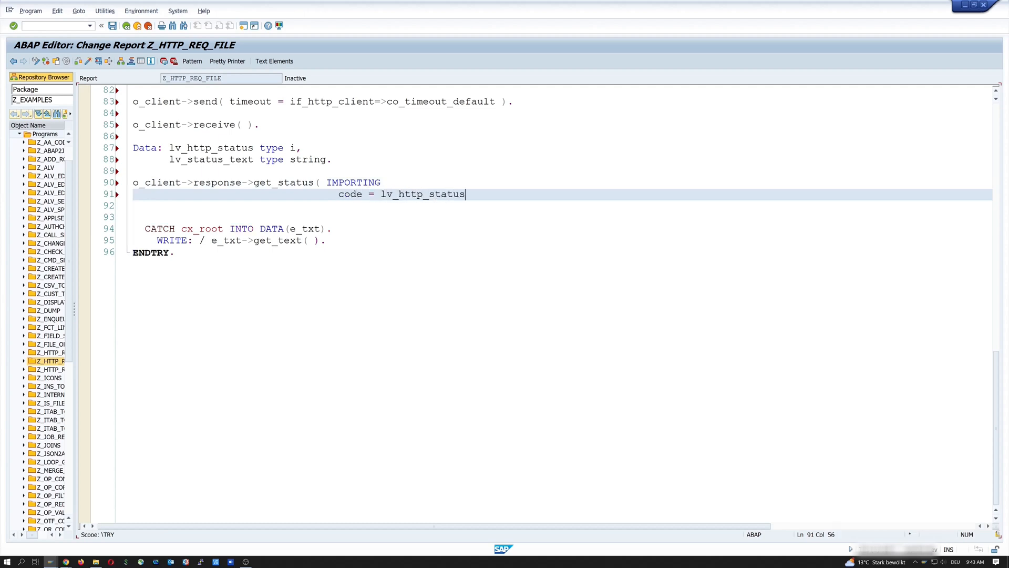
text(reason)
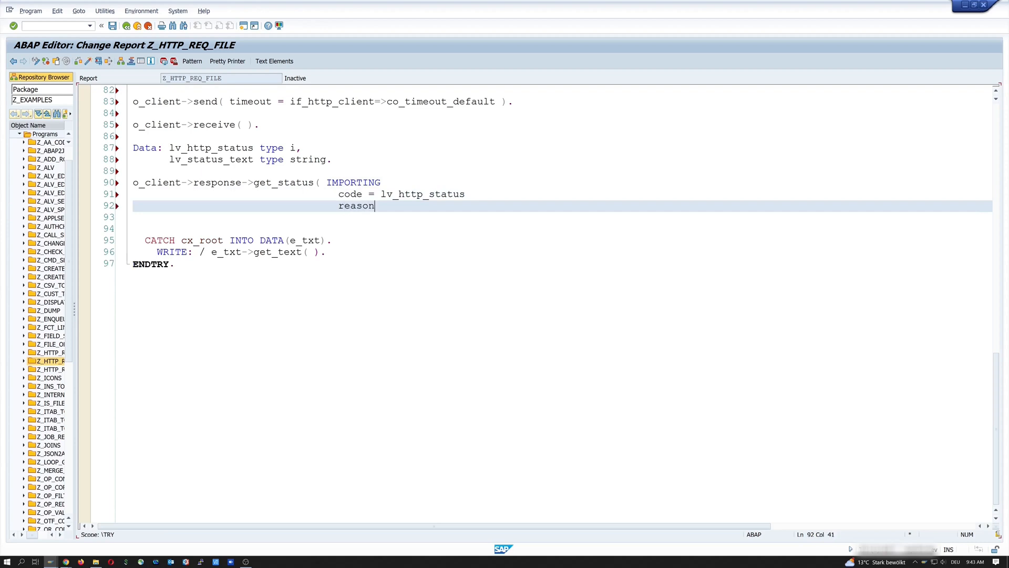
text(= lv_status)
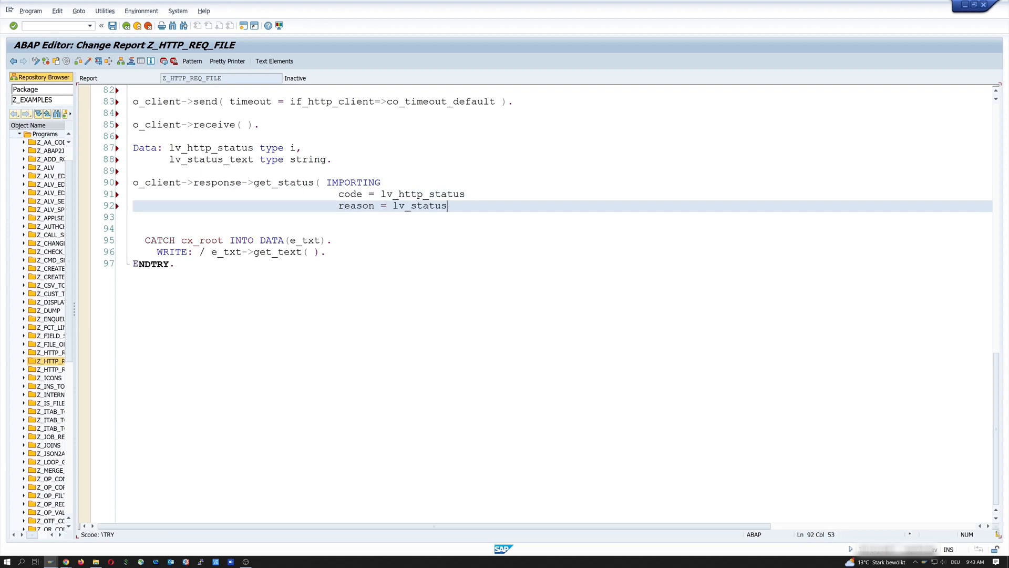
text(_text ).)
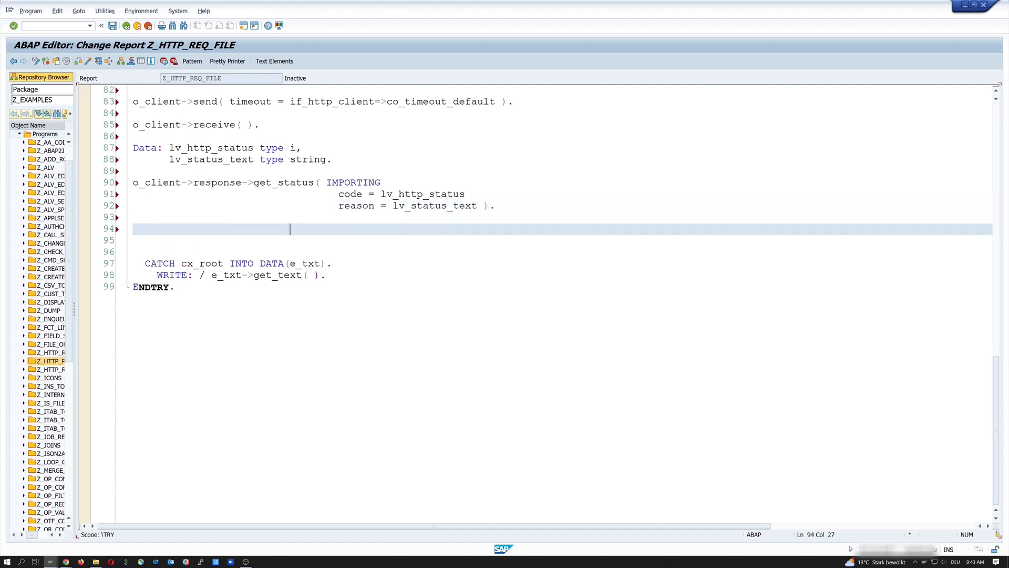
text(write)
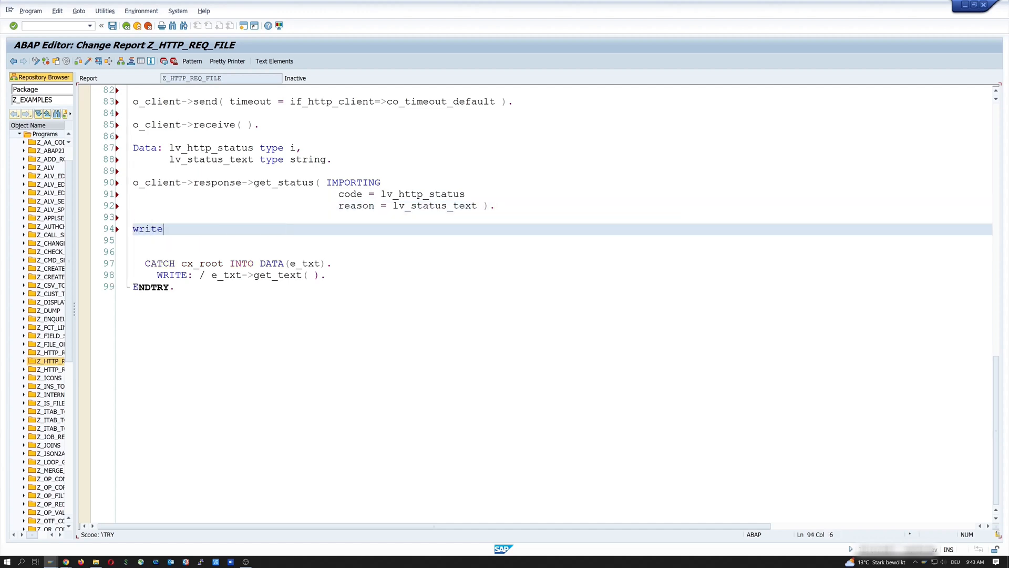
Write 'HTTP STATUS CODE:' followed by lv_http_status.
text(:/ '')
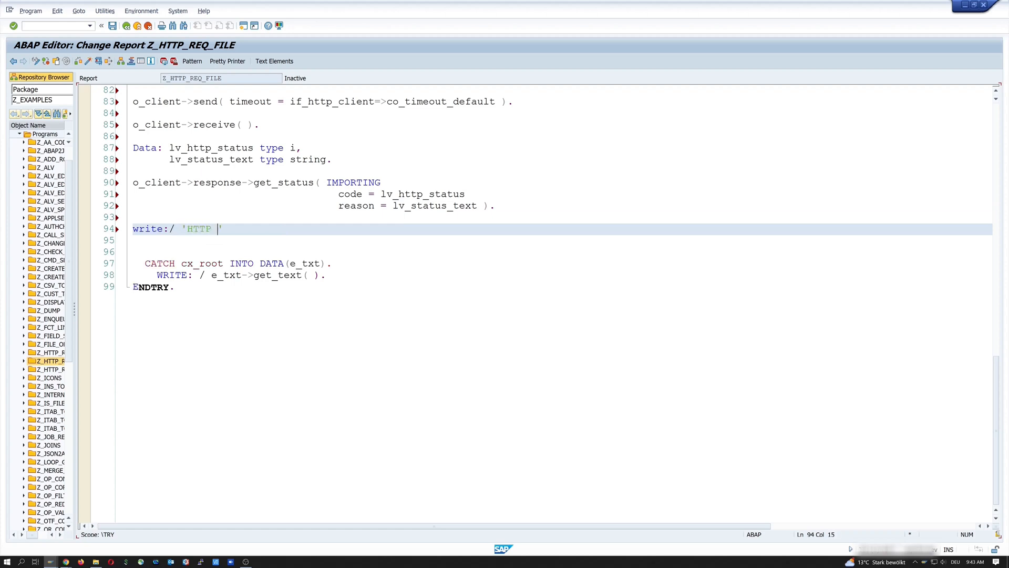
text(STATUS CODE:)
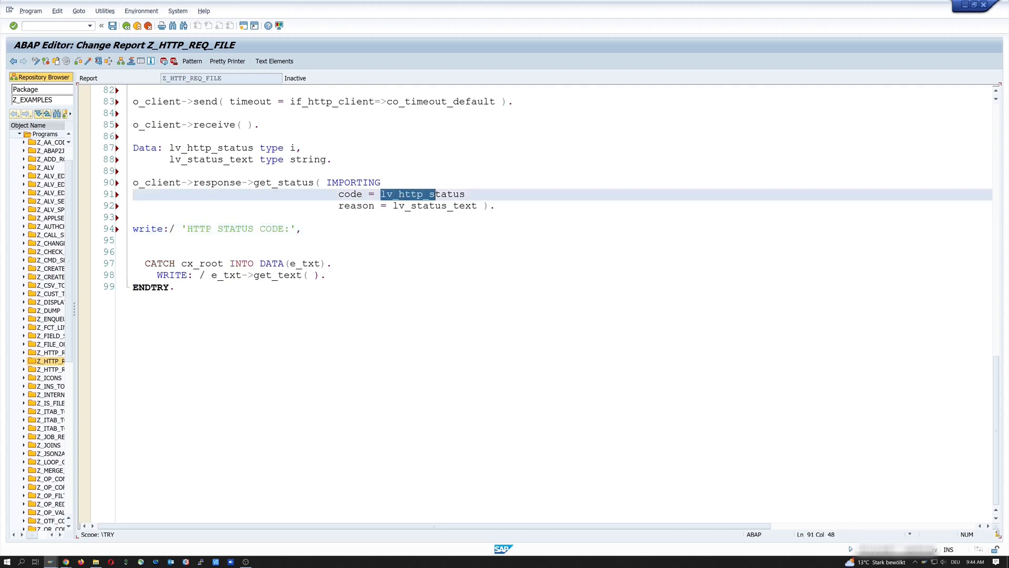
click(212, 228)
text( lv_http_status.)
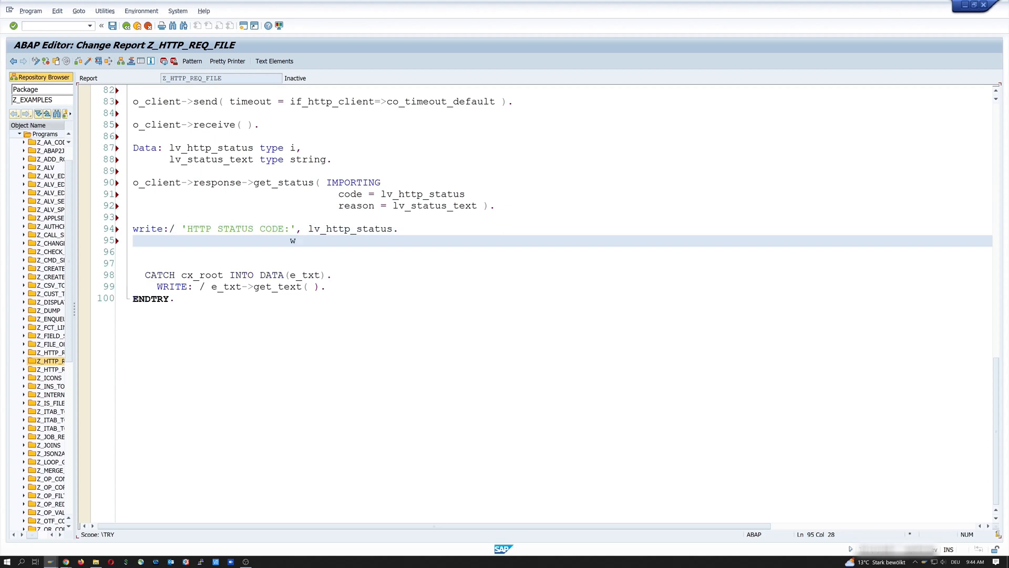
Write 'STATUS_TEXT:' followed by lv_status_text and leave an empty line below.
text(write:/)
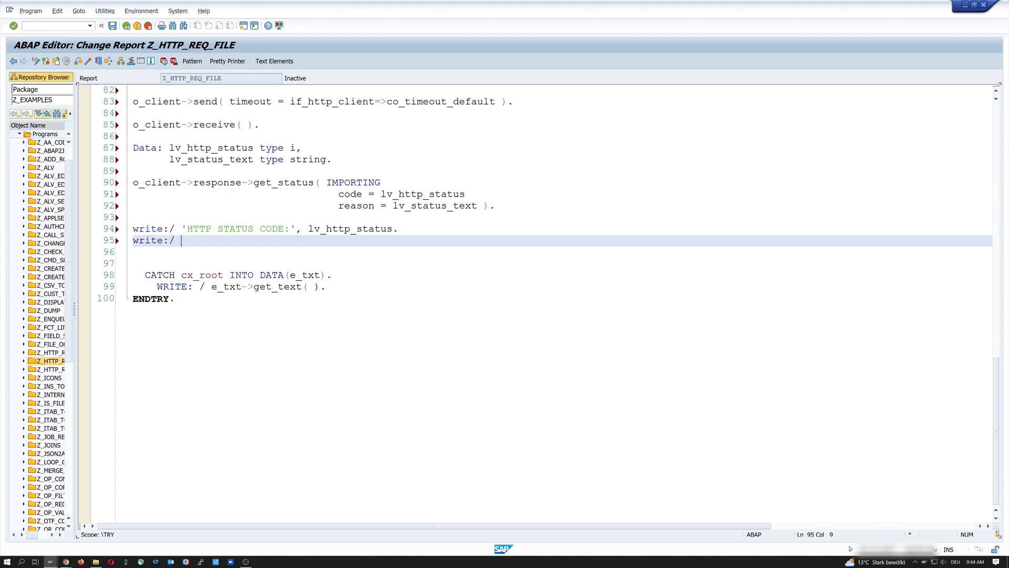
text('STATUS')
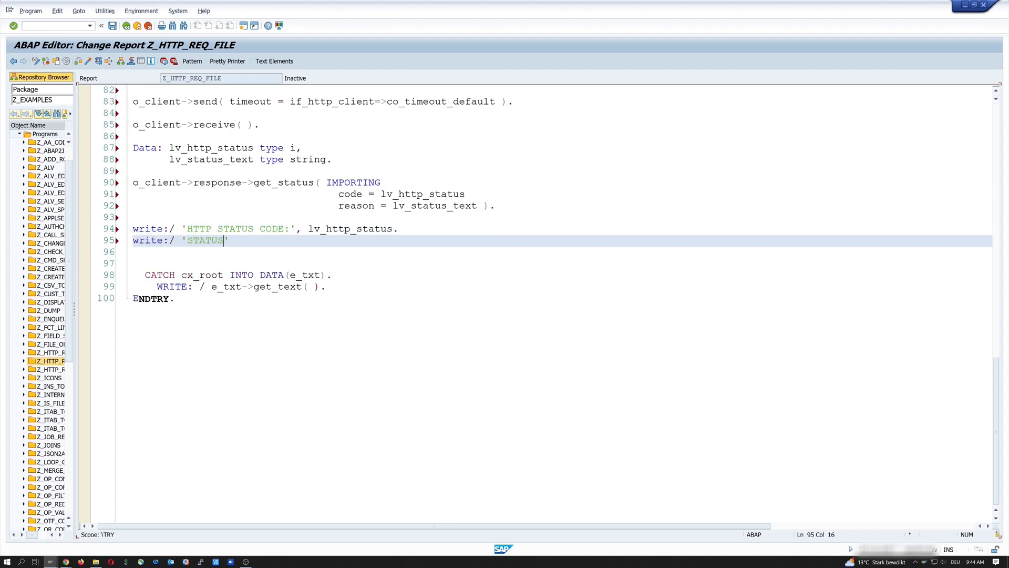
text(_TEX)
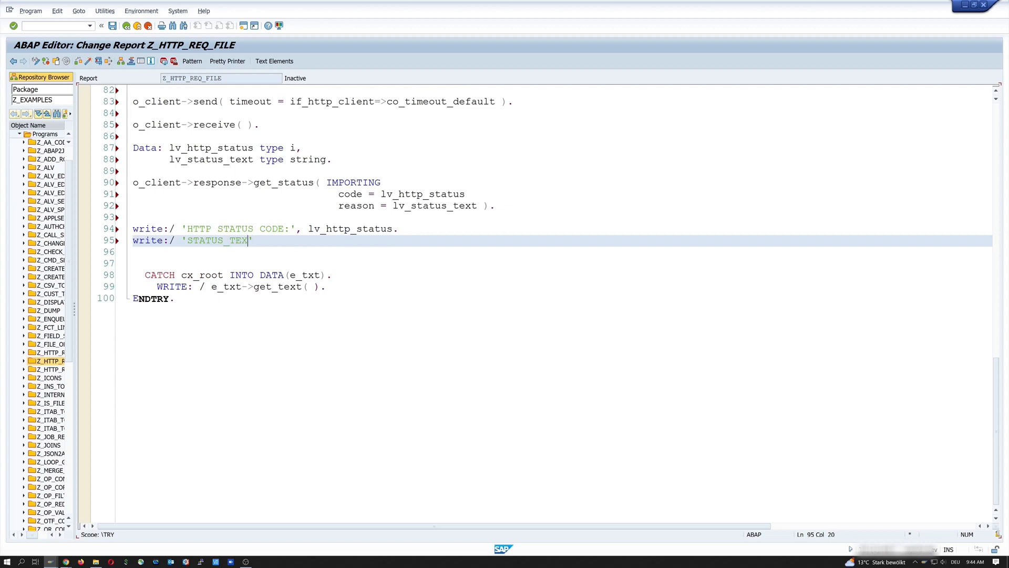
text(T:',)
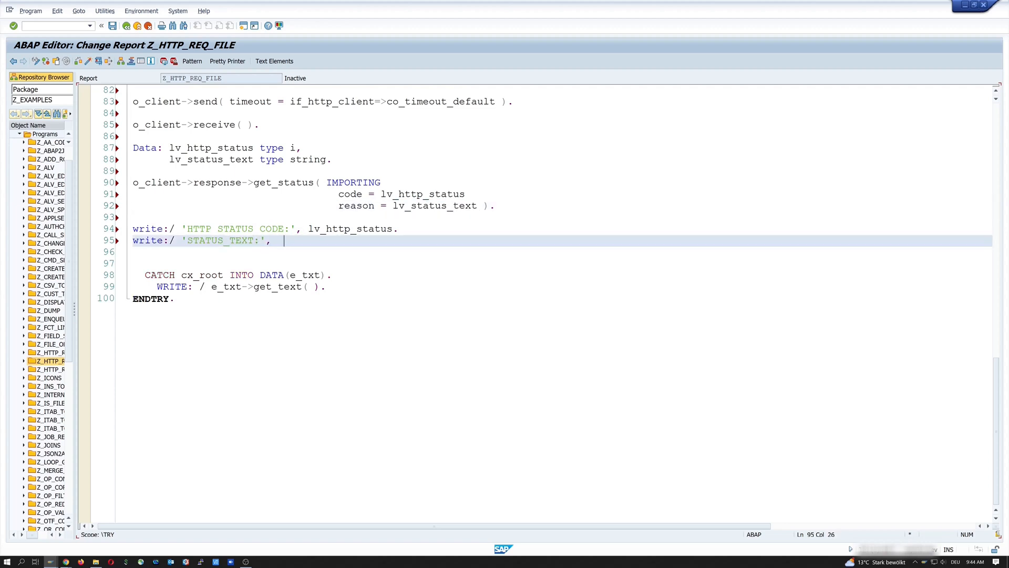
text(lv_status_text.)
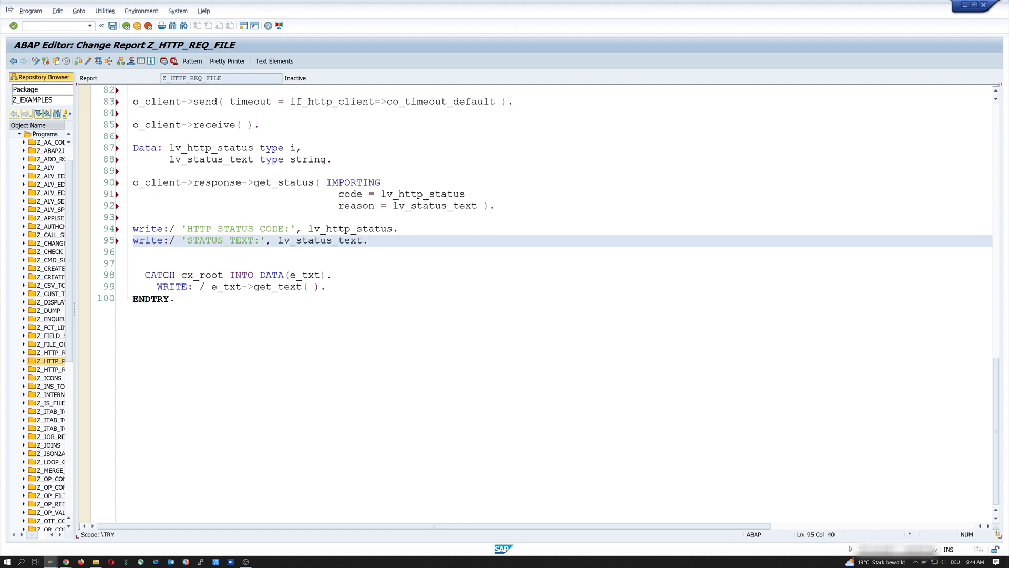
key(Enter)
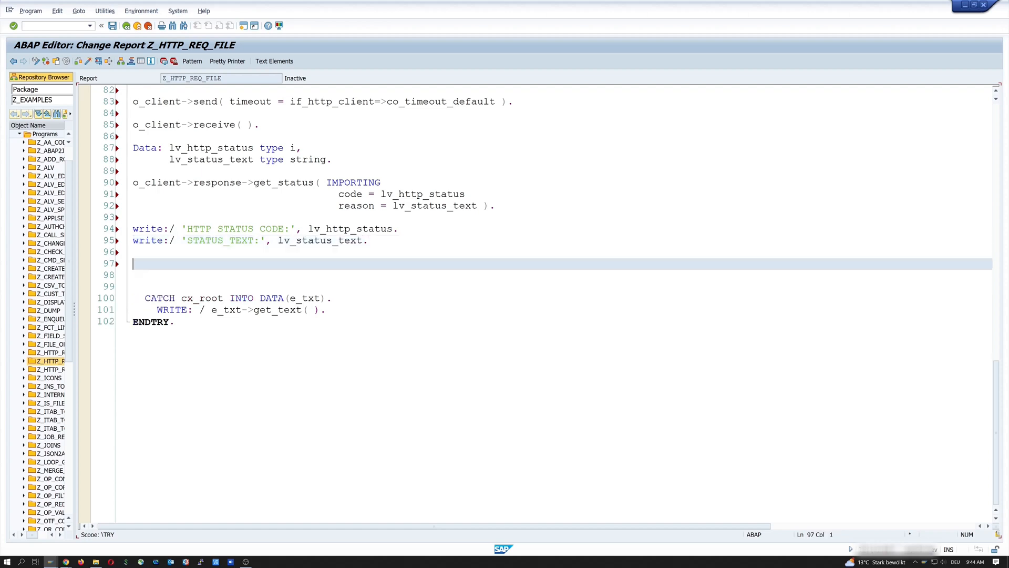
Inside IF lv_http_status = 200, read the response body into lv_result via get_cdata( ).
text(if lv)
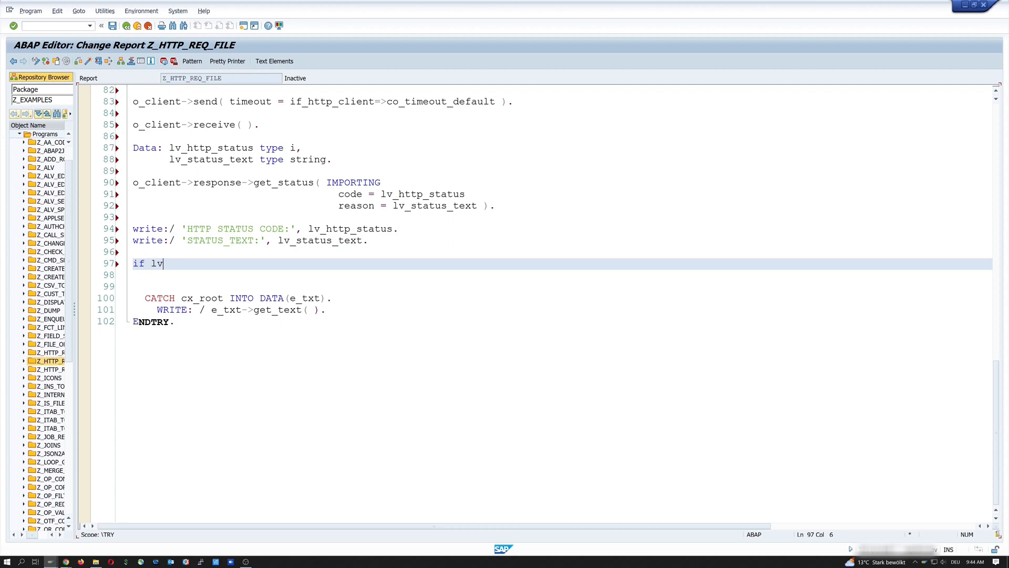
text(_http_status = 200.)
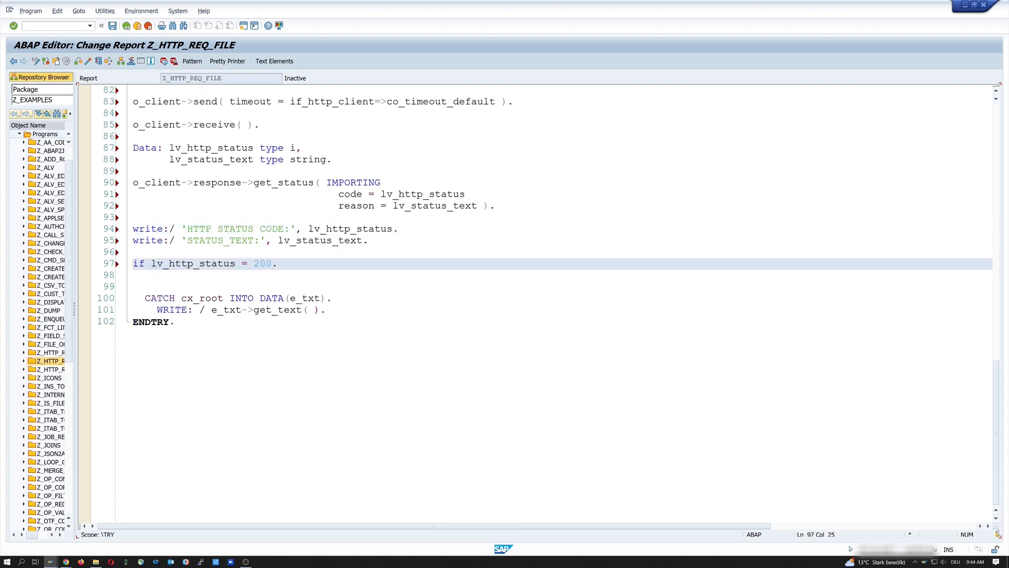
text(data)
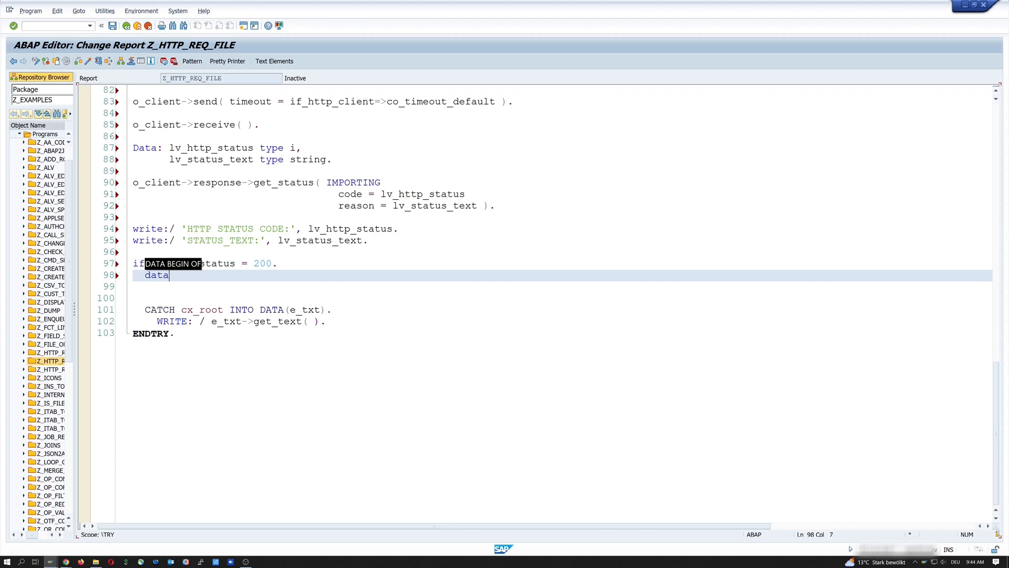
text((lv_result))
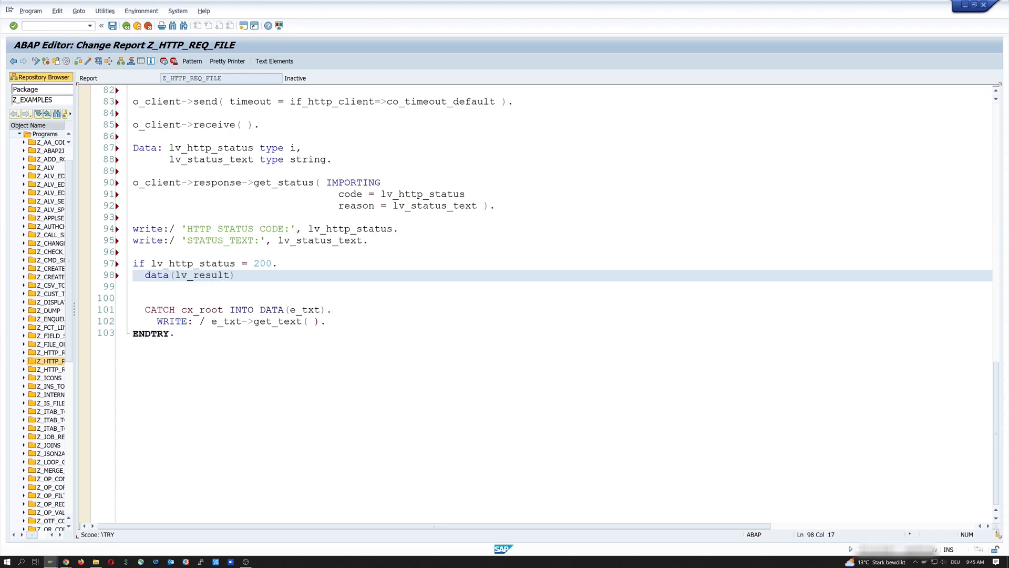
text(= o_client)
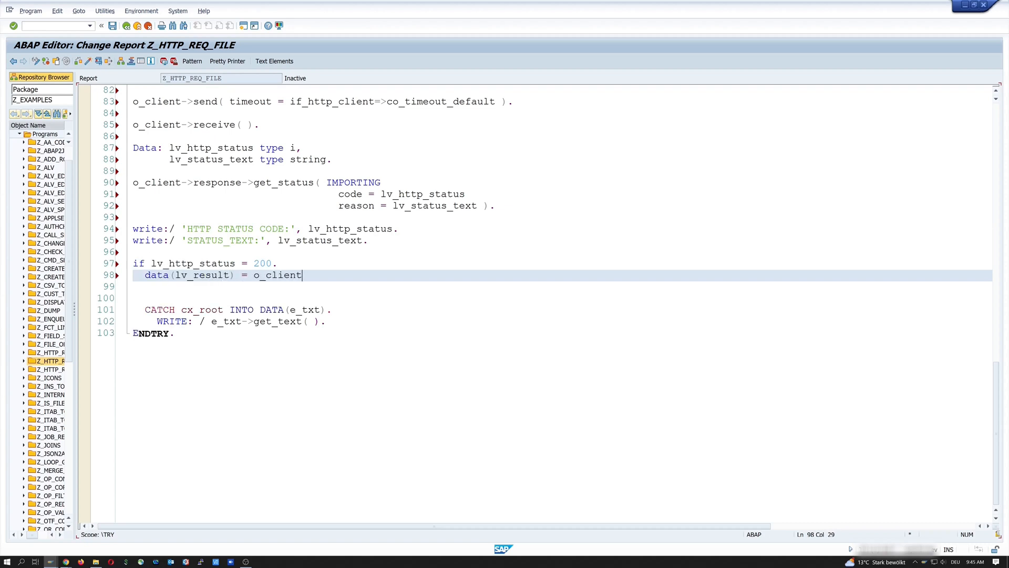
text(->response-)
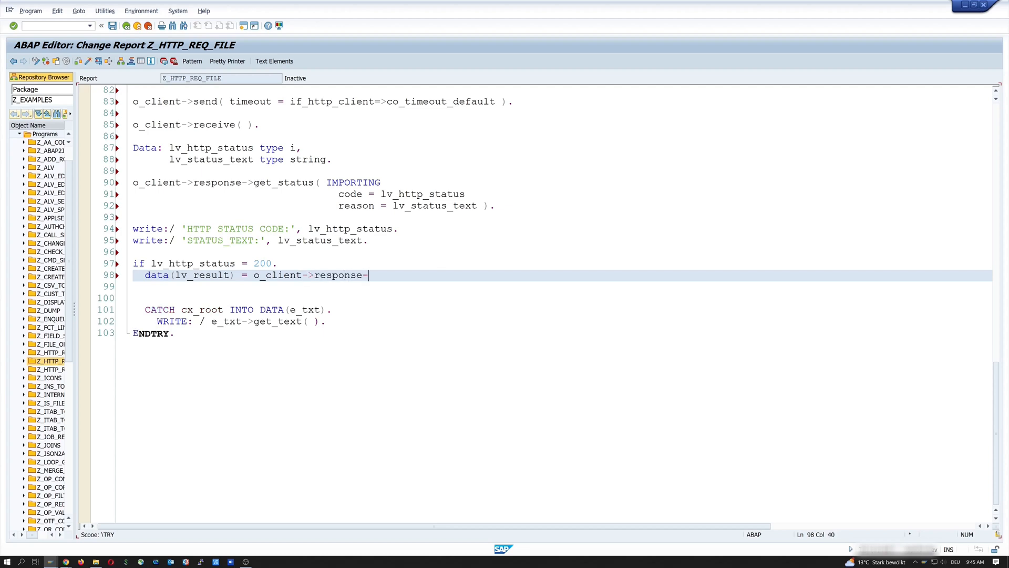
text(get_data)
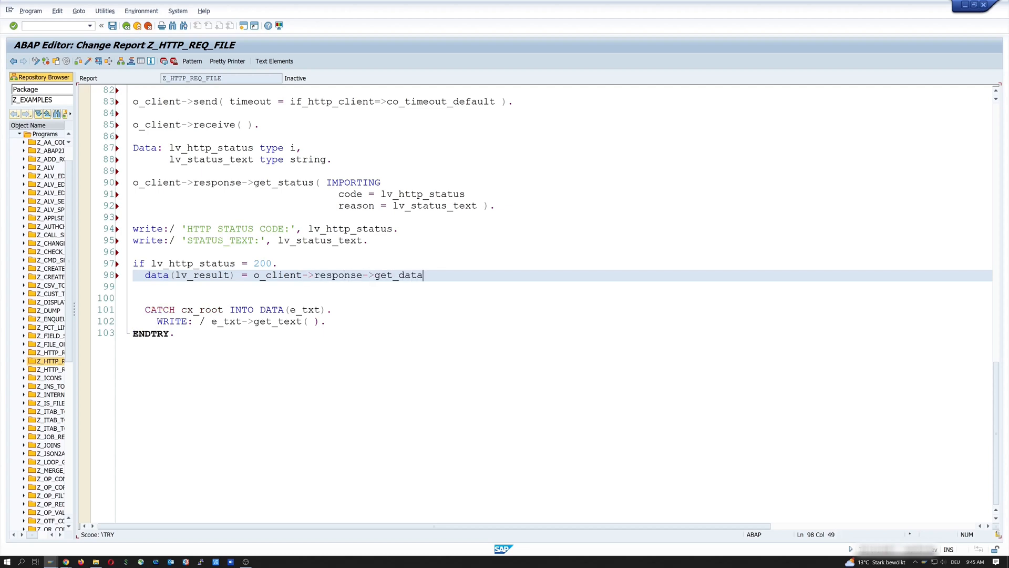
text(c)
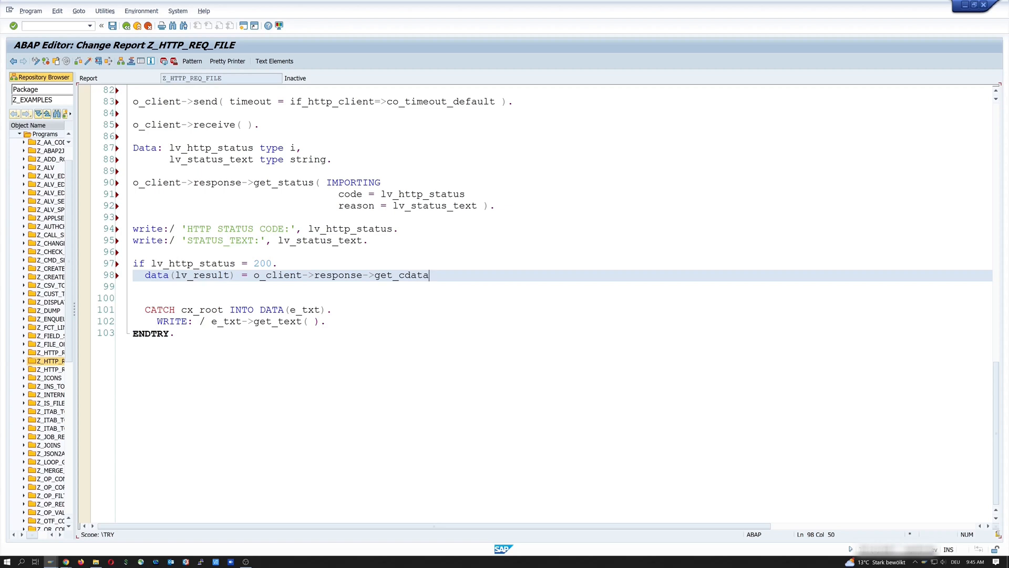
text(( ).)
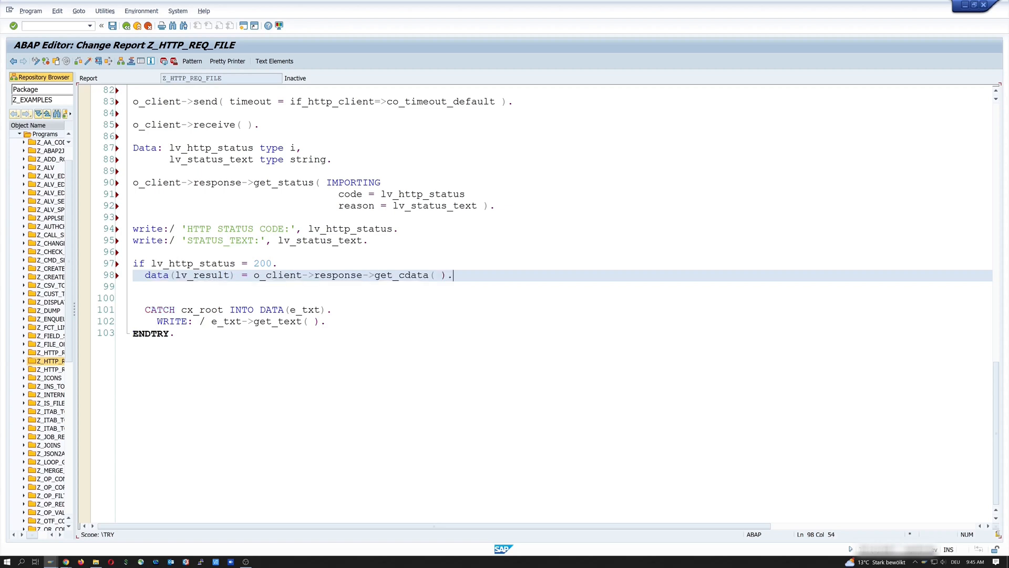
Write 'Response:' with lv_result, close the IF and call o_client->close( ).
text(write)
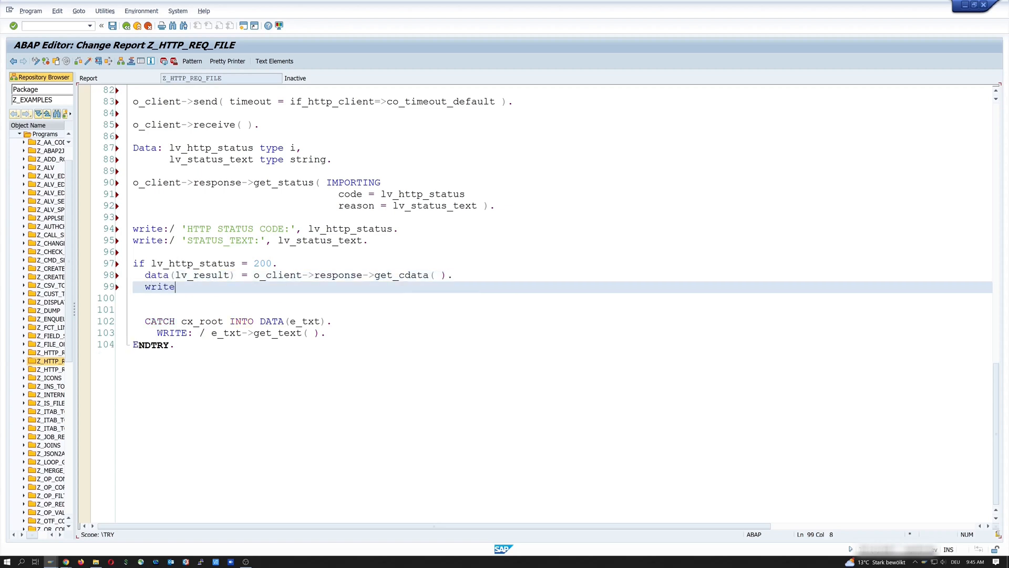
text(:/)
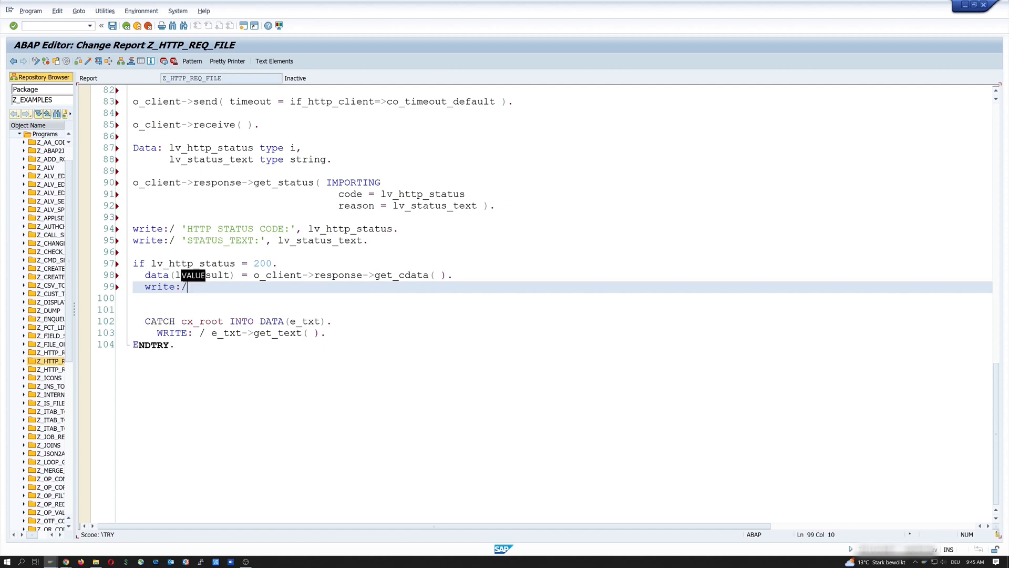
text('Response')
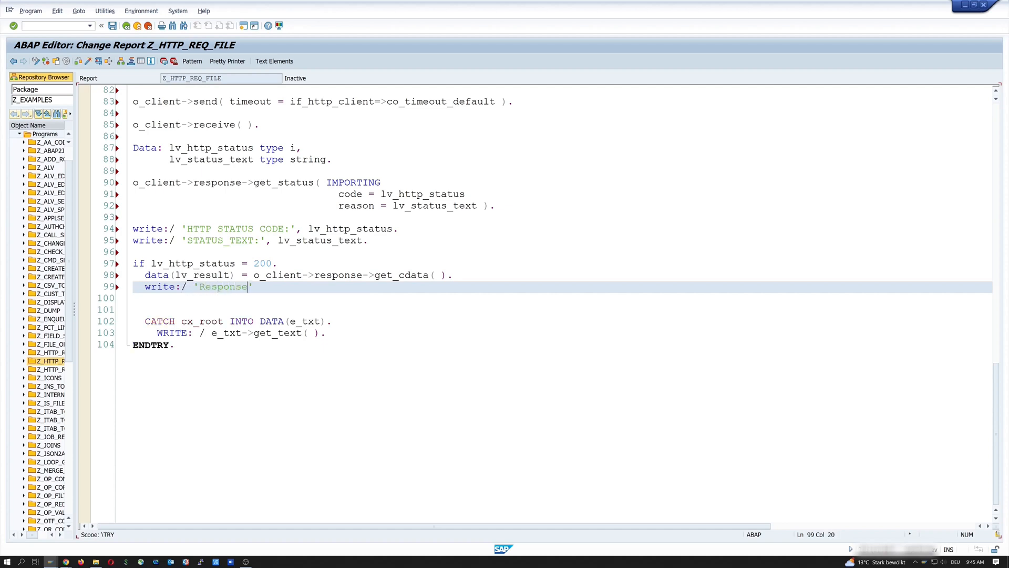
text(')
click(562, 298)
text(write:/ lv_resu)
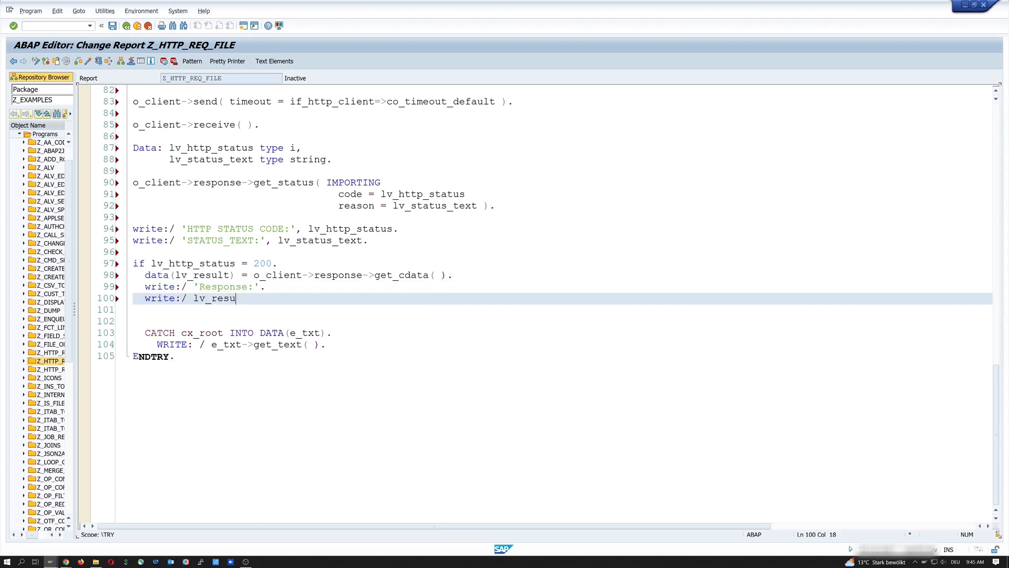
text(lt.)
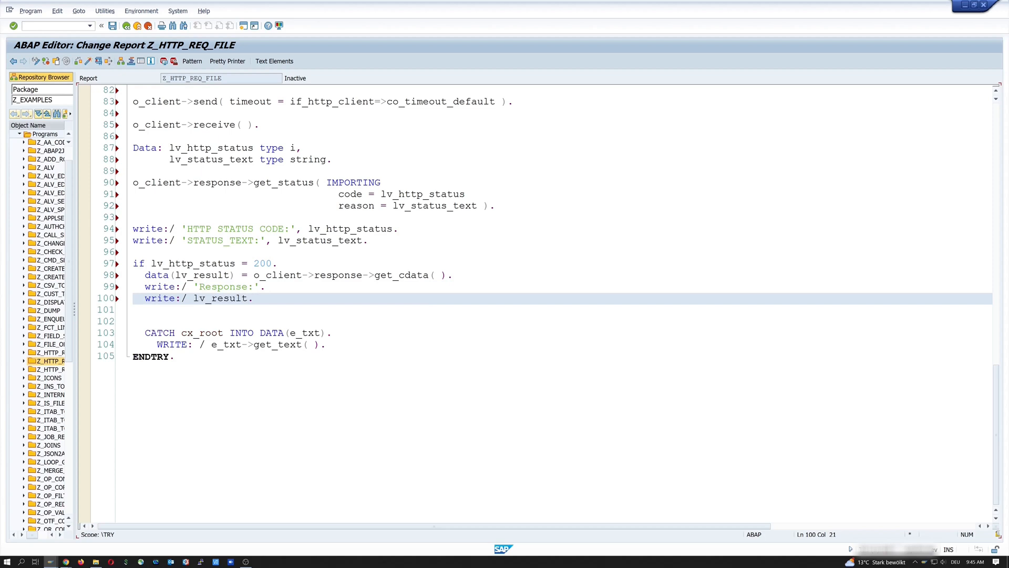
text(endif.)
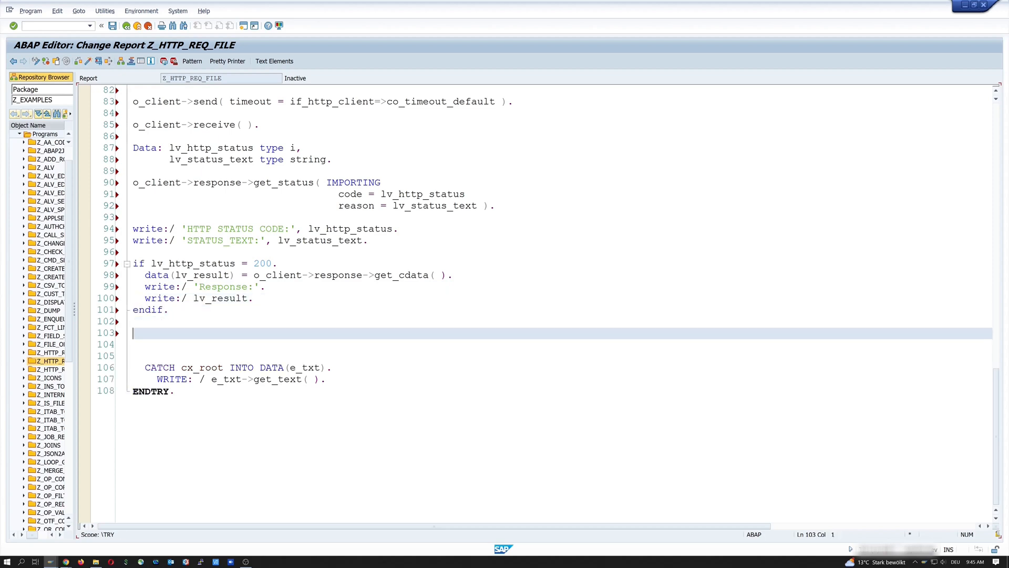
text(o_client)
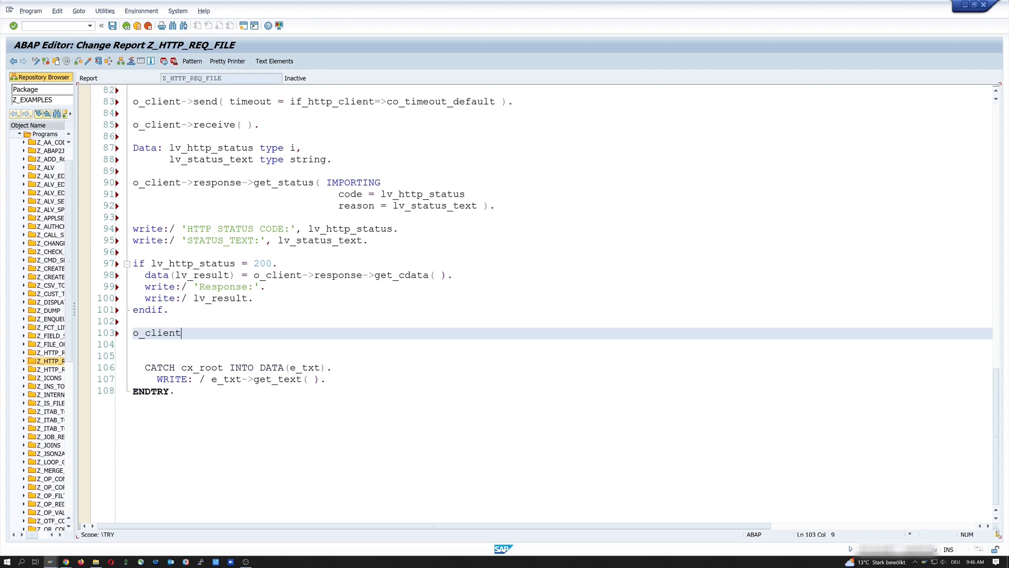
text(->close( ).)
click(559, 344)
text(ENDIF.)
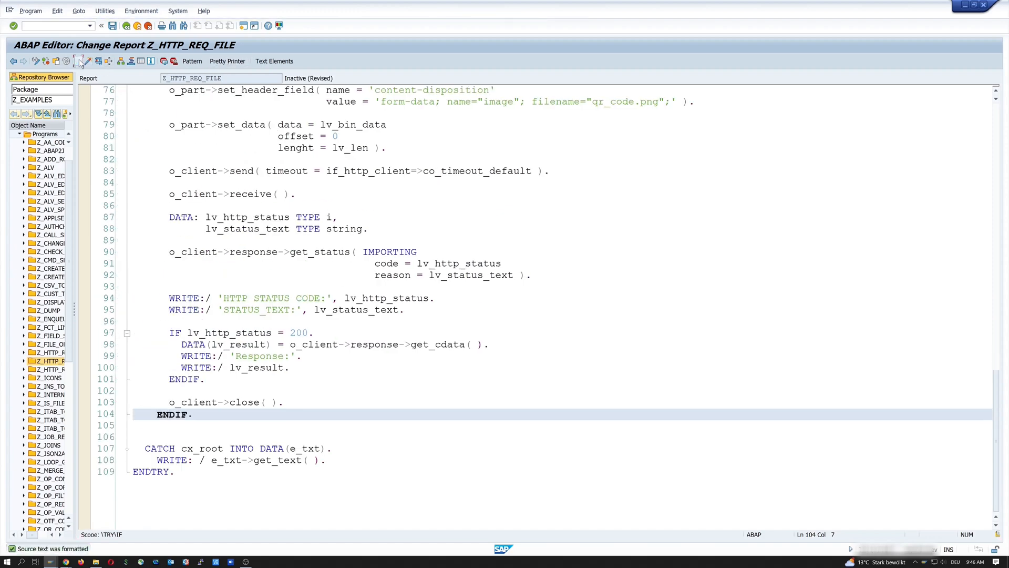
Syntax-check the report, correct the LENGHT parameter to length and run it.
click(79, 61)
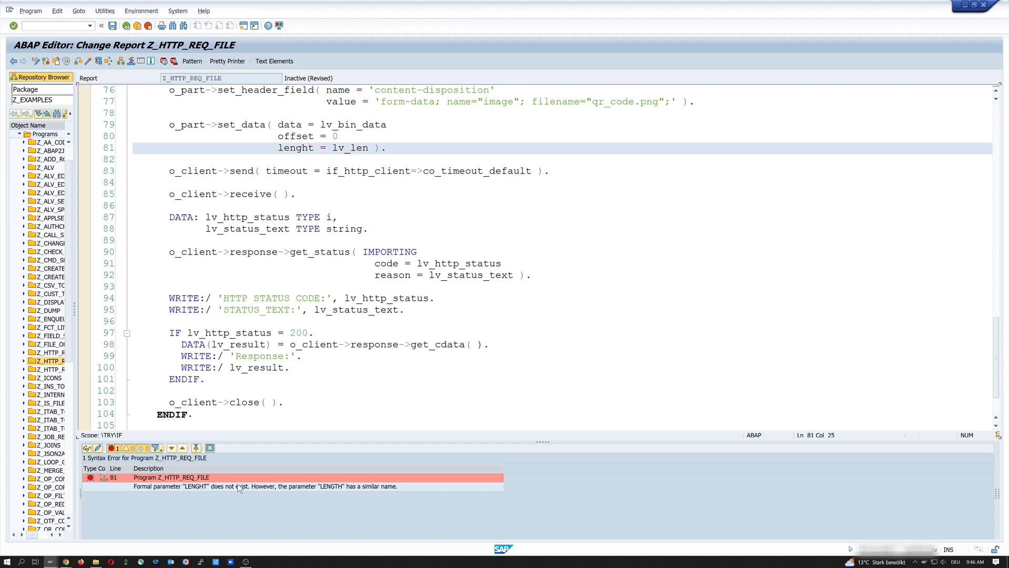
click(257, 486)
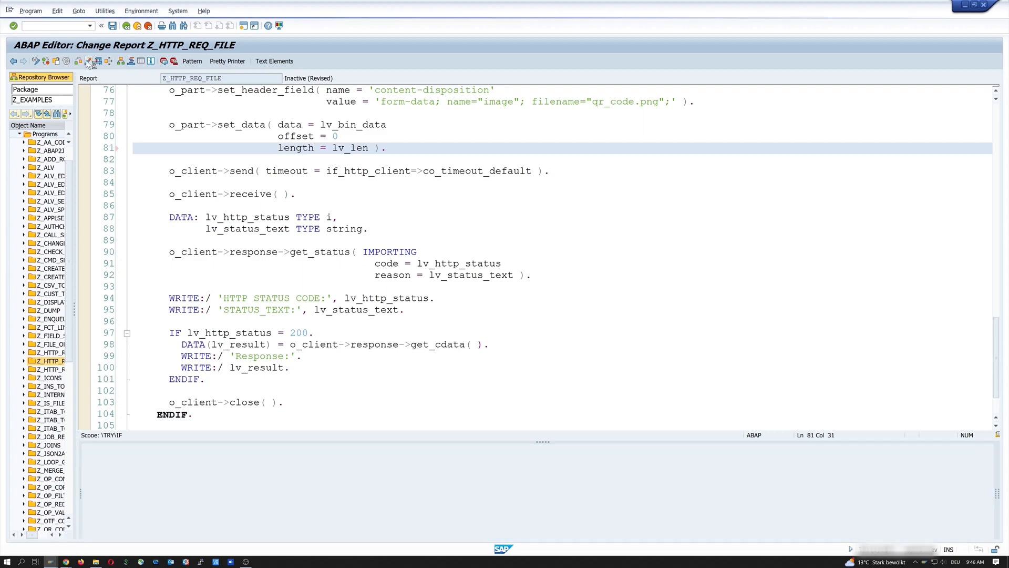
click(98, 61)
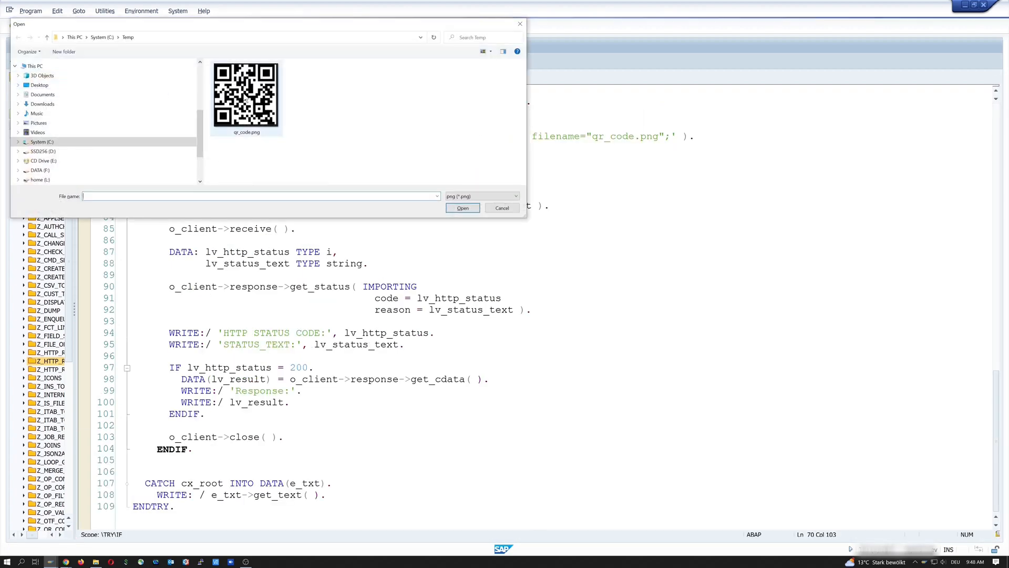
mouse_move(246, 96)
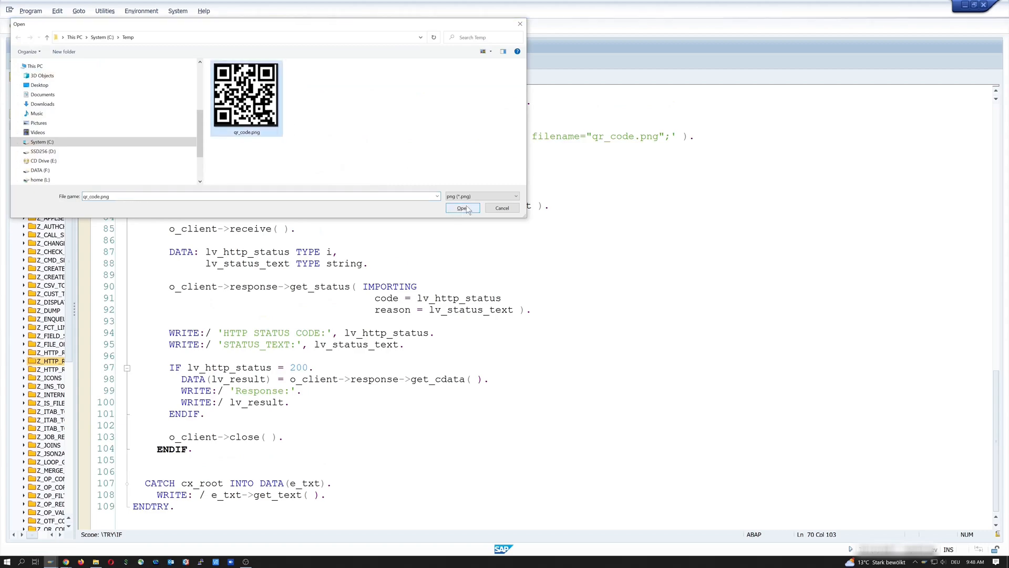
Choose qr_code.png from the Temp folder in the Open dialog for upload.
click(460, 207)
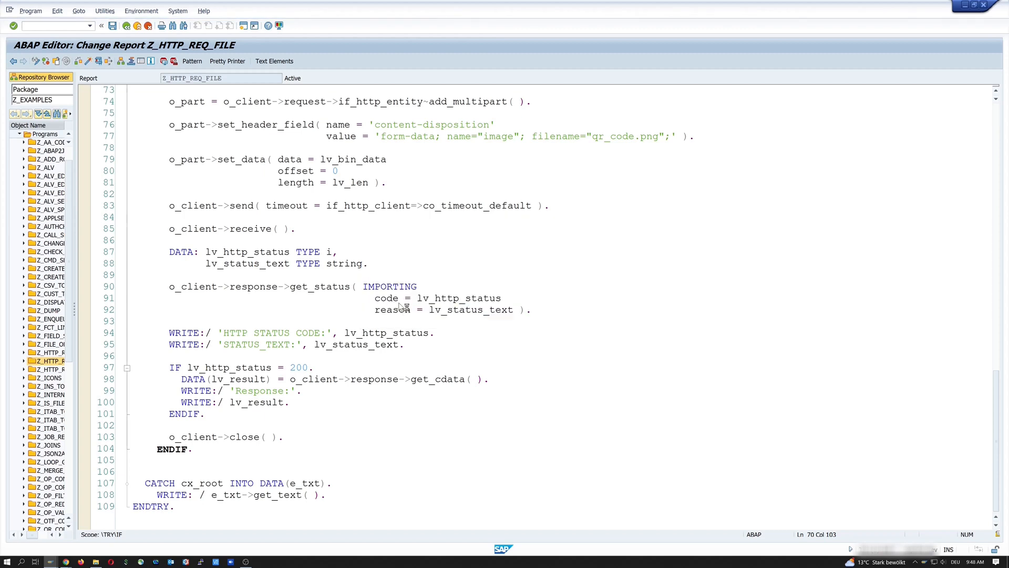
key(F8)
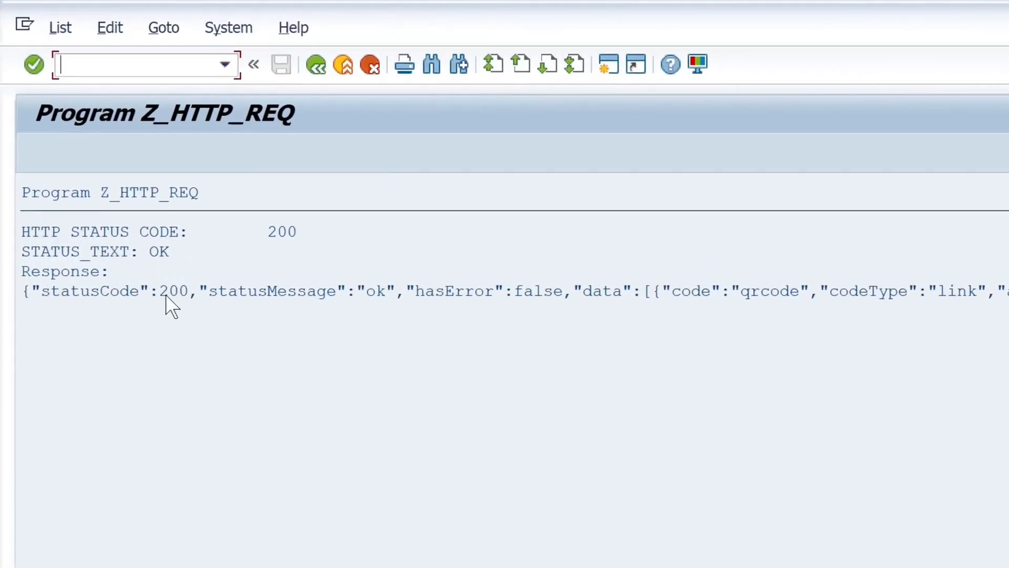
mouse_move(372, 303)
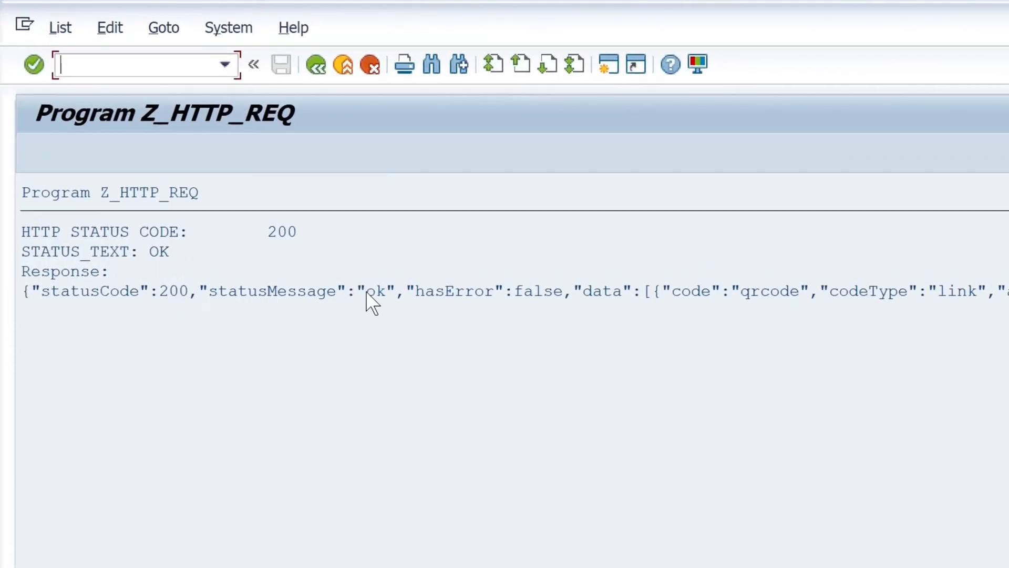
mouse_move(485, 306)
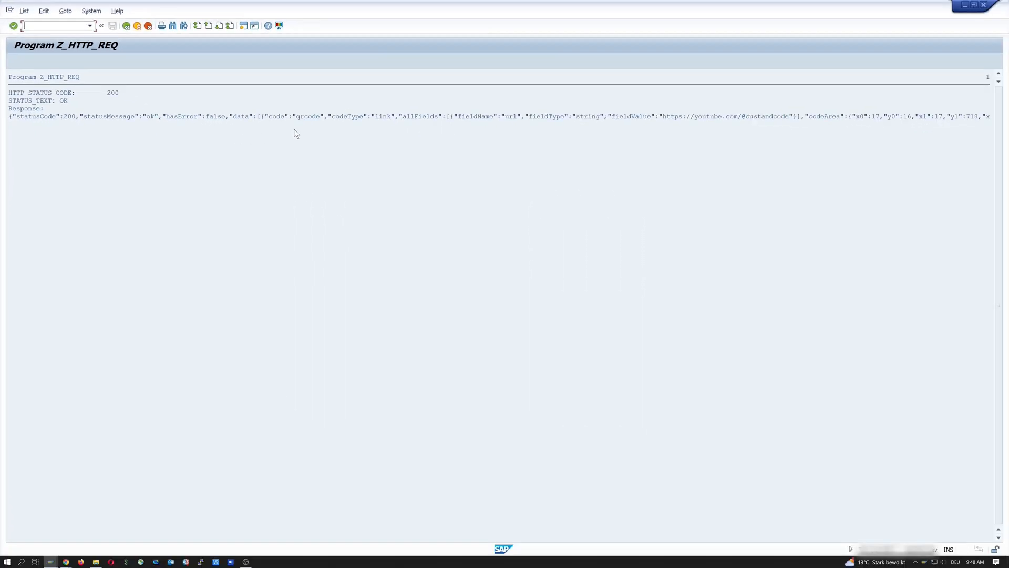
mouse_move(650, 126)
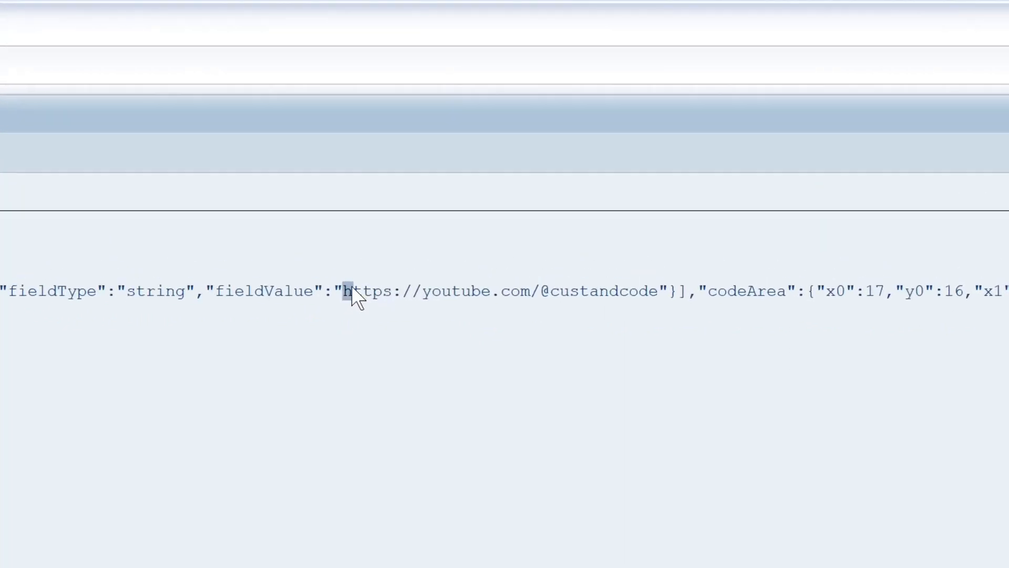
drag(346, 291, 440, 283)
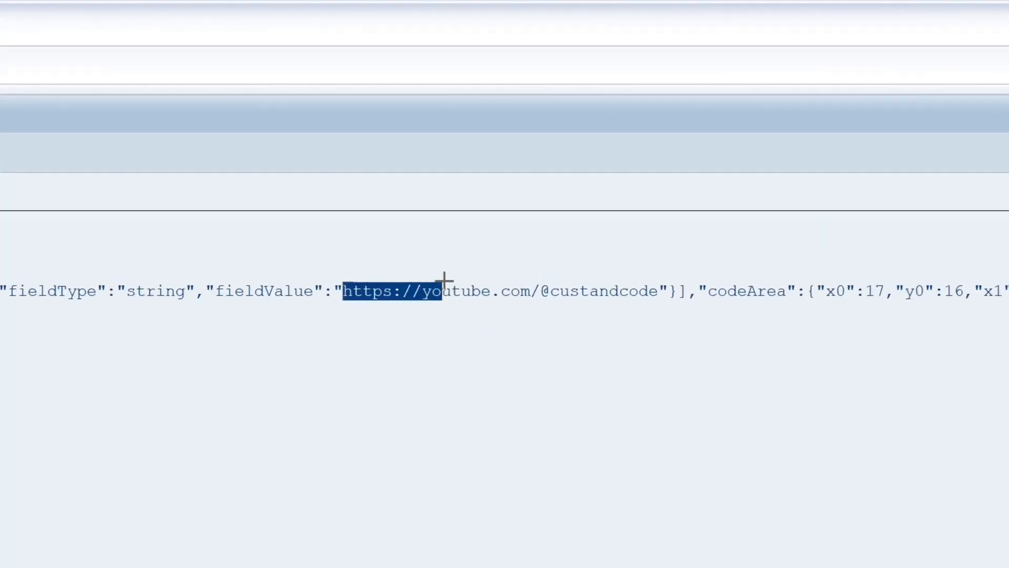